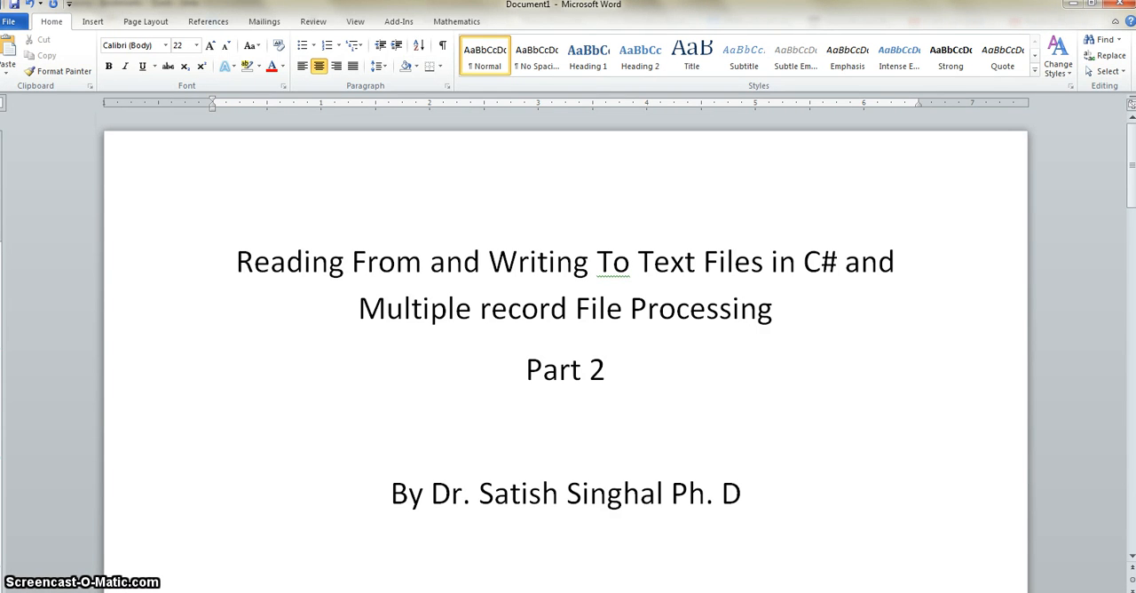
- Use Open Containing Folder on the Program.cs tab to show the ProcessingMultipleRecordFiles1 folder
{"action": "left_click", "coordinate": [606, 369]}
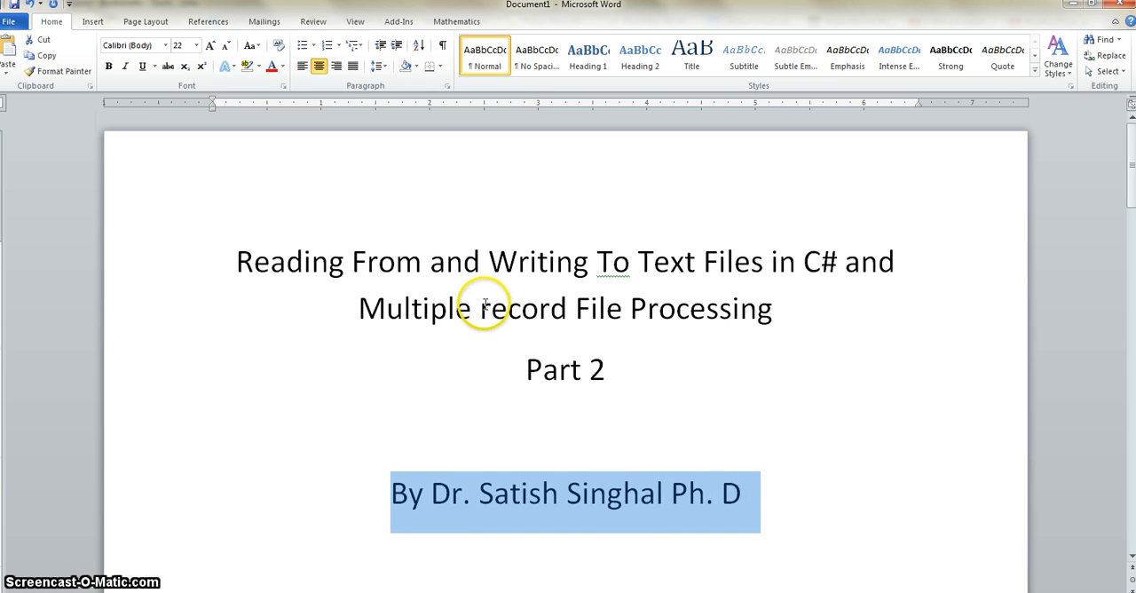
{"action": "mouse_move", "coordinate": [468, 297]}
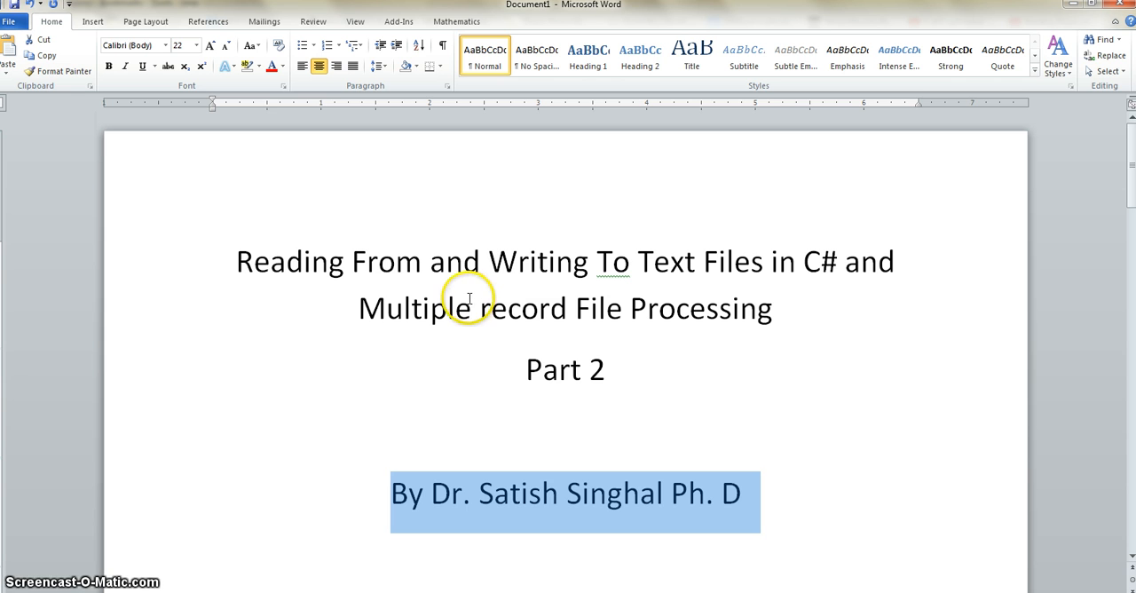
{"action": "mouse_move", "coordinate": [487, 300]}
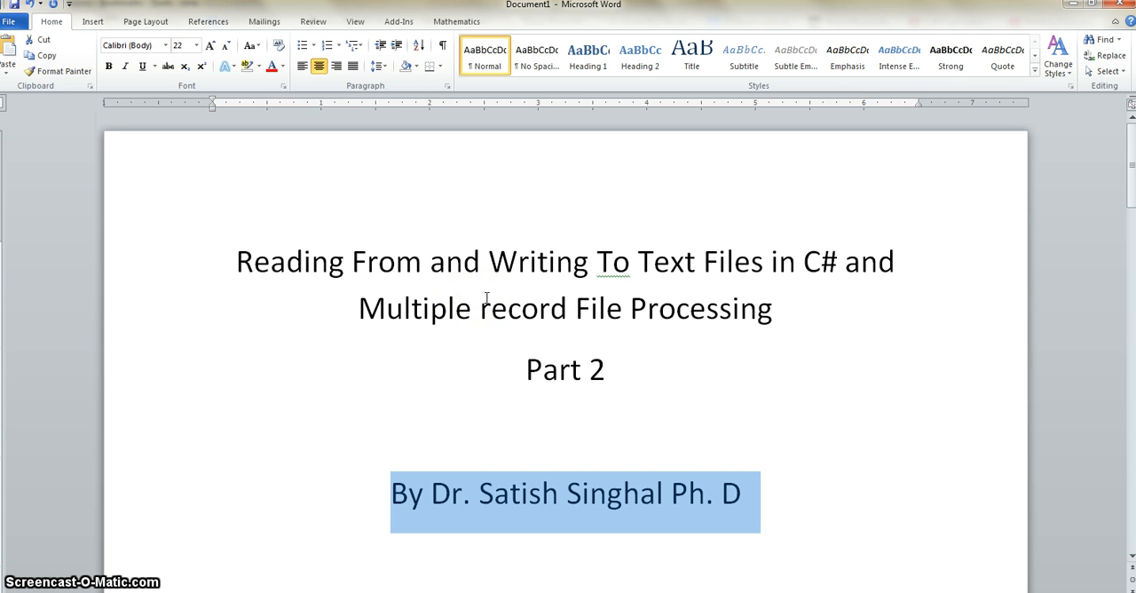
{"action": "mouse_move", "coordinate": [883, 308]}
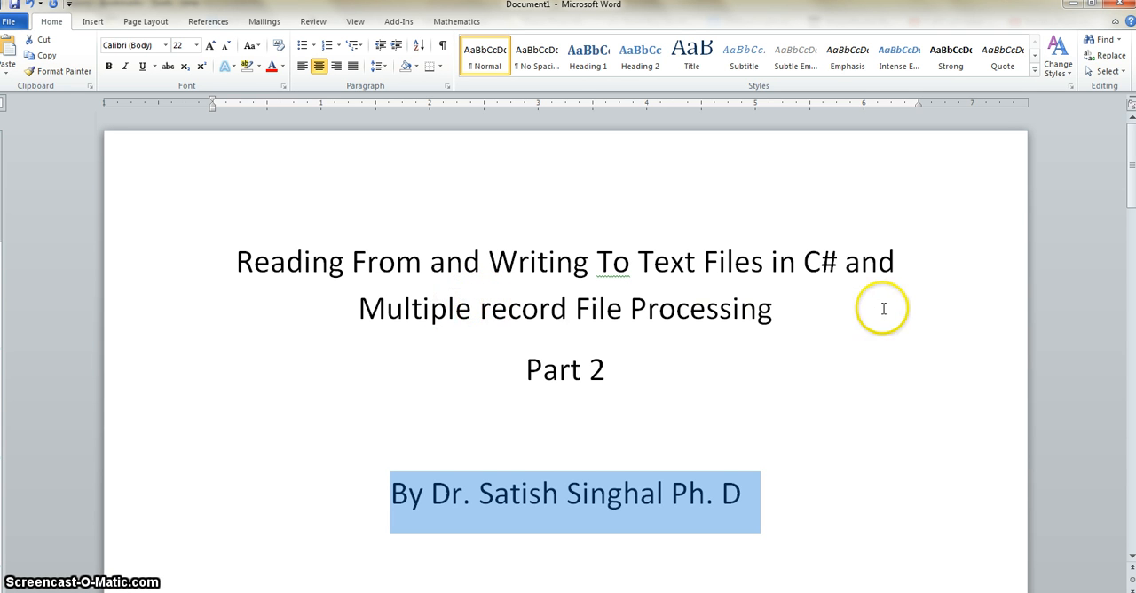
{"action": "mouse_move", "coordinate": [886, 298]}
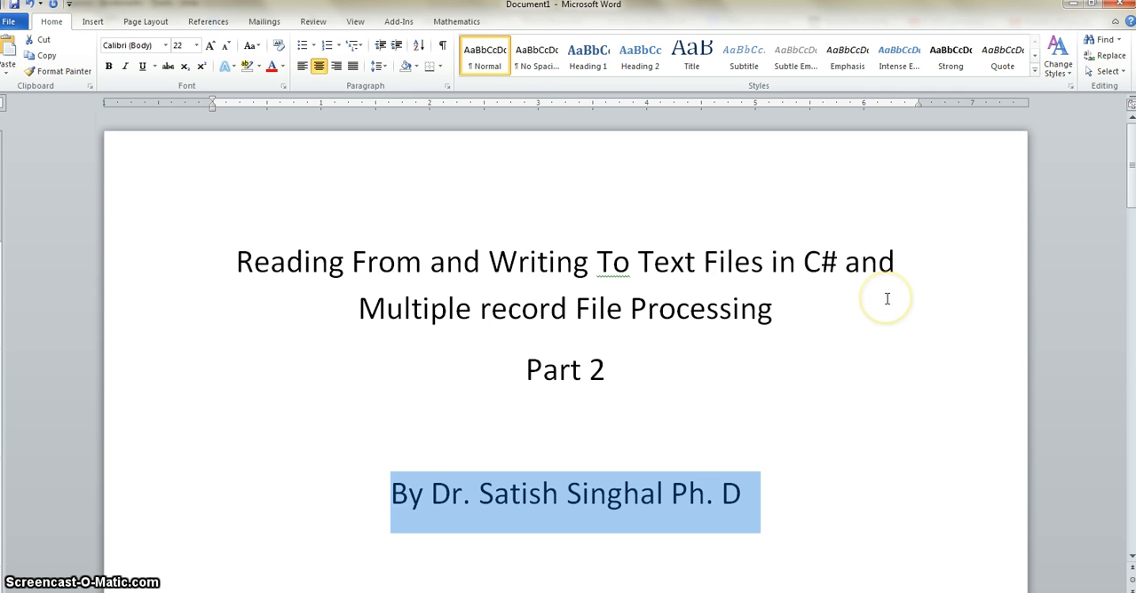
{"action": "mouse_move", "coordinate": [890, 294]}
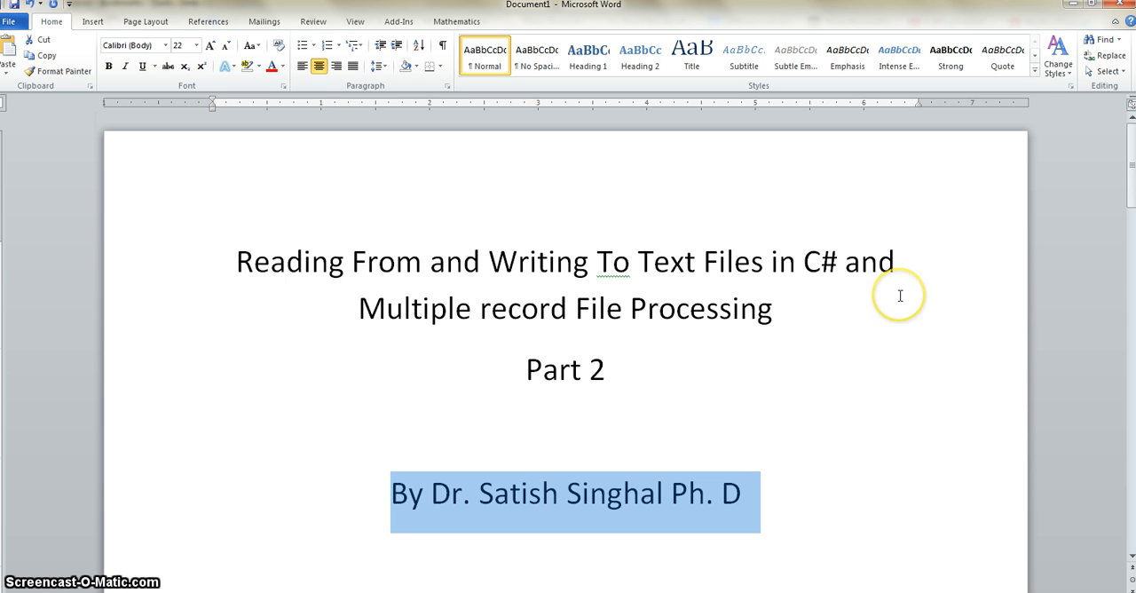
{"action": "mouse_move", "coordinate": [899, 296]}
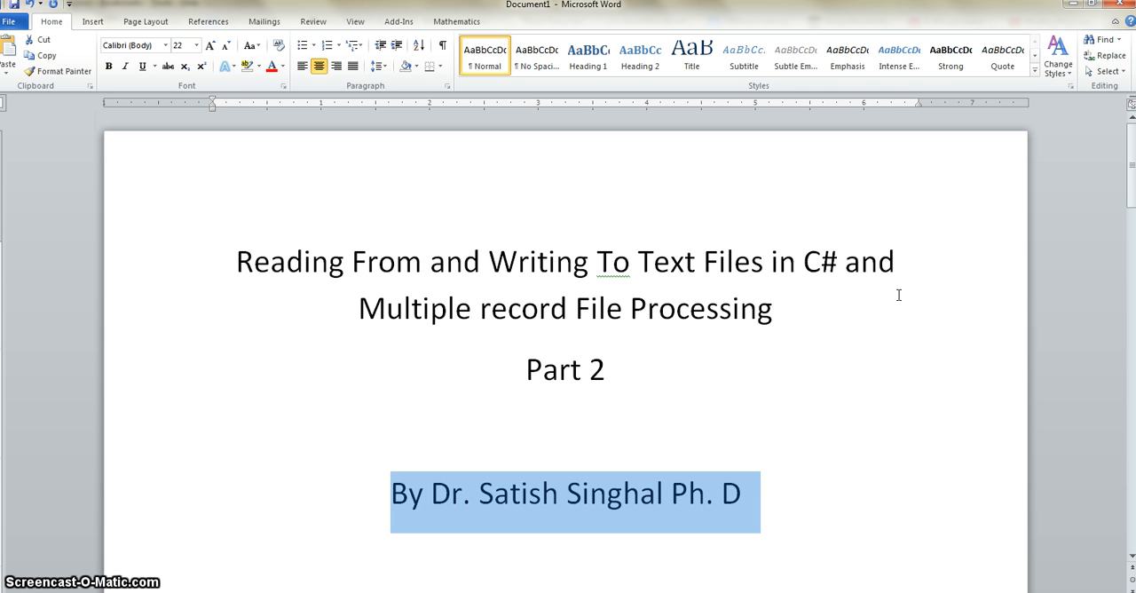
{"action": "mouse_move", "coordinate": [872, 284]}
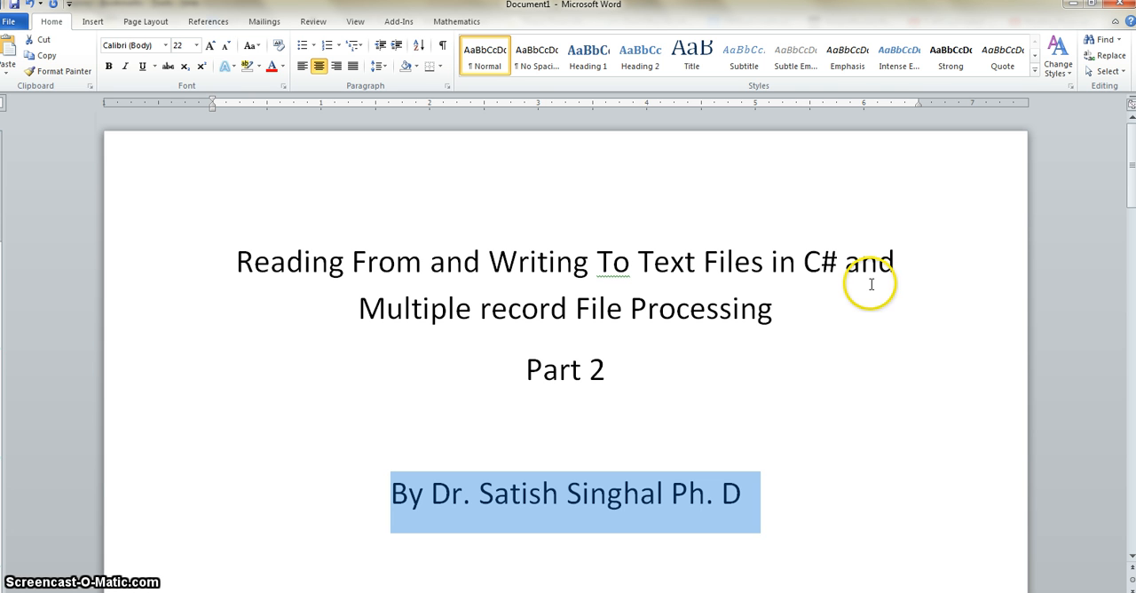
{"action": "mouse_move", "coordinate": [877, 286]}
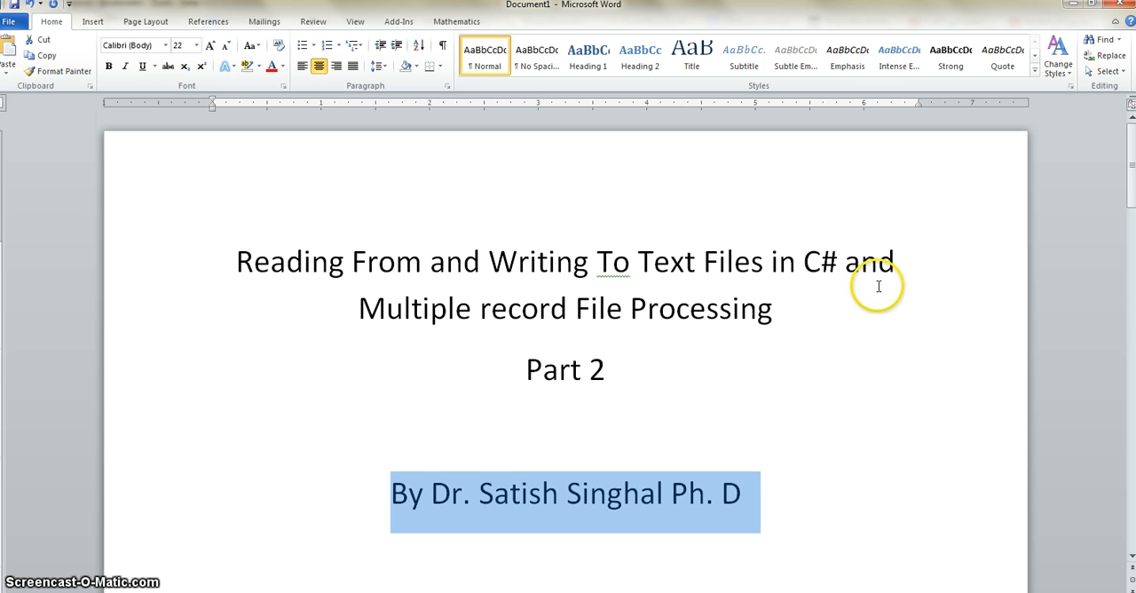
{"action": "mouse_move", "coordinate": [878, 286]}
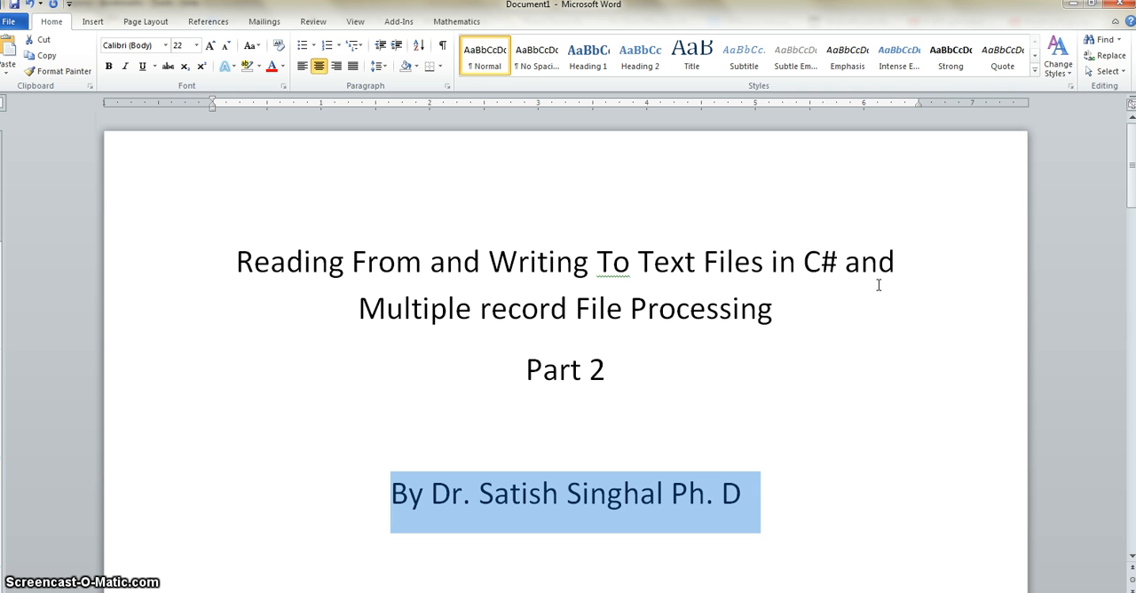
{"action": "mouse_move", "coordinate": [873, 281]}
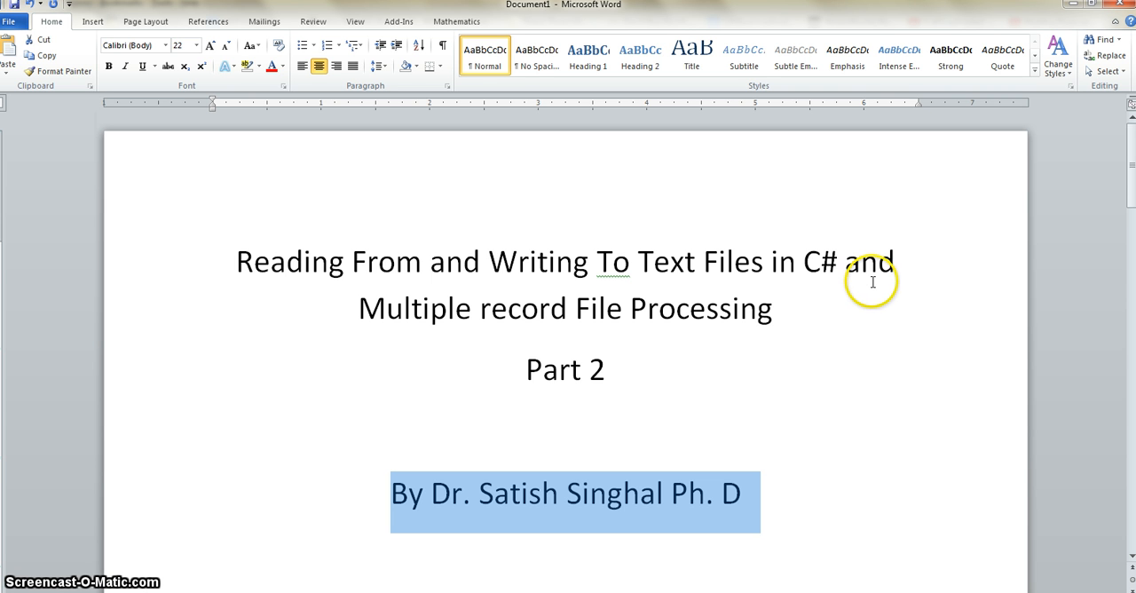
{"action": "mouse_move", "coordinate": [814, 257]}
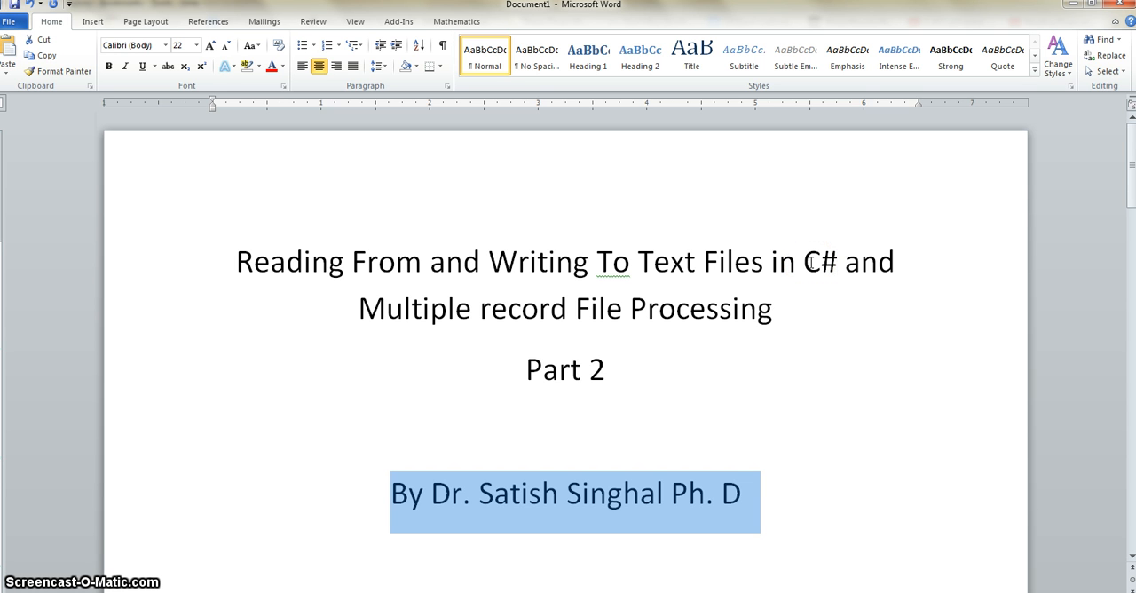
{"action": "mouse_move", "coordinate": [859, 311]}
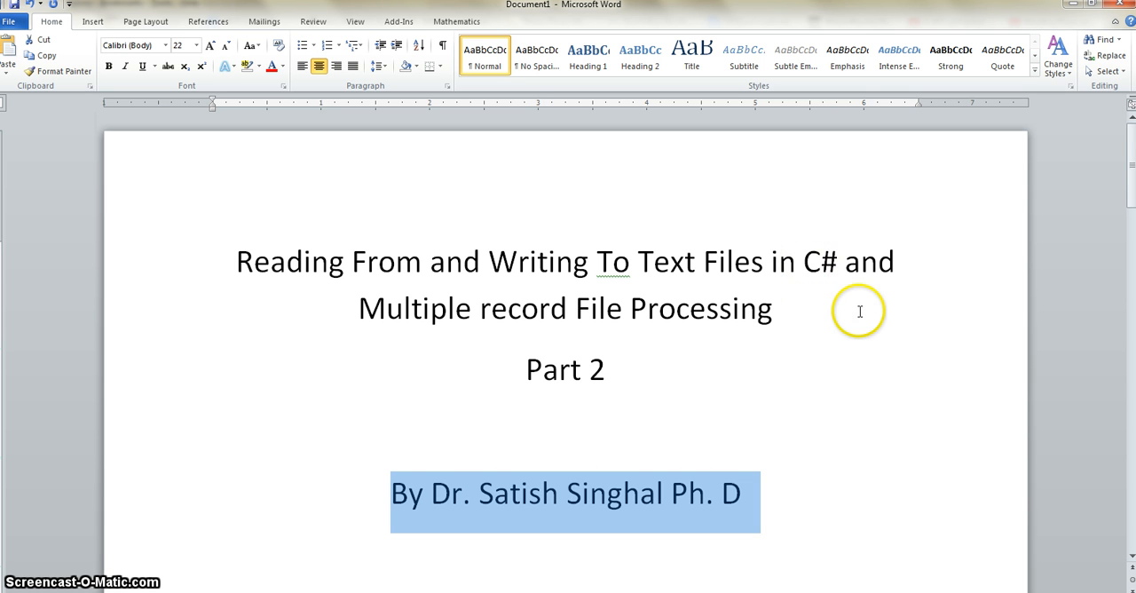
{"action": "mouse_move", "coordinate": [846, 275]}
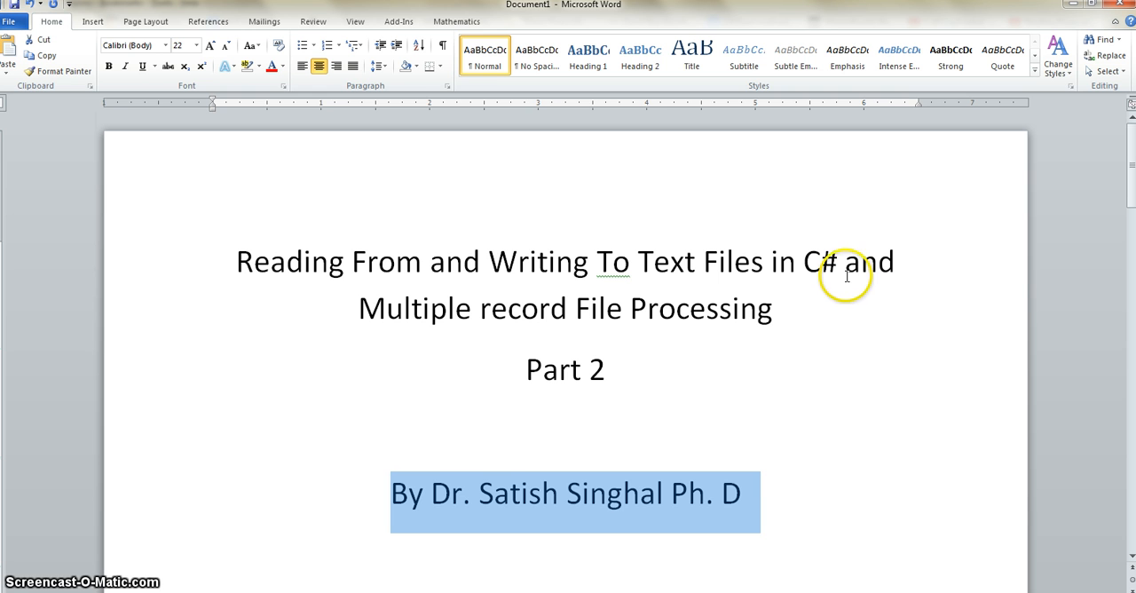
{"action": "mouse_move", "coordinate": [534, 325]}
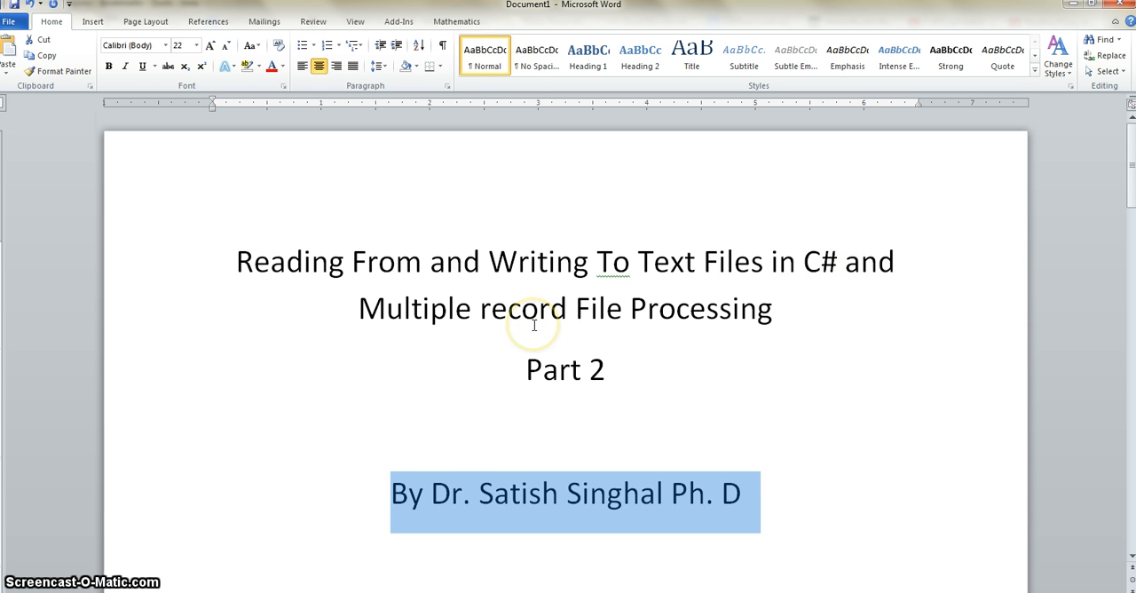
{"action": "mouse_move", "coordinate": [591, 340]}
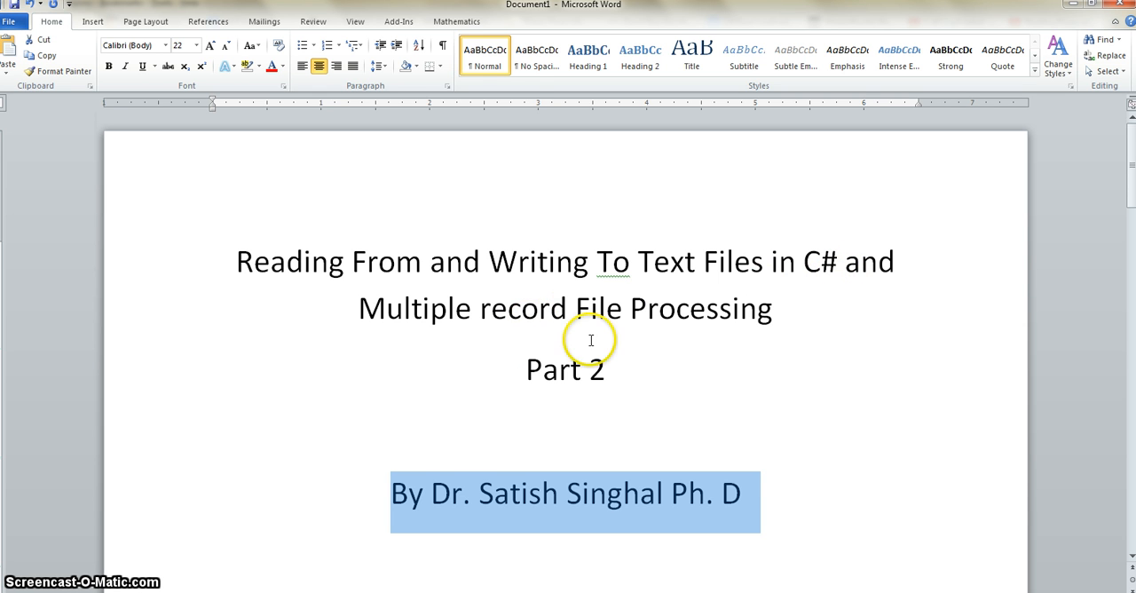
{"action": "mouse_move", "coordinate": [228, 442]}
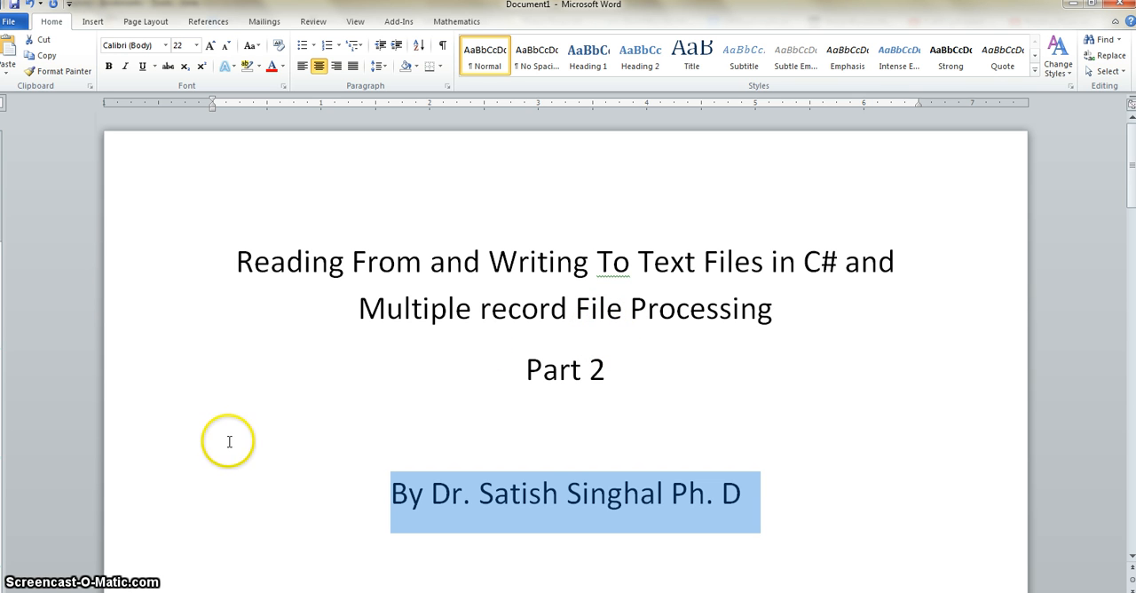
{"action": "mouse_move", "coordinate": [497, 396]}
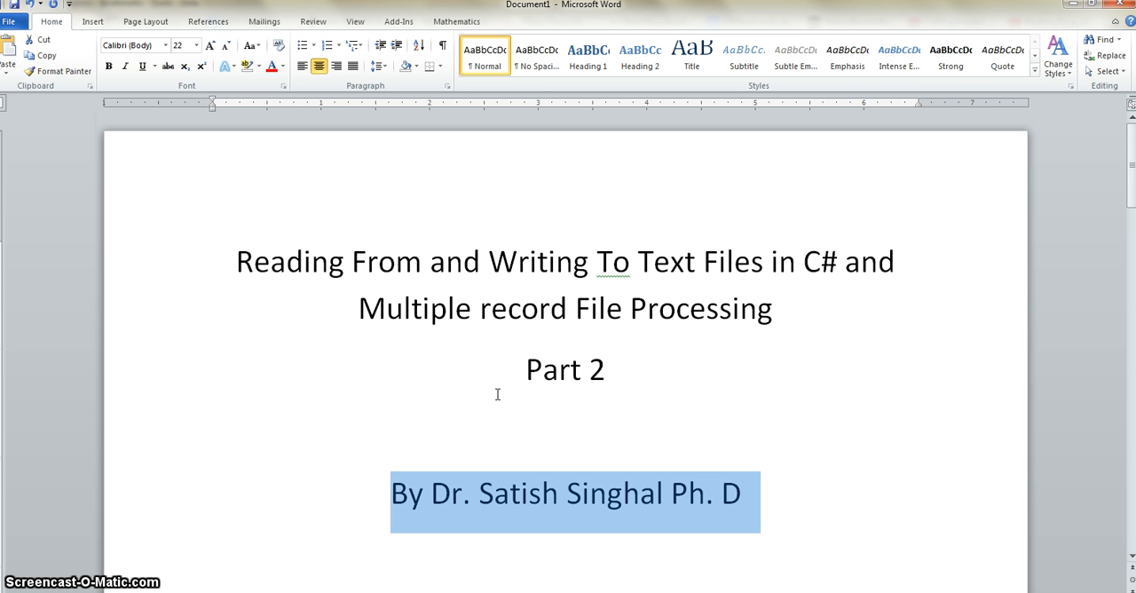
{"action": "mouse_move", "coordinate": [124, 573]}
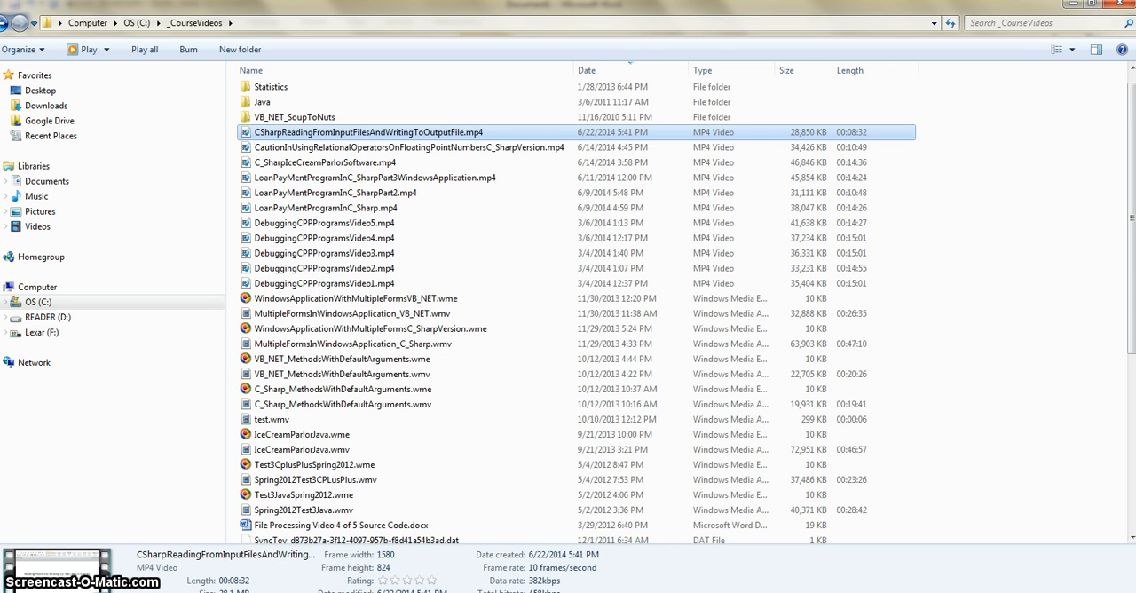
{"action": "left_click", "coordinate": [37, 302]}
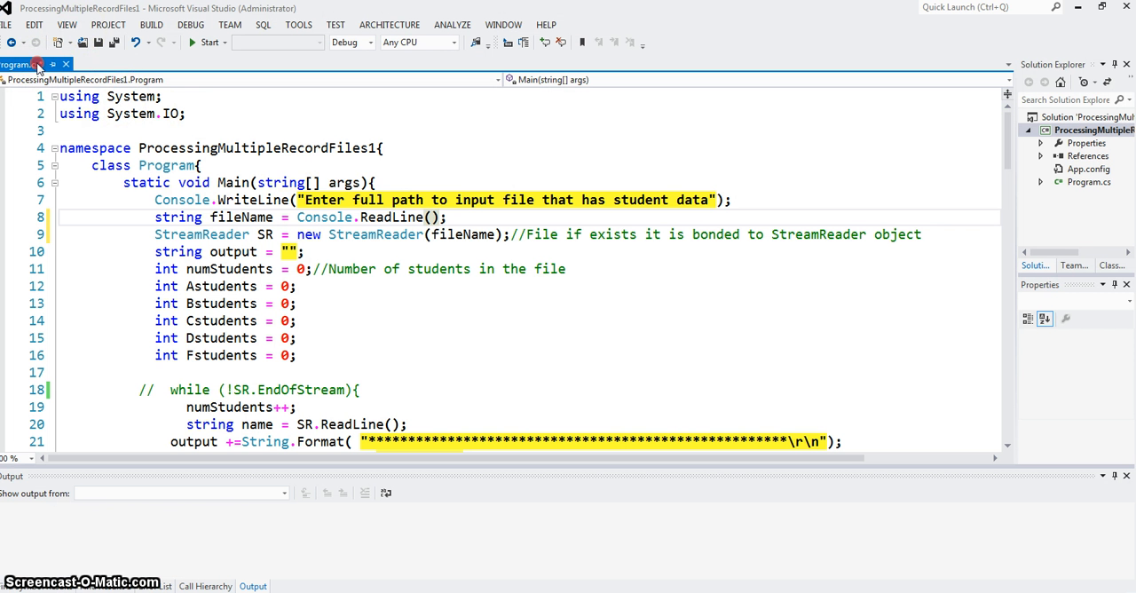
{"action": "right_click", "coordinate": [36, 64]}
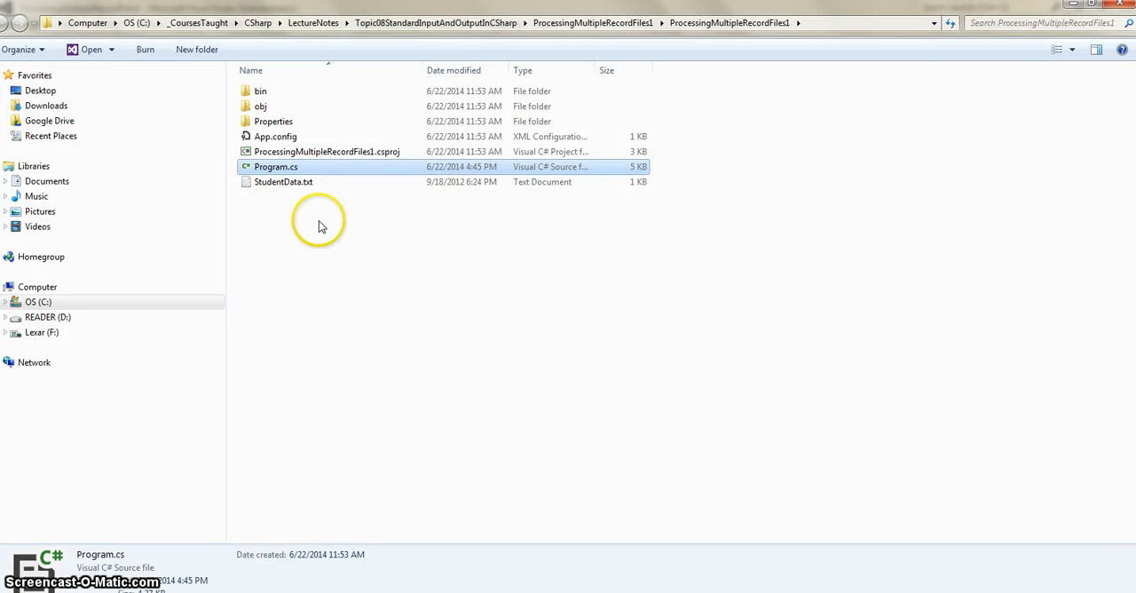
- Open StudentData.txt and highlight the first two students' names and scores
{"action": "double_click", "coordinate": [283, 181]}
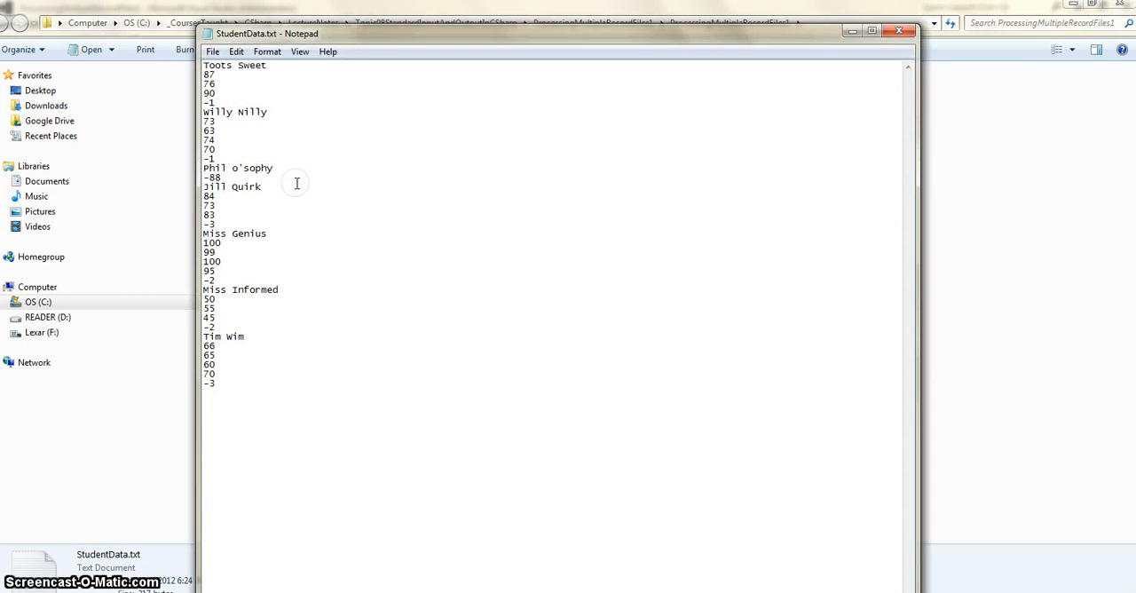
{"action": "mouse_move", "coordinate": [225, 96]}
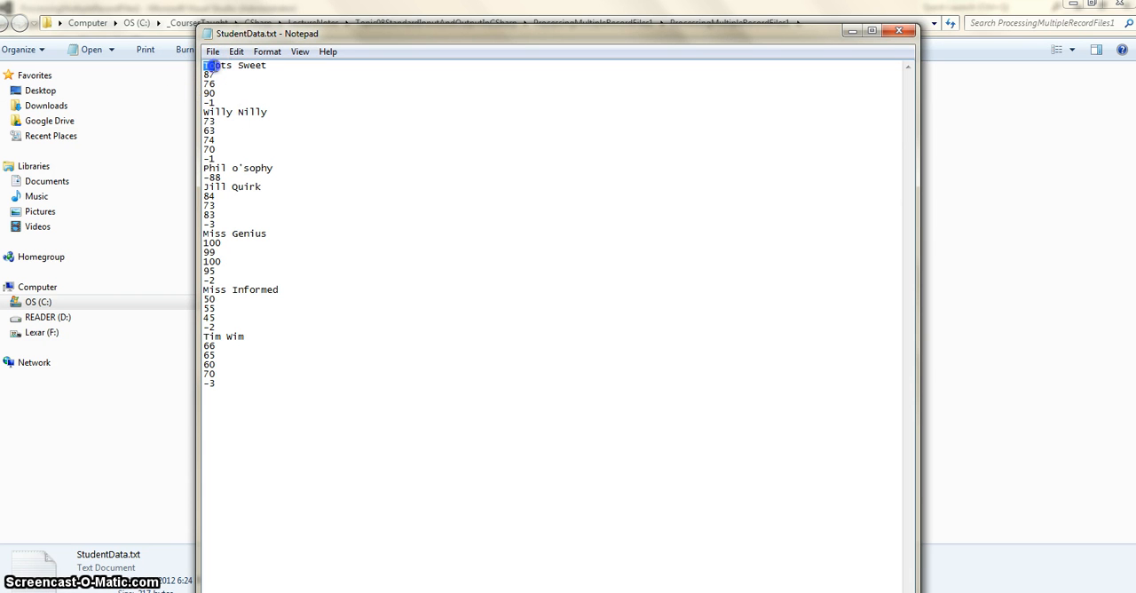
{"action": "double_click", "coordinate": [233, 65]}
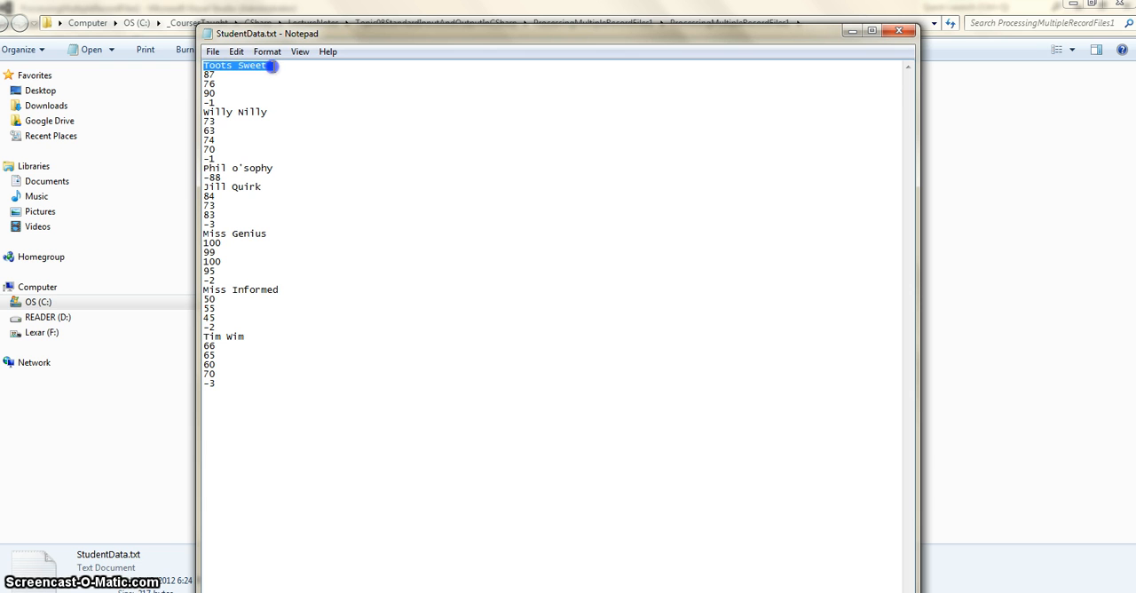
{"action": "left_click", "coordinate": [222, 84]}
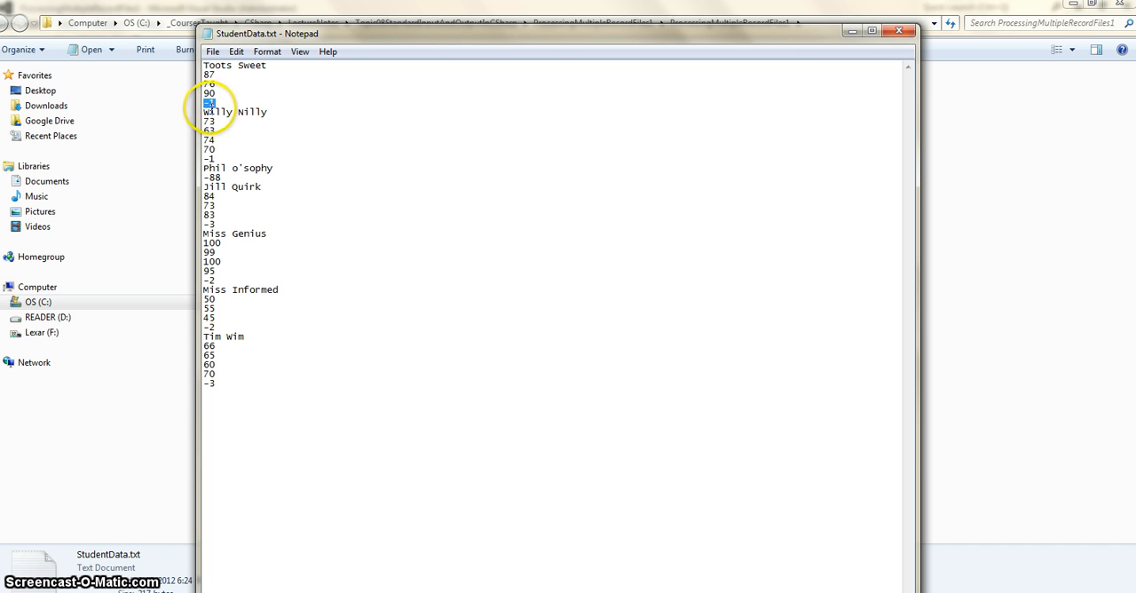
{"action": "left_click_drag", "start_coordinate": [211, 103], "coordinate": [217, 151]}
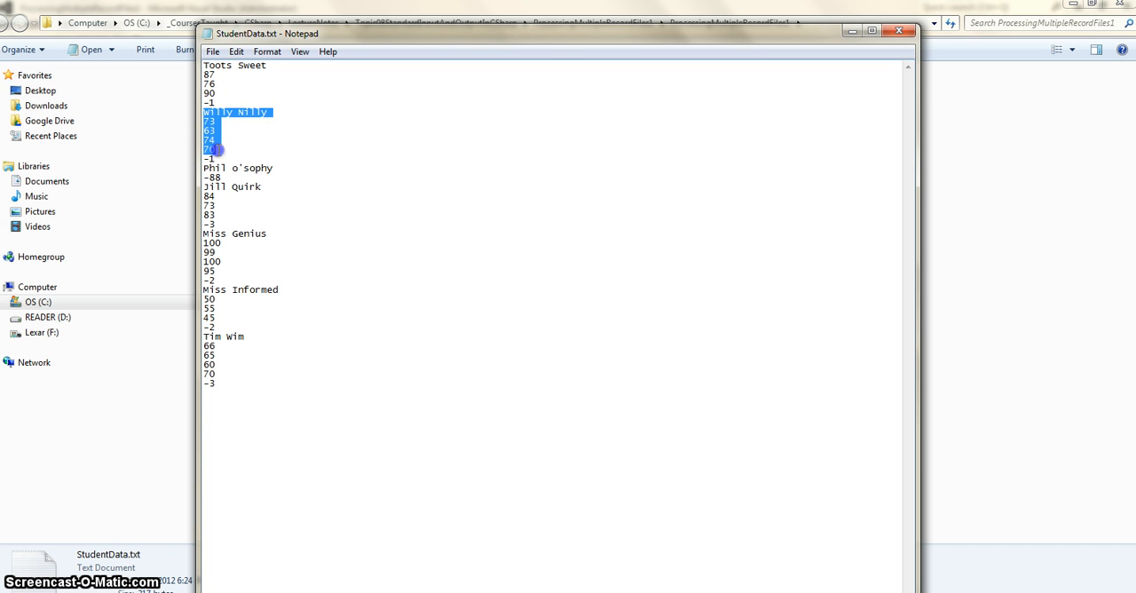
{"action": "left_click", "coordinate": [214, 160]}
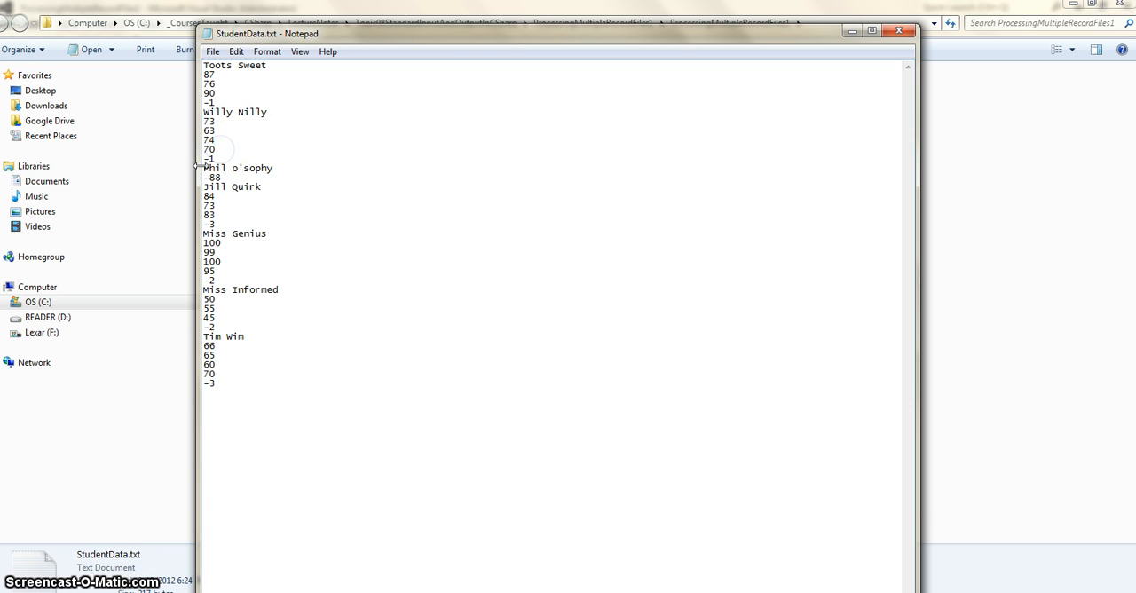
- Highlight further records, including Toots Sweet and its scores, then close Notepad
{"action": "left_click_drag", "start_coordinate": [203, 168], "coordinate": [229, 177]}
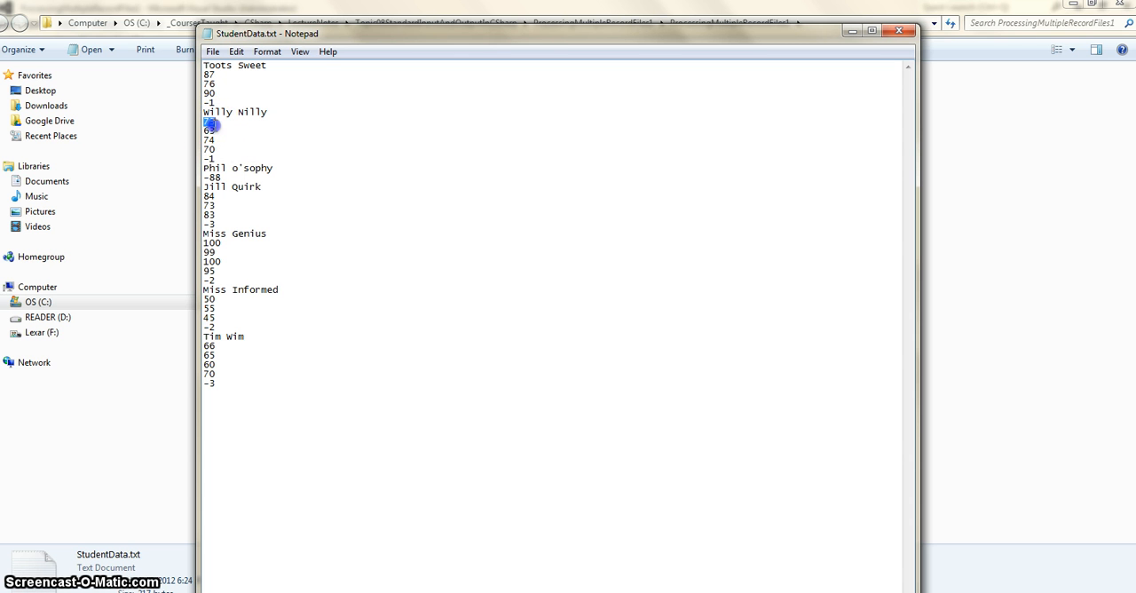
{"action": "left_click_drag", "start_coordinate": [212, 122], "coordinate": [213, 158]}
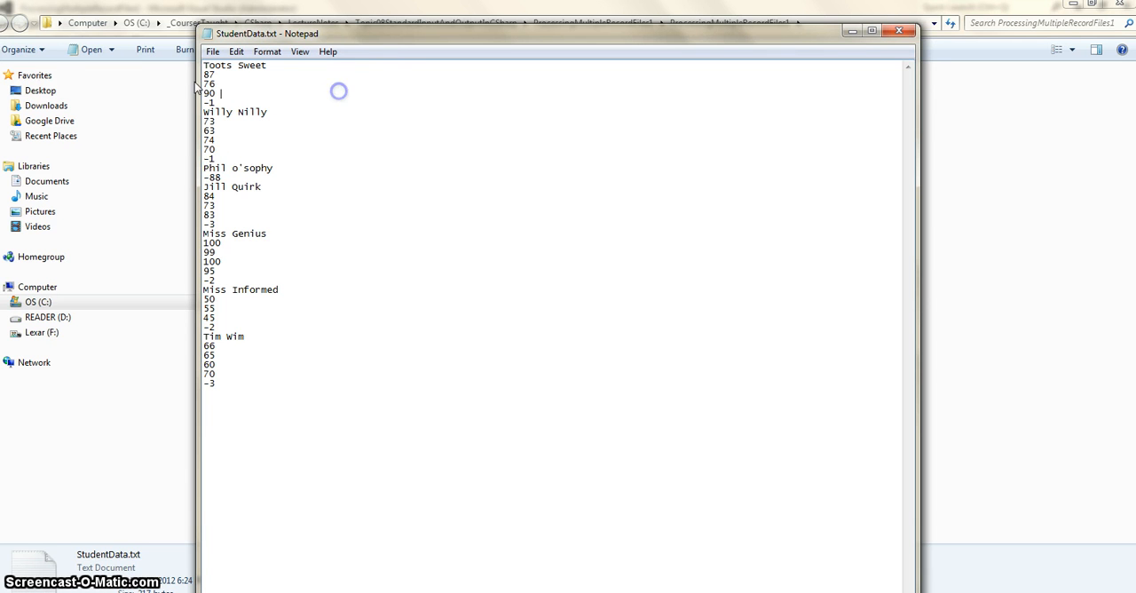
{"action": "left_click_drag", "start_coordinate": [204, 64], "coordinate": [223, 84]}
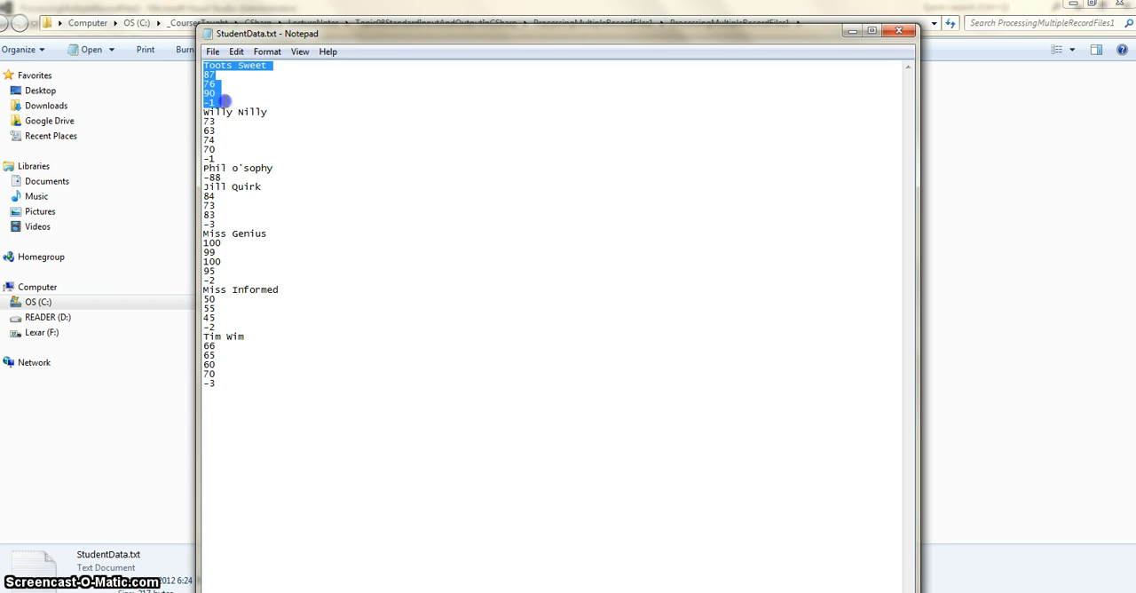
{"action": "left_click", "coordinate": [449, 116]}
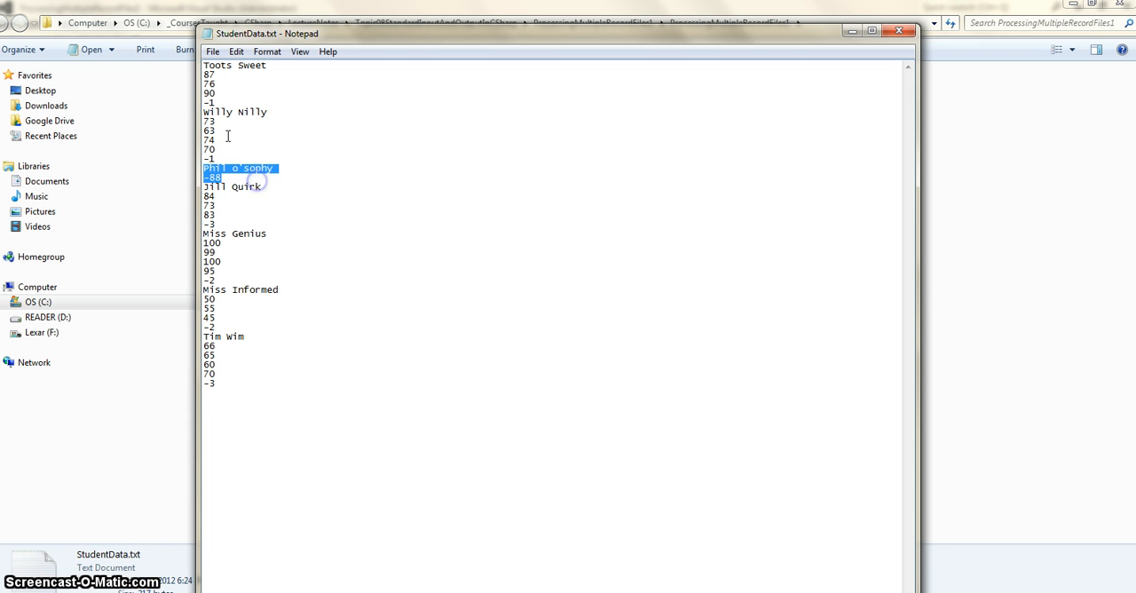
{"action": "left_click", "coordinate": [209, 70]}
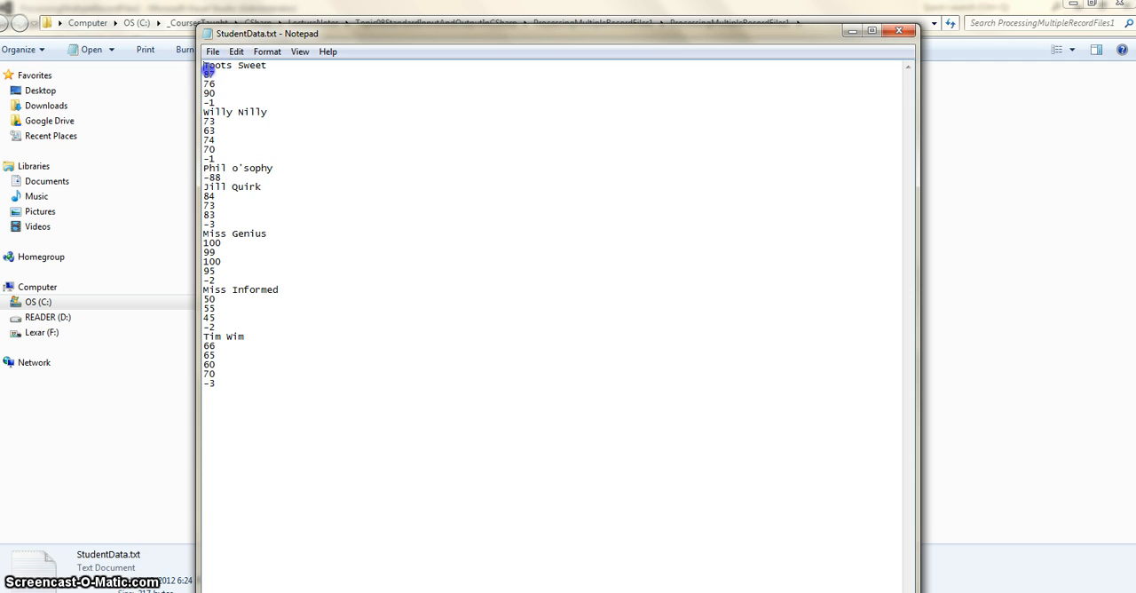
{"action": "left_click_drag", "start_coordinate": [205, 65], "coordinate": [227, 102]}
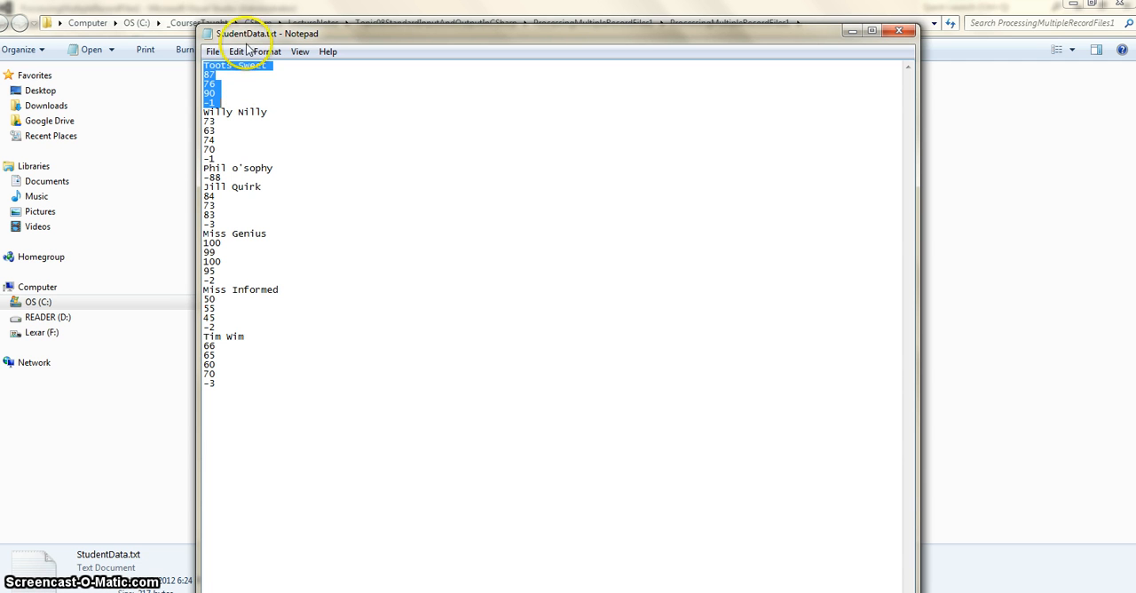
{"action": "mouse_move", "coordinate": [924, 124]}
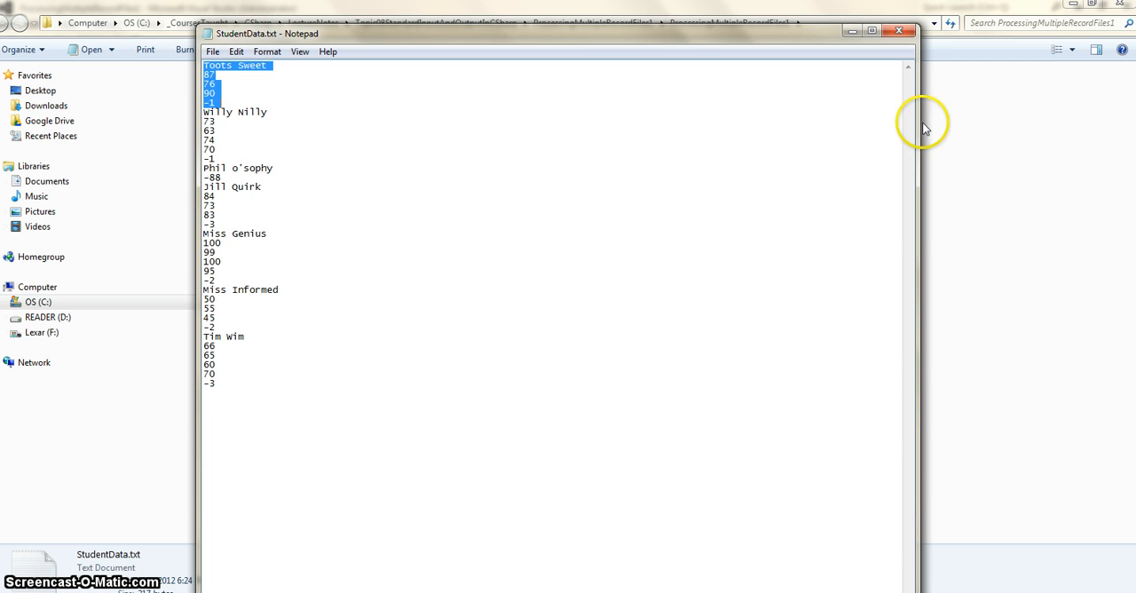
{"action": "left_click", "coordinate": [852, 33]}
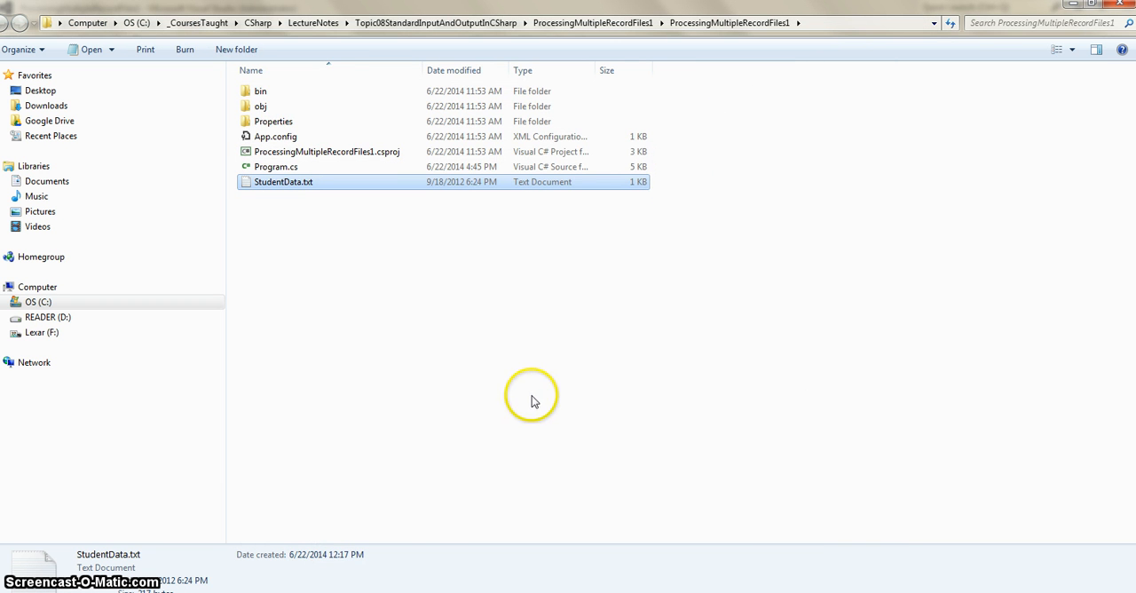
{"action": "mouse_move", "coordinate": [448, 504]}
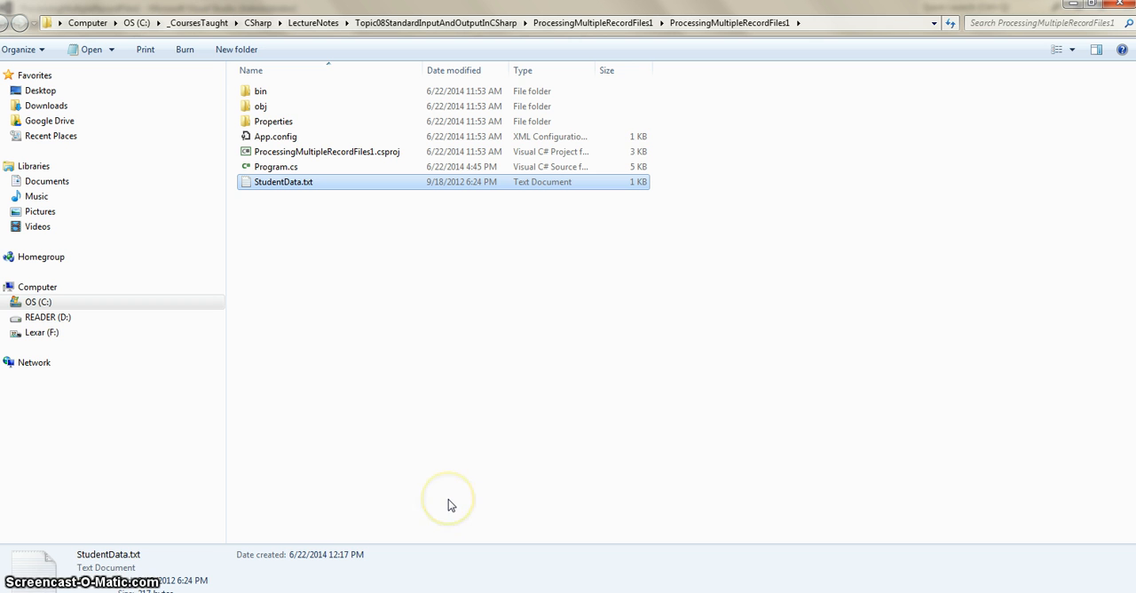
{"action": "mouse_move", "coordinate": [449, 499]}
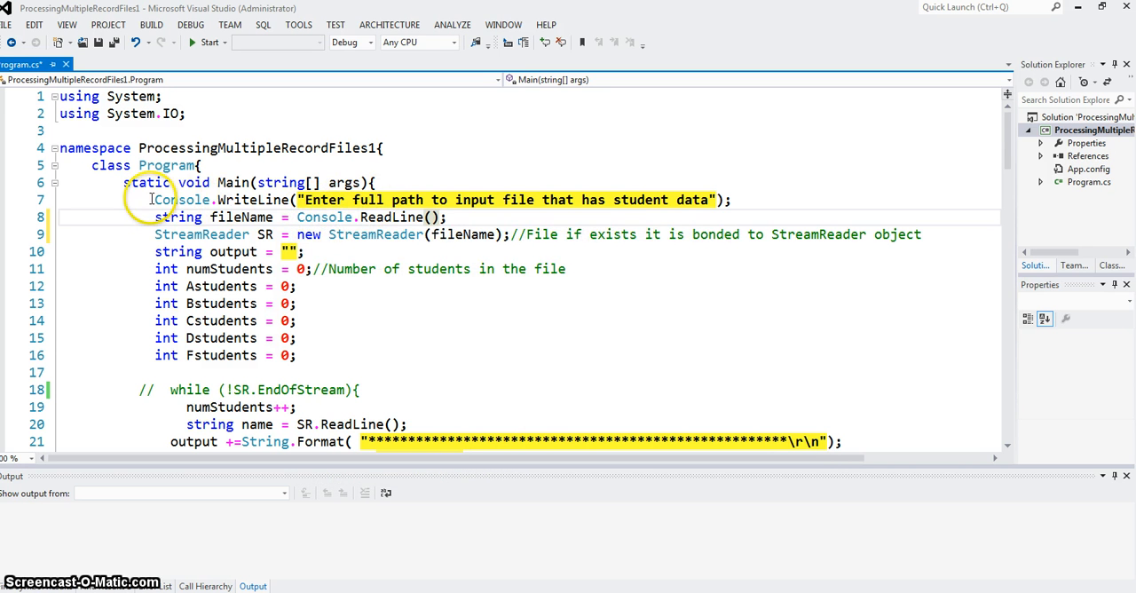
{"action": "left_click", "coordinate": [320, 218]}
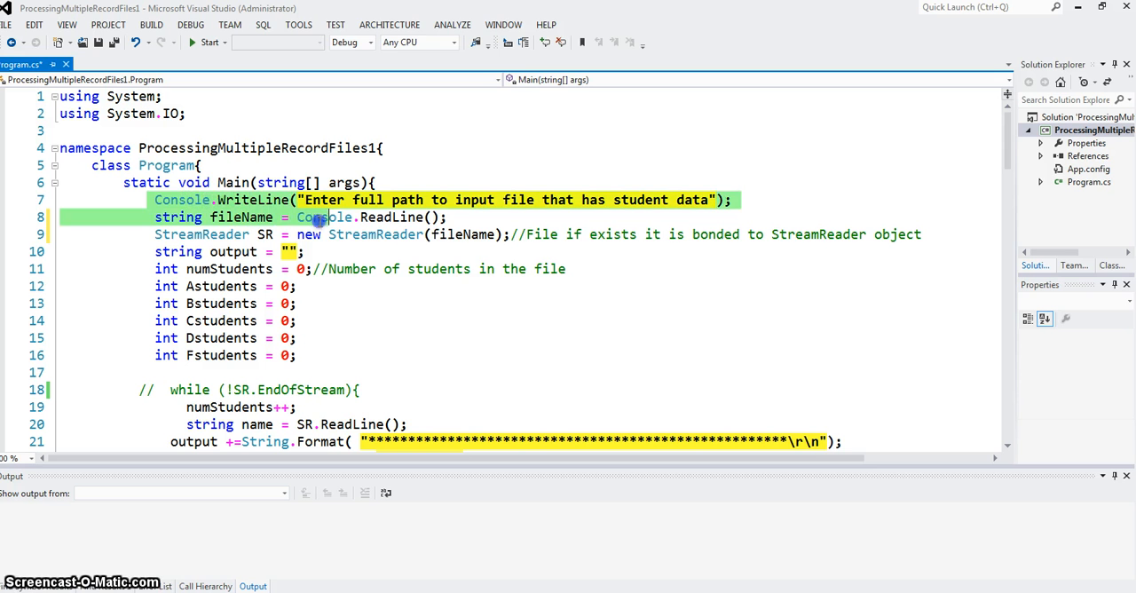
{"action": "left_click", "coordinate": [450, 217]}
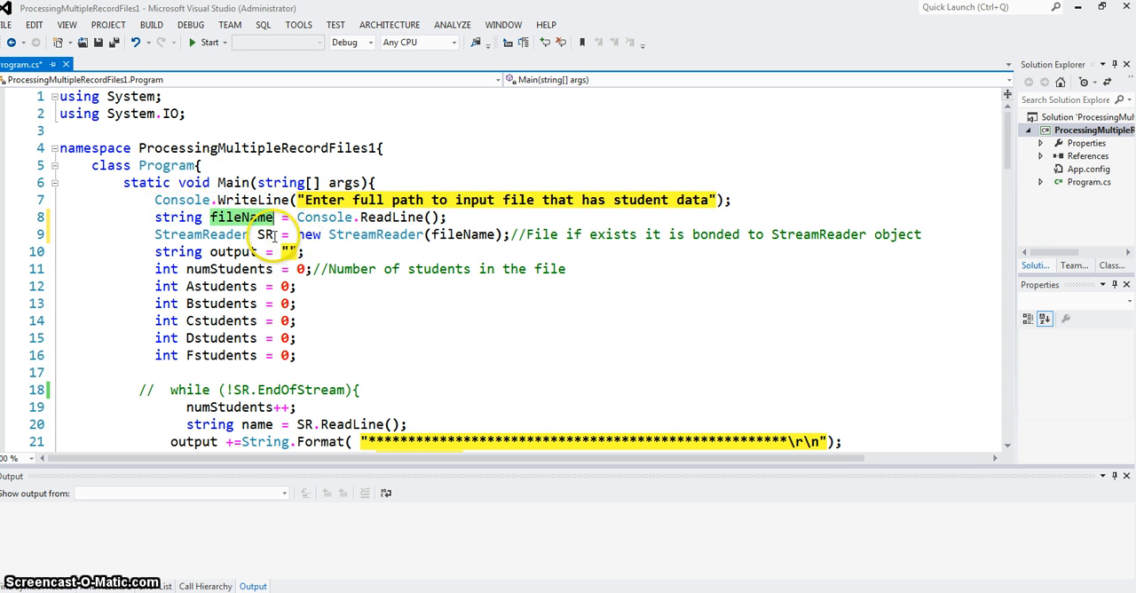
{"action": "mouse_move", "coordinate": [201, 234]}
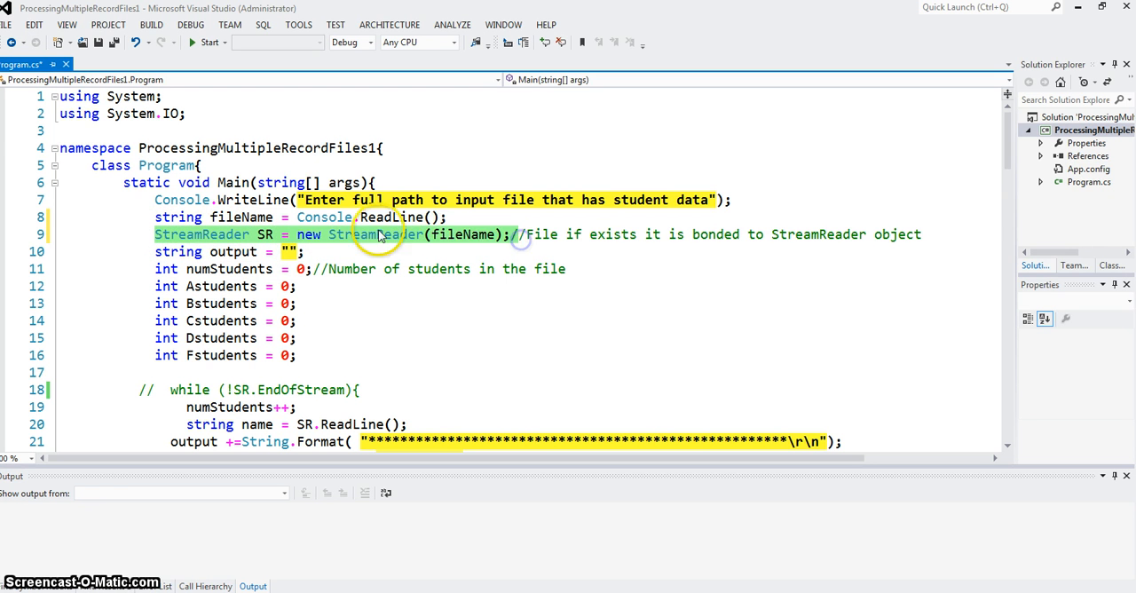
{"action": "left_click", "coordinate": [266, 233]}
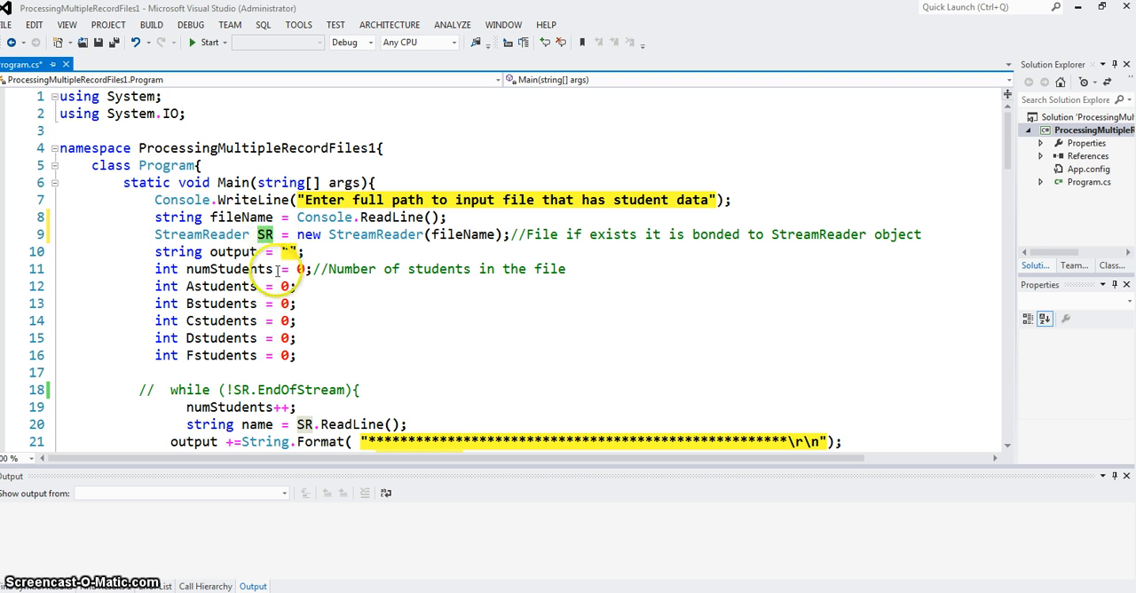
{"action": "mouse_move", "coordinate": [61, 114]}
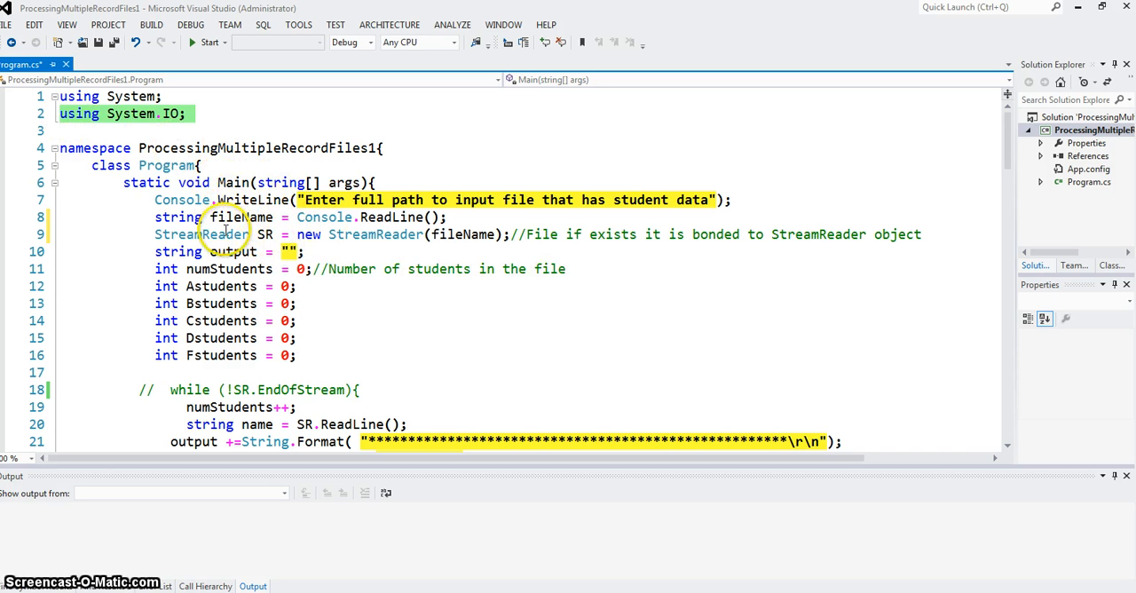
{"action": "mouse_move", "coordinate": [390, 254]}
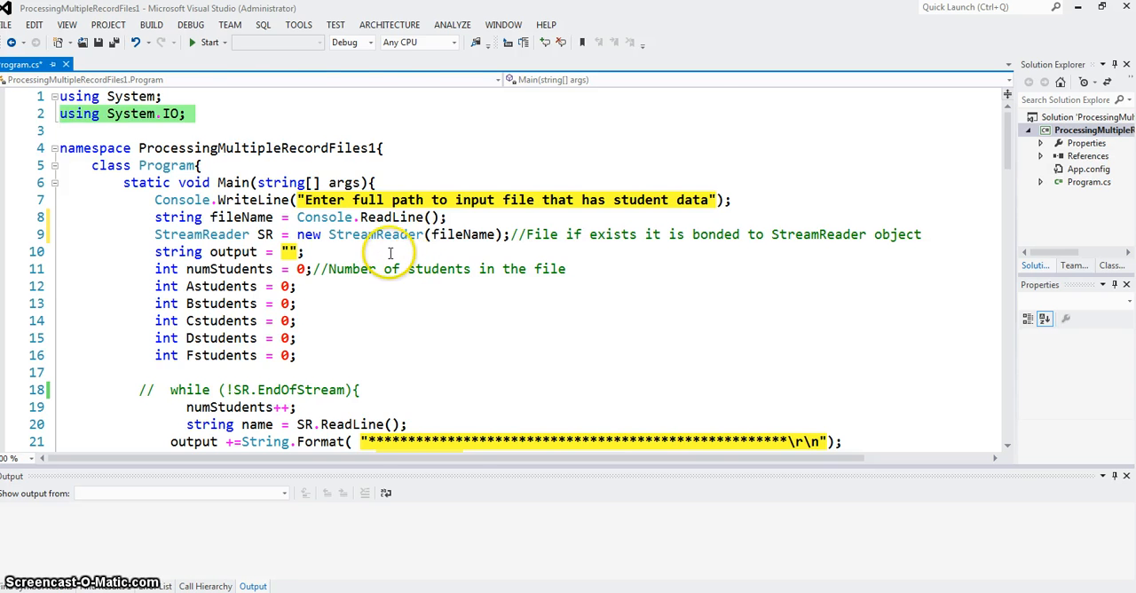
- Open StudentData.txt in Notepad from the project folder
{"action": "scroll", "scroll_direction": "down", "scroll_amount": 3}
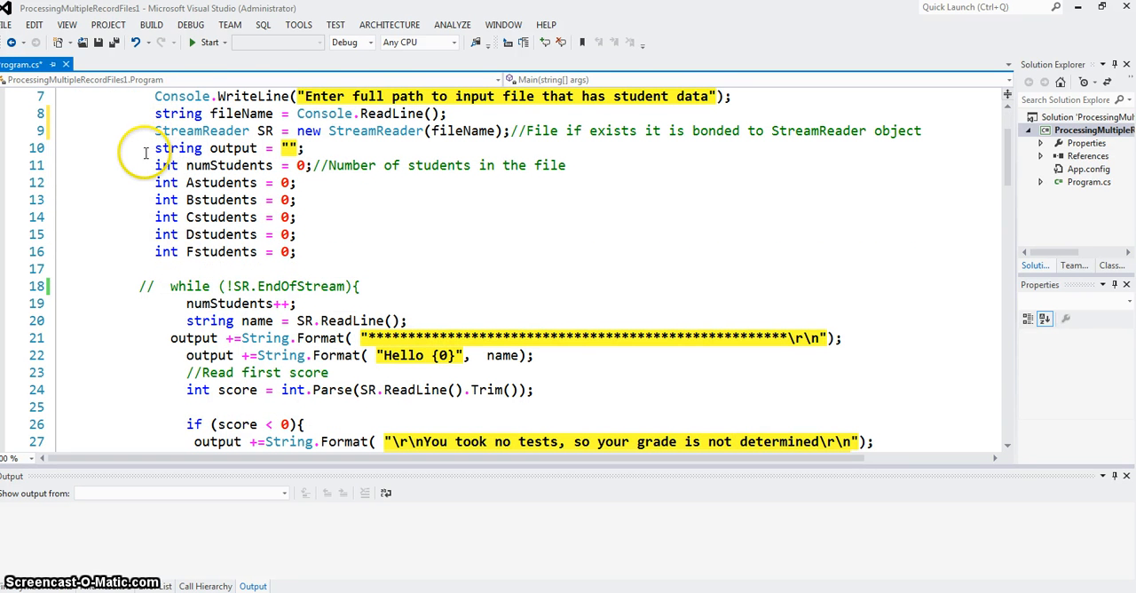
{"action": "mouse_move", "coordinate": [408, 355]}
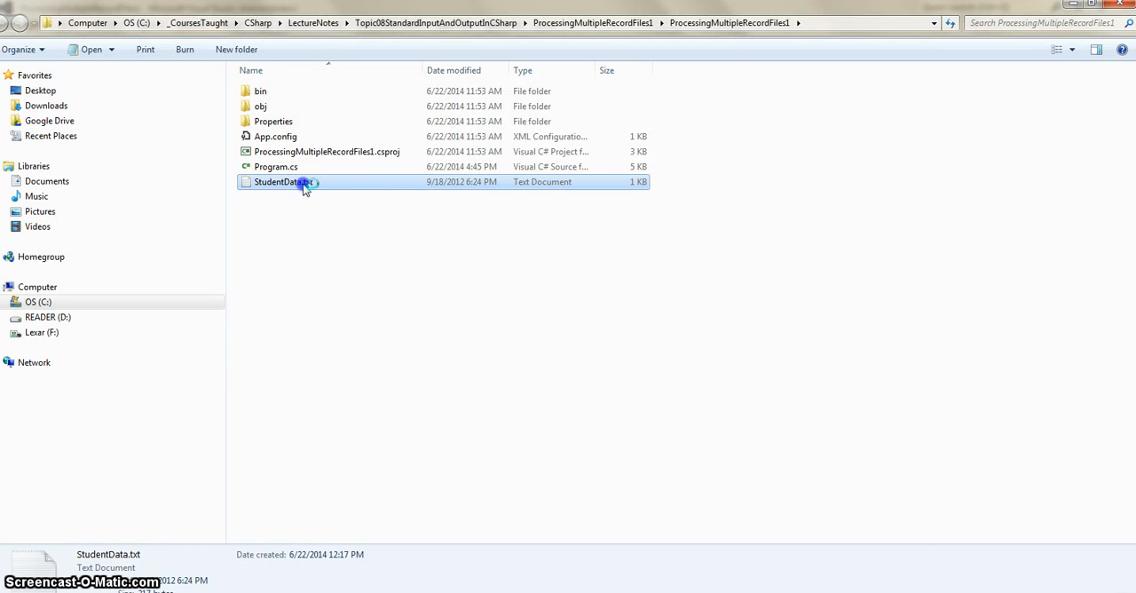
{"action": "double_click", "coordinate": [284, 181]}
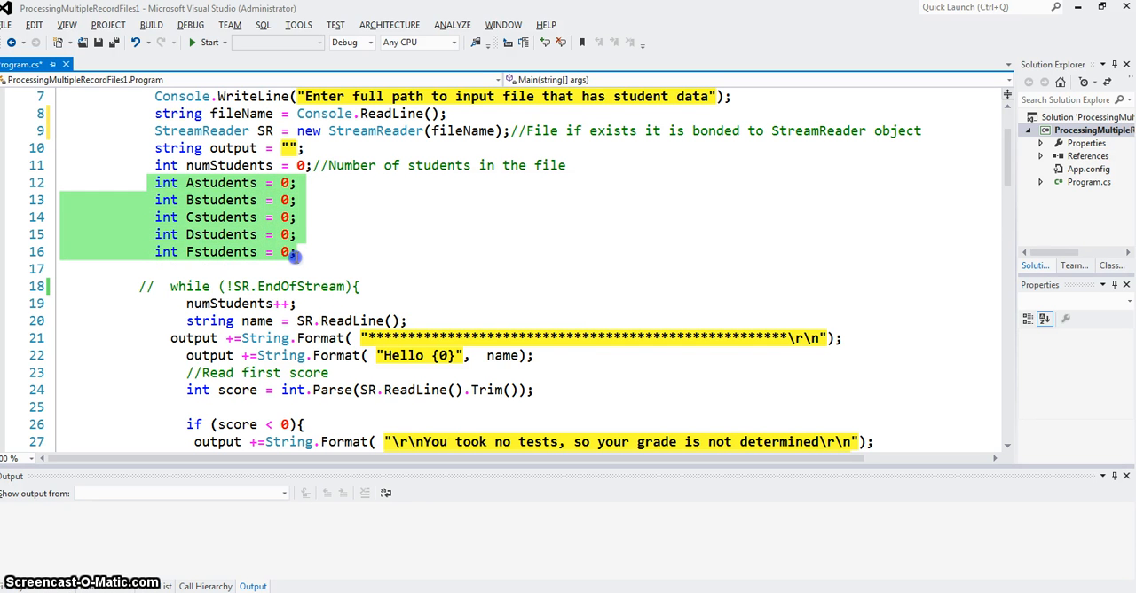
{"action": "left_click", "coordinate": [326, 269]}
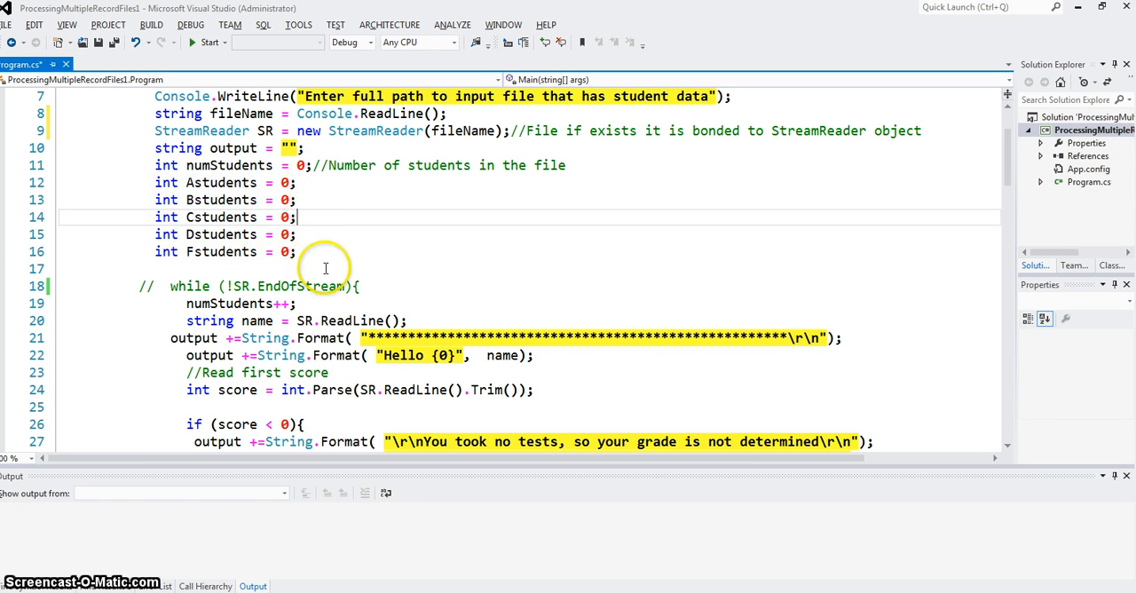
{"action": "mouse_move", "coordinate": [323, 194]}
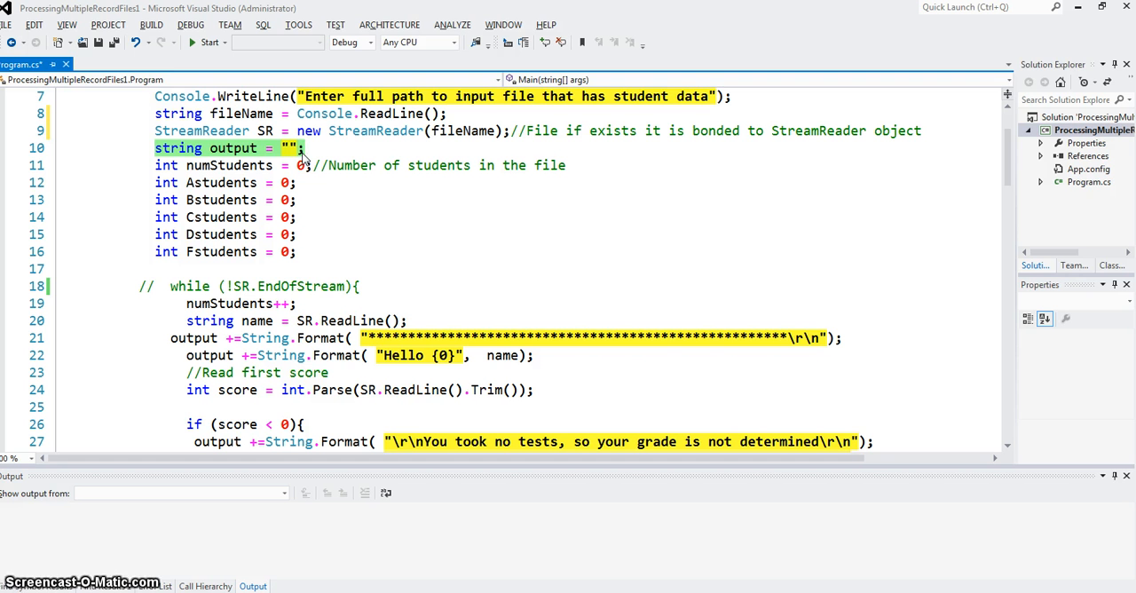
{"action": "double_click", "coordinate": [233, 148]}
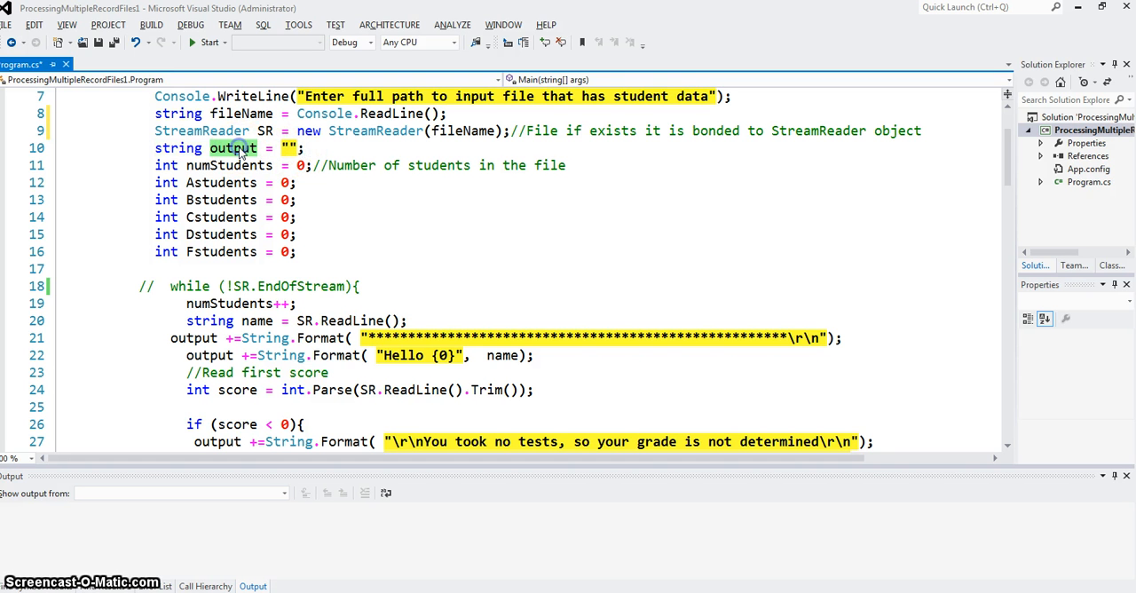
{"action": "scroll", "scroll_direction": "down", "scroll_amount": 3}
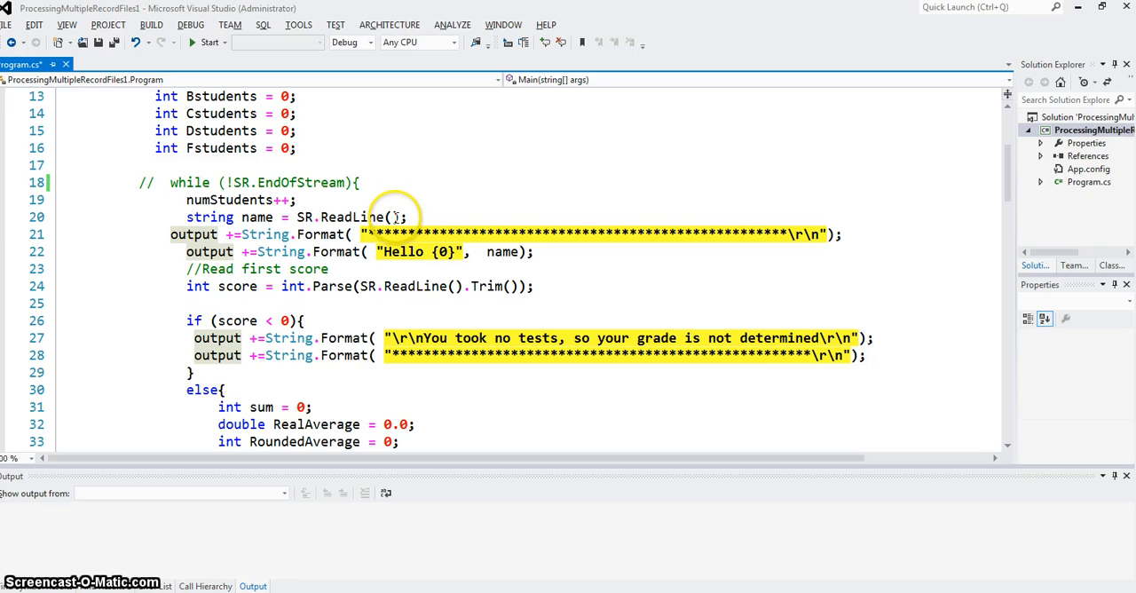
{"action": "mouse_move", "coordinate": [256, 172]}
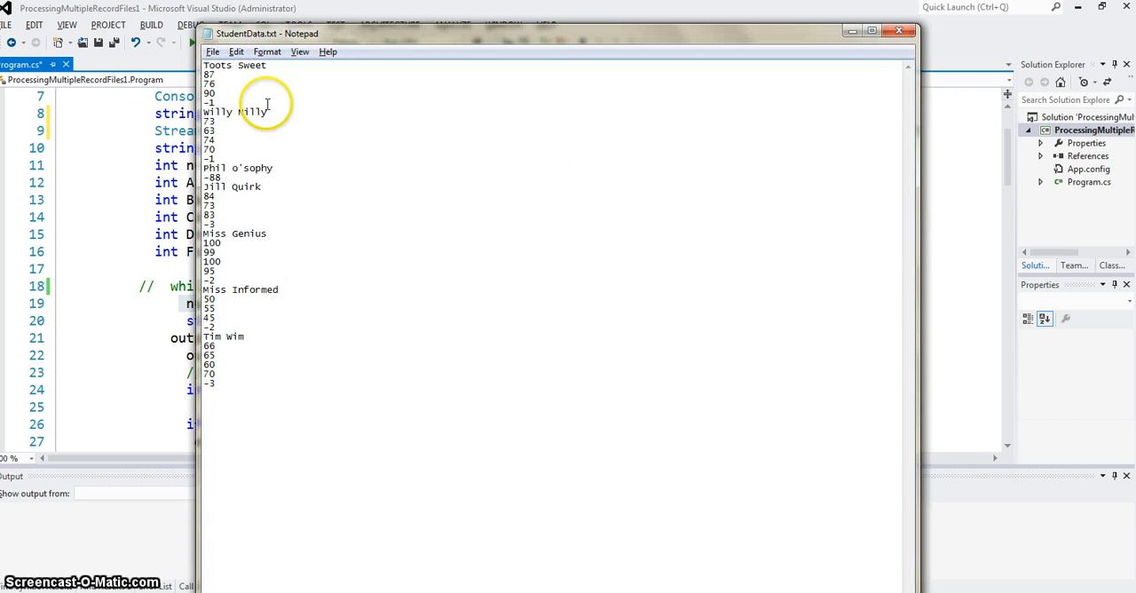
- Select a student name in StudentData.txt to show the name field
{"action": "double_click", "coordinate": [215, 65]}
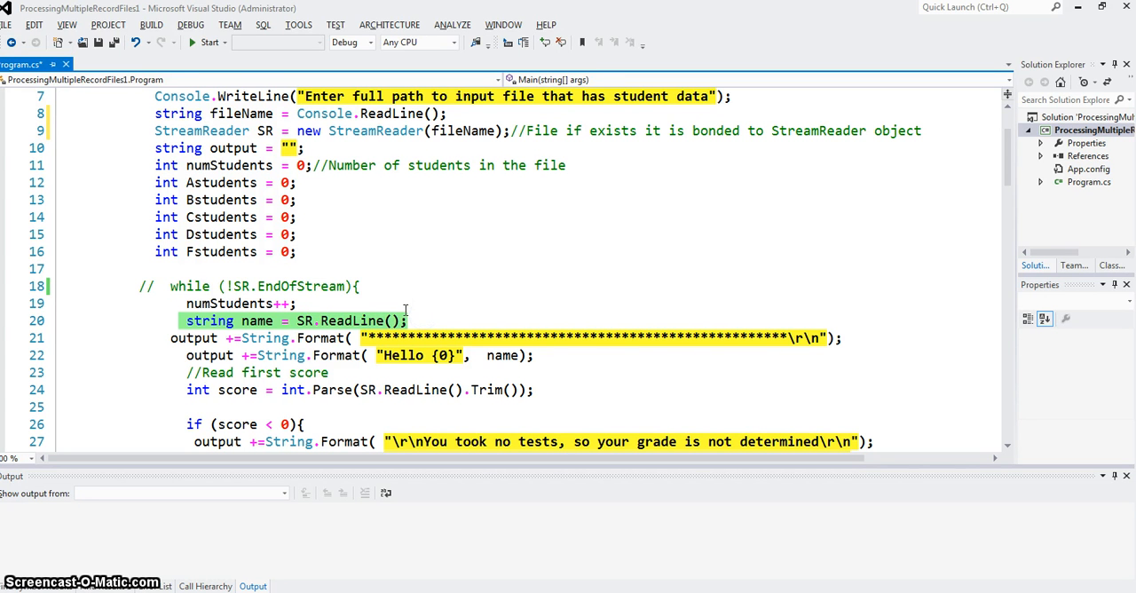
- Highlight the references to the name variable in Program.cs
{"action": "double_click", "coordinate": [258, 320]}
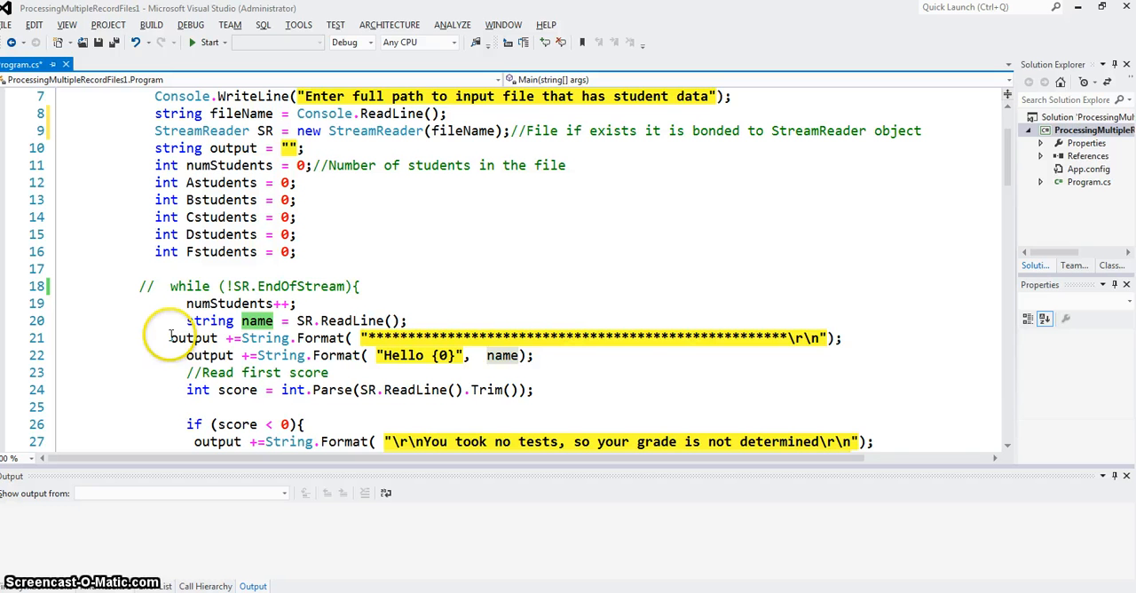
{"action": "mouse_move", "coordinate": [257, 320]}
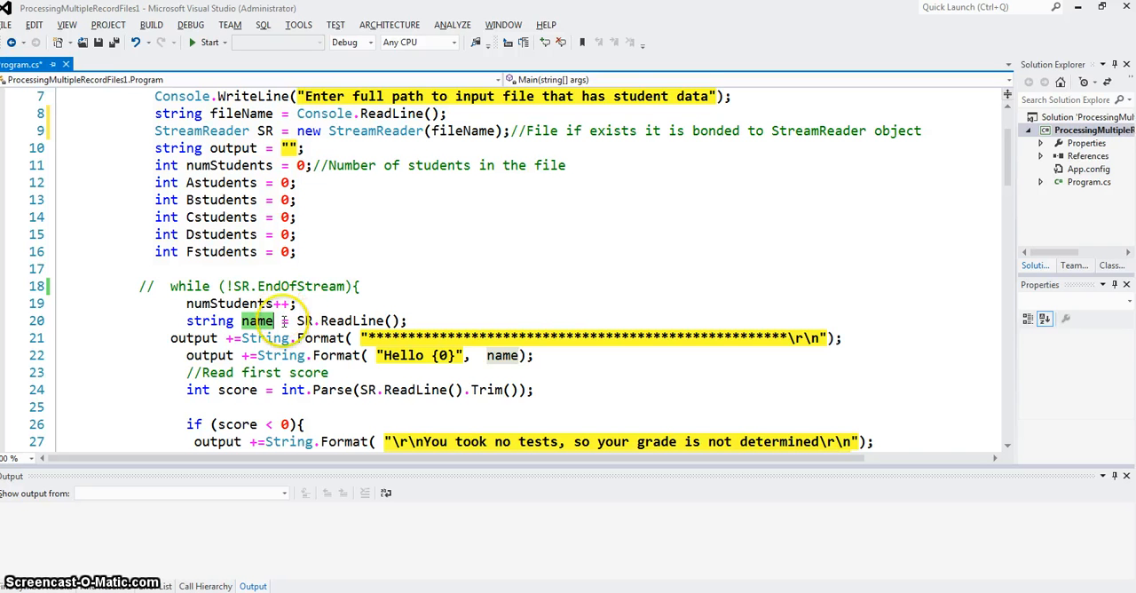
{"action": "double_click", "coordinate": [187, 339]}
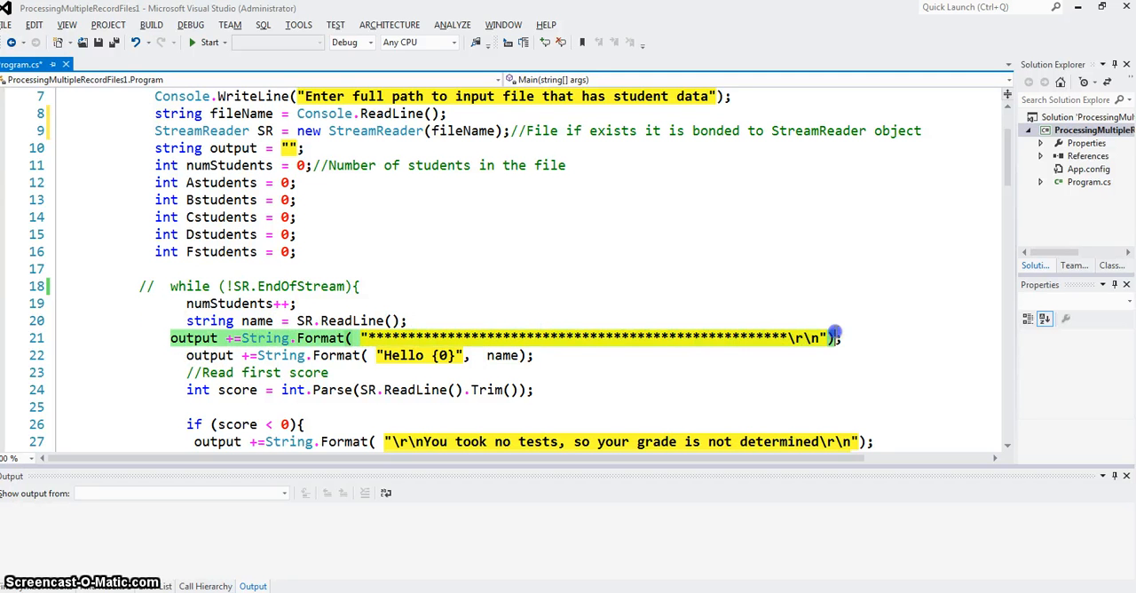
{"action": "mouse_move", "coordinate": [684, 309]}
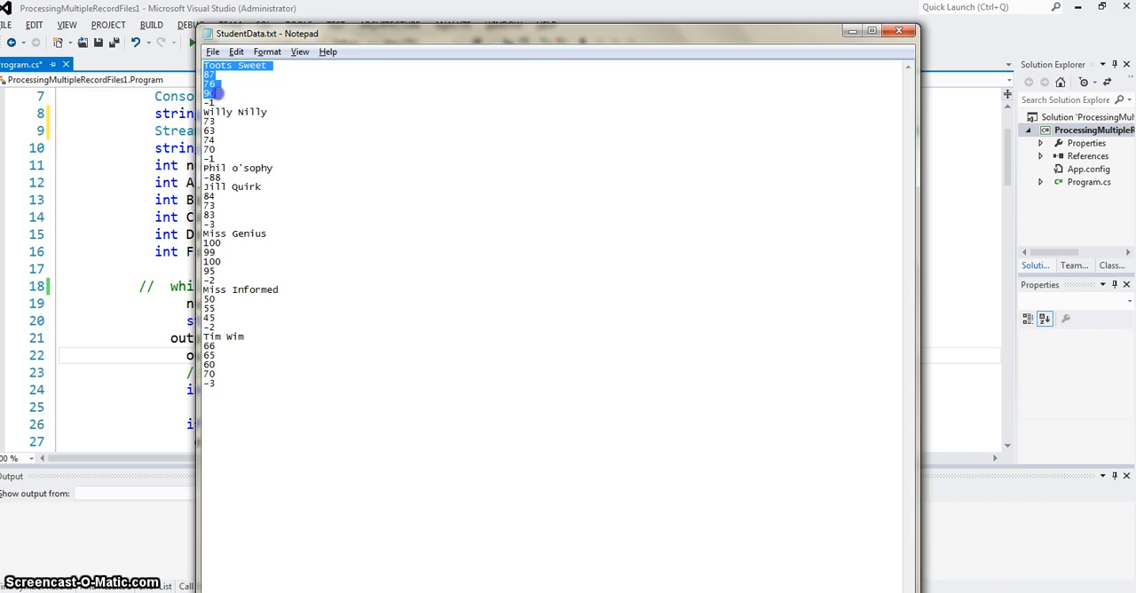
- Select the -88 score that ends a record in StudentData.txt
{"action": "left_click", "coordinate": [234, 175]}
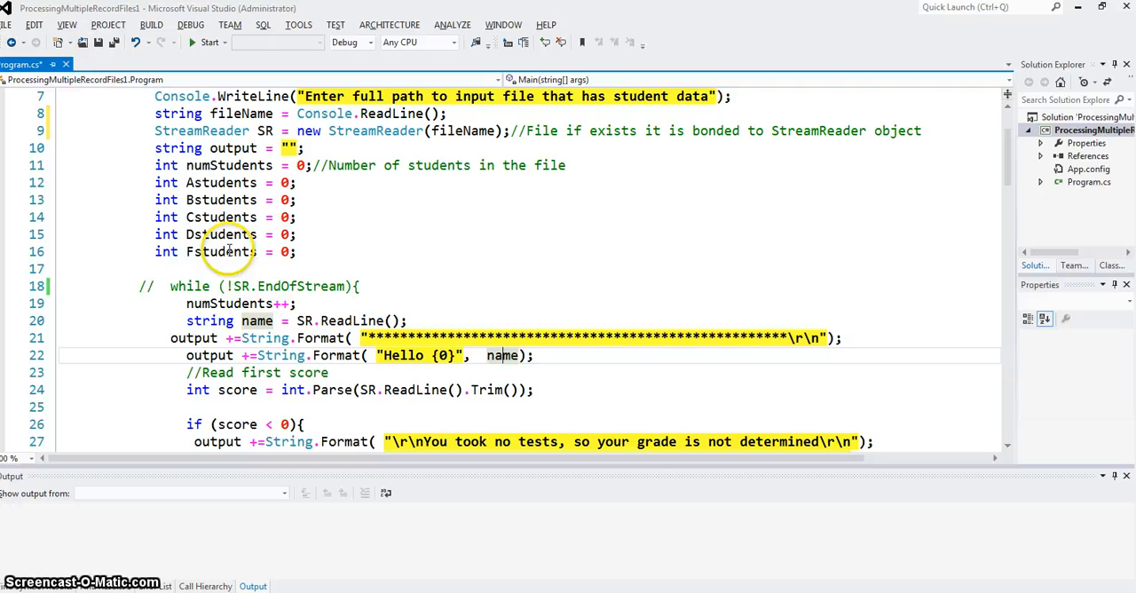
{"action": "mouse_move", "coordinate": [321, 367]}
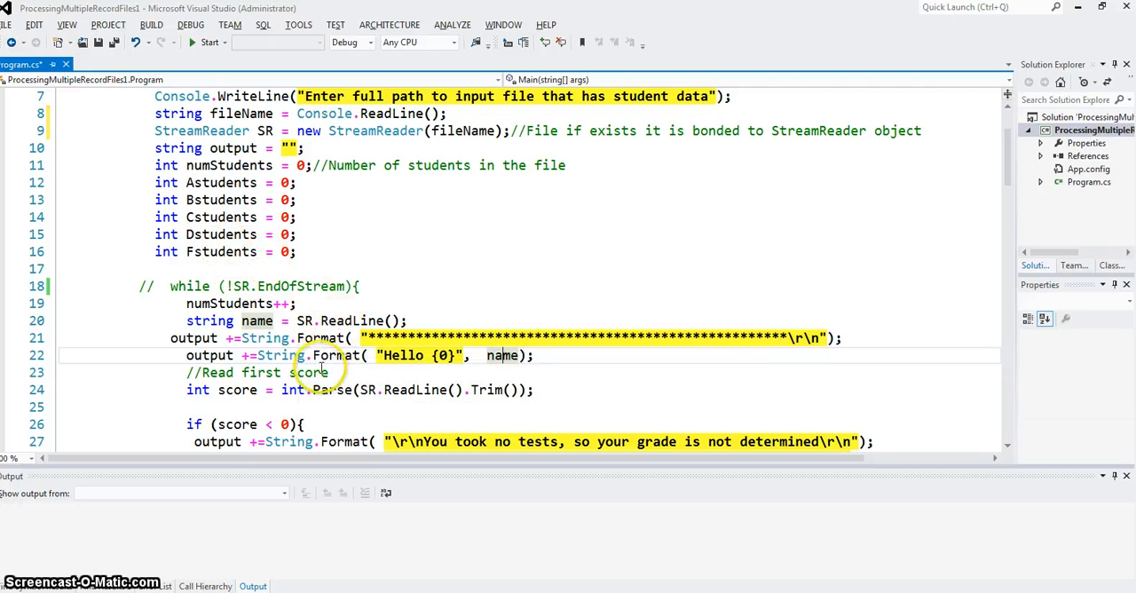
{"action": "double_click", "coordinate": [218, 390]}
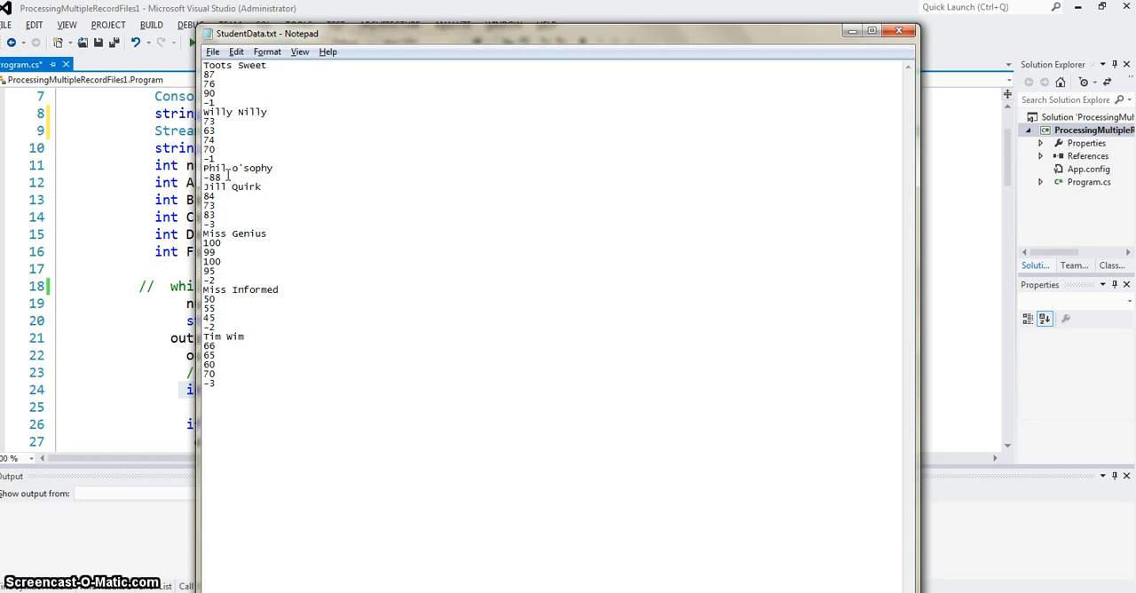
{"action": "double_click", "coordinate": [211, 177]}
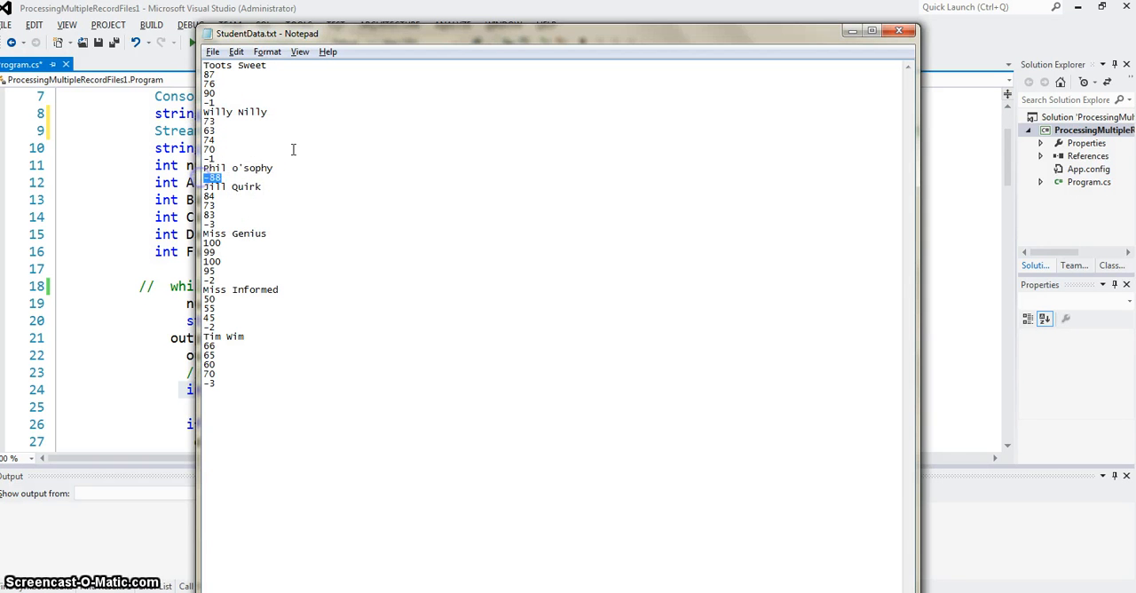
{"action": "mouse_move", "coordinate": [326, 150]}
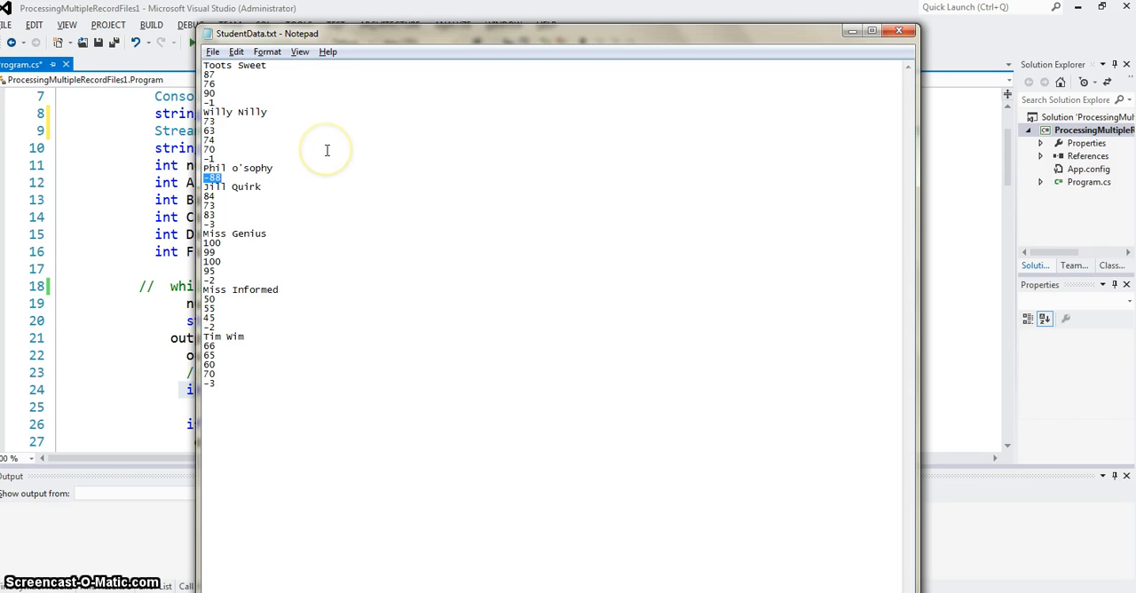
{"action": "mouse_move", "coordinate": [226, 180]}
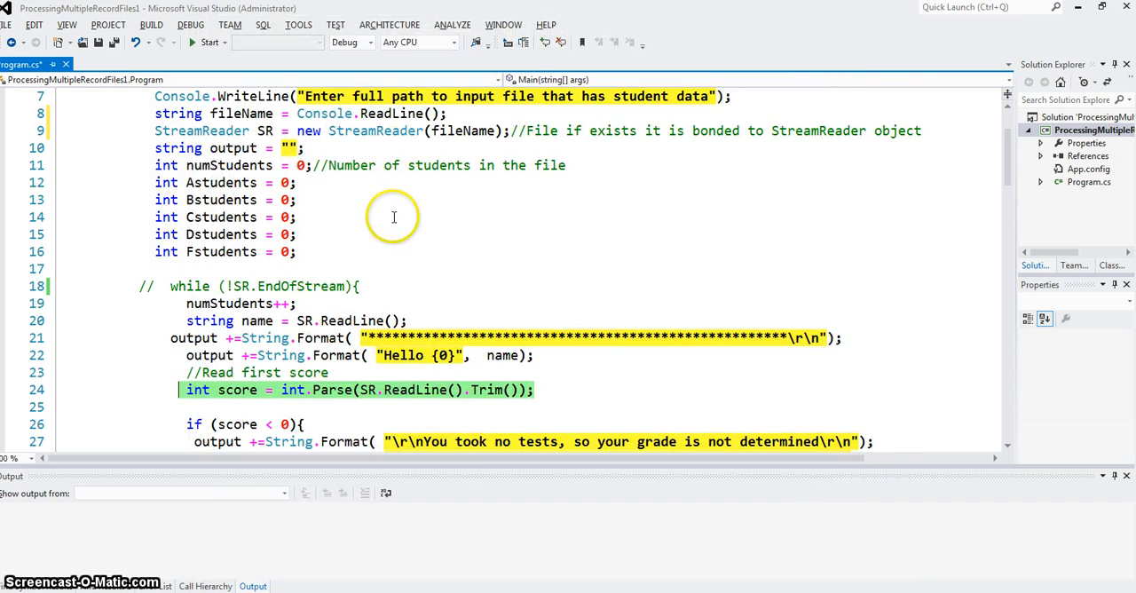
{"action": "scroll", "scroll_direction": "down", "scroll_amount": 3}
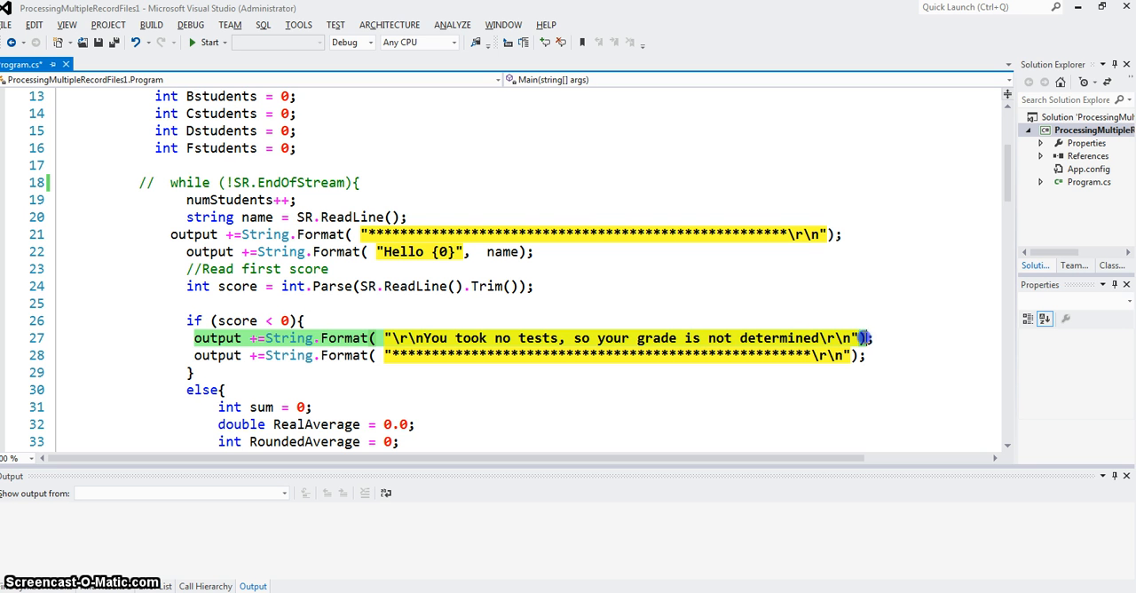
{"action": "mouse_move", "coordinate": [853, 301]}
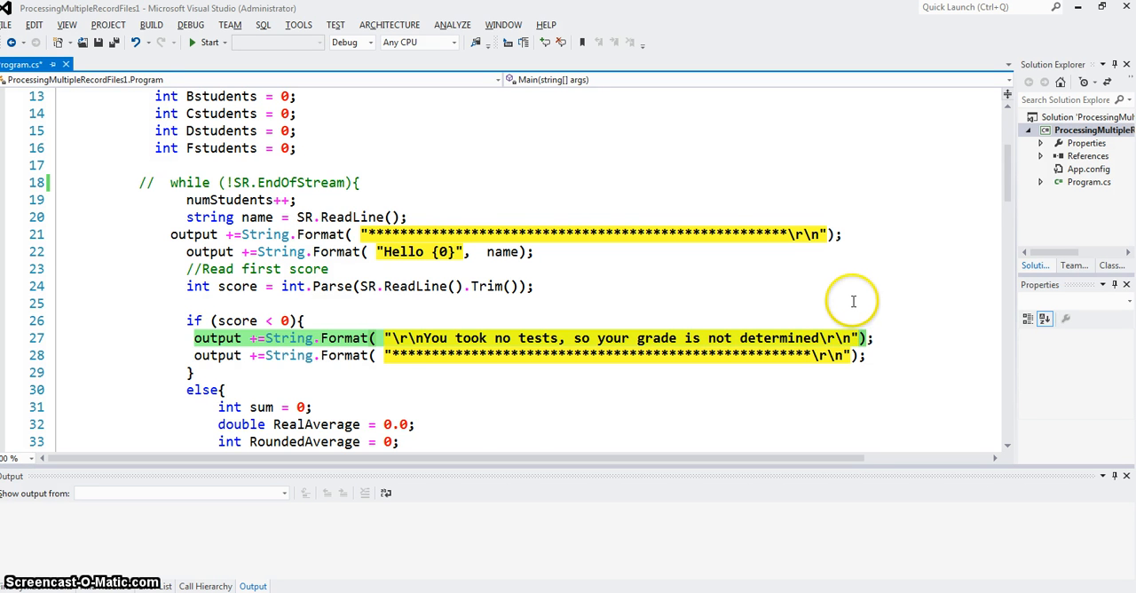
{"action": "scroll", "scroll_direction": "down", "scroll_amount": 3}
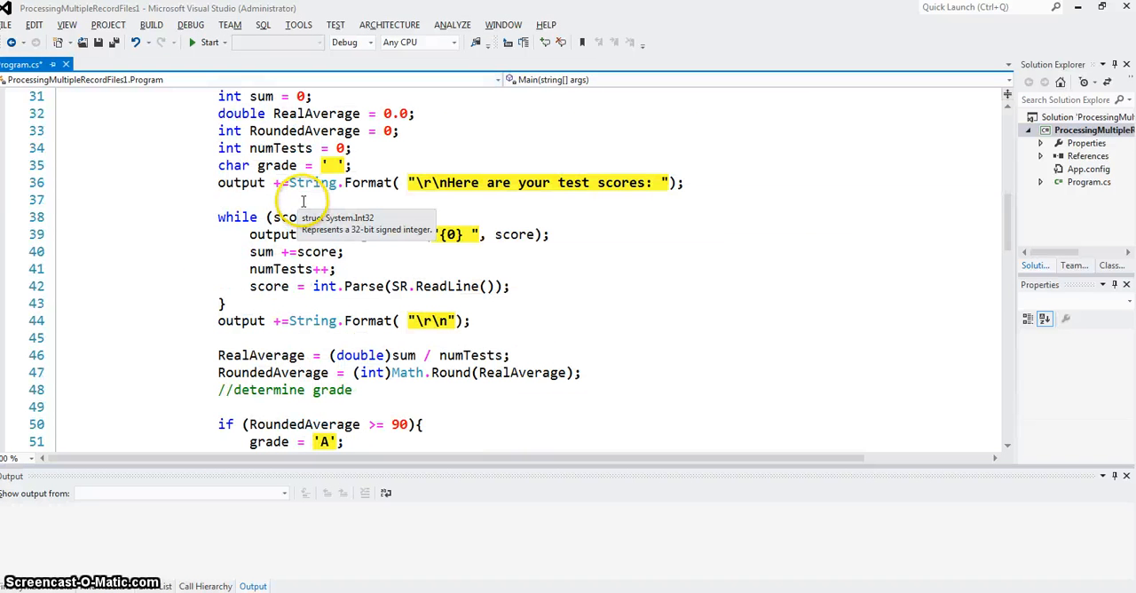
{"action": "left_click", "coordinate": [293, 217]}
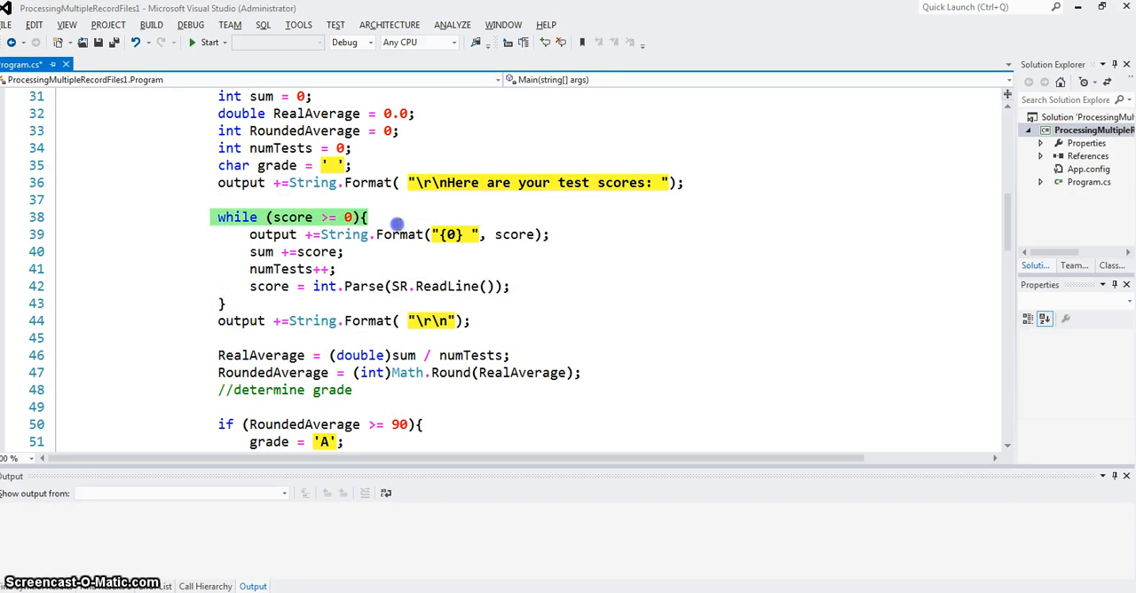
{"action": "scroll", "scroll_direction": "up", "scroll_amount": 3}
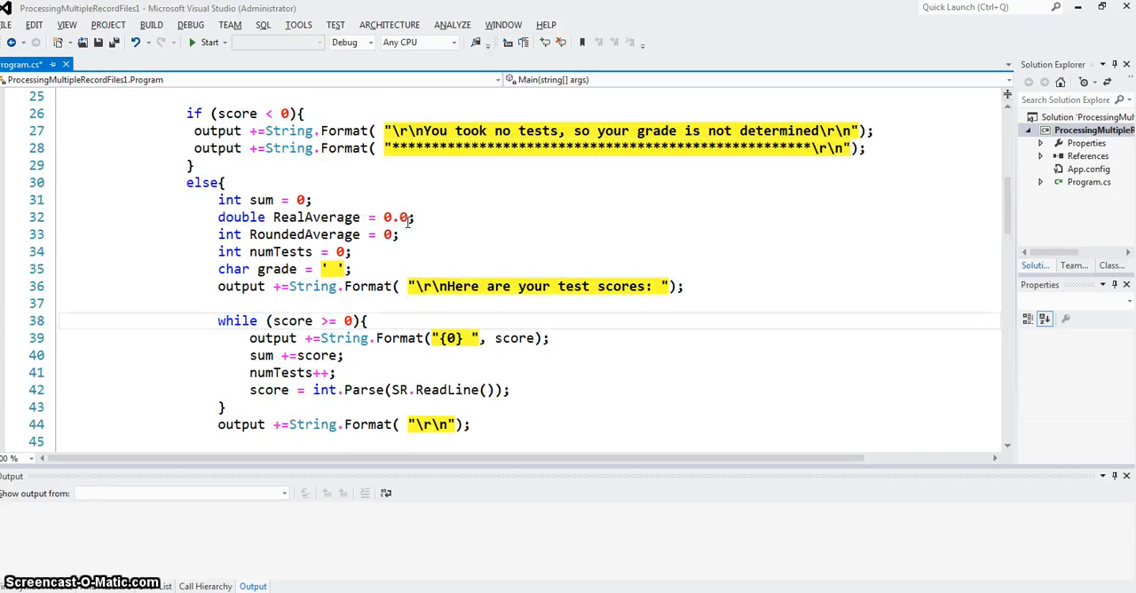
{"action": "mouse_move", "coordinate": [333, 140]}
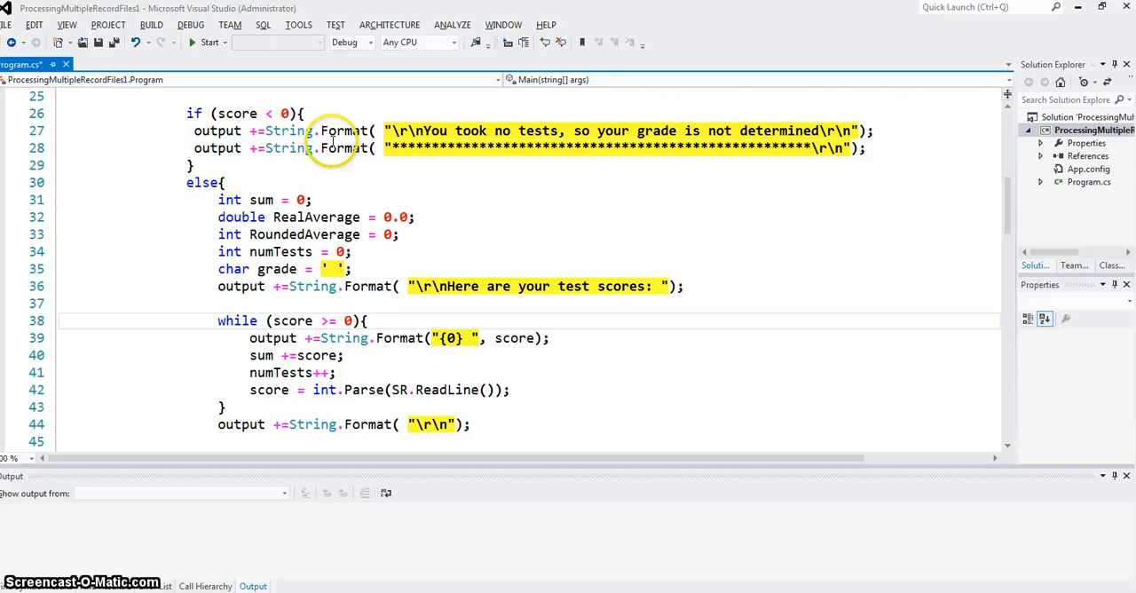
{"action": "double_click", "coordinate": [262, 200]}
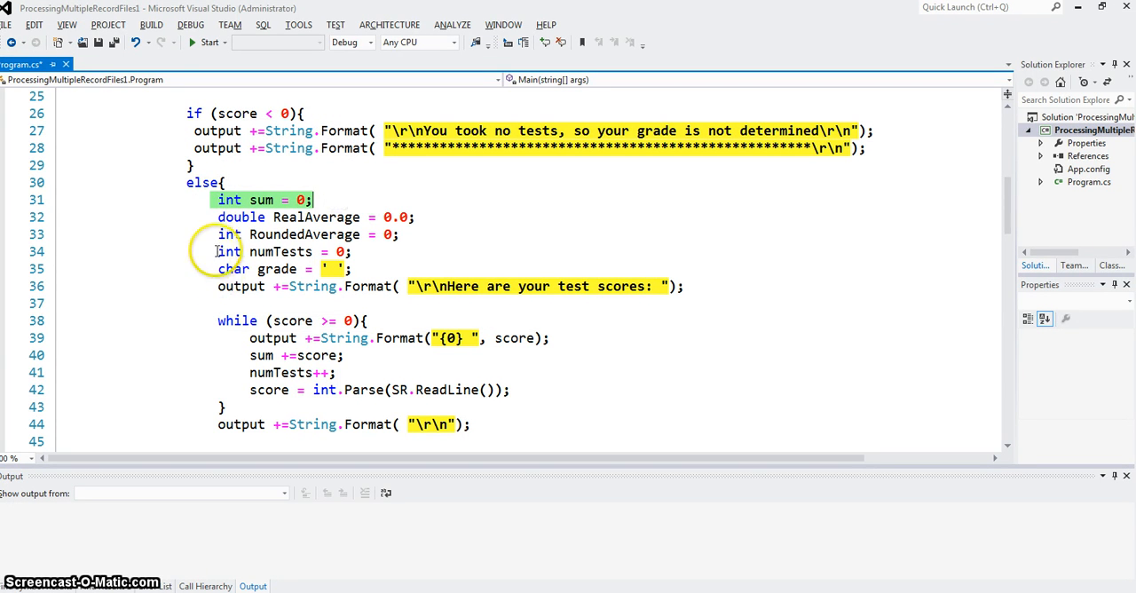
{"action": "left_click", "coordinate": [267, 252]}
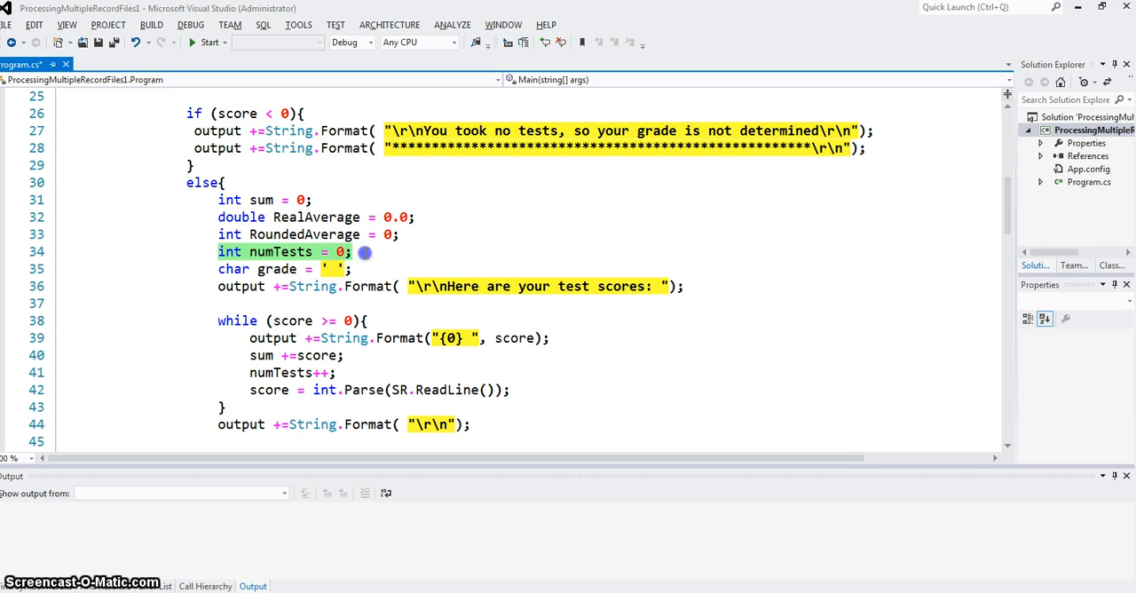
{"action": "mouse_move", "coordinate": [319, 198]}
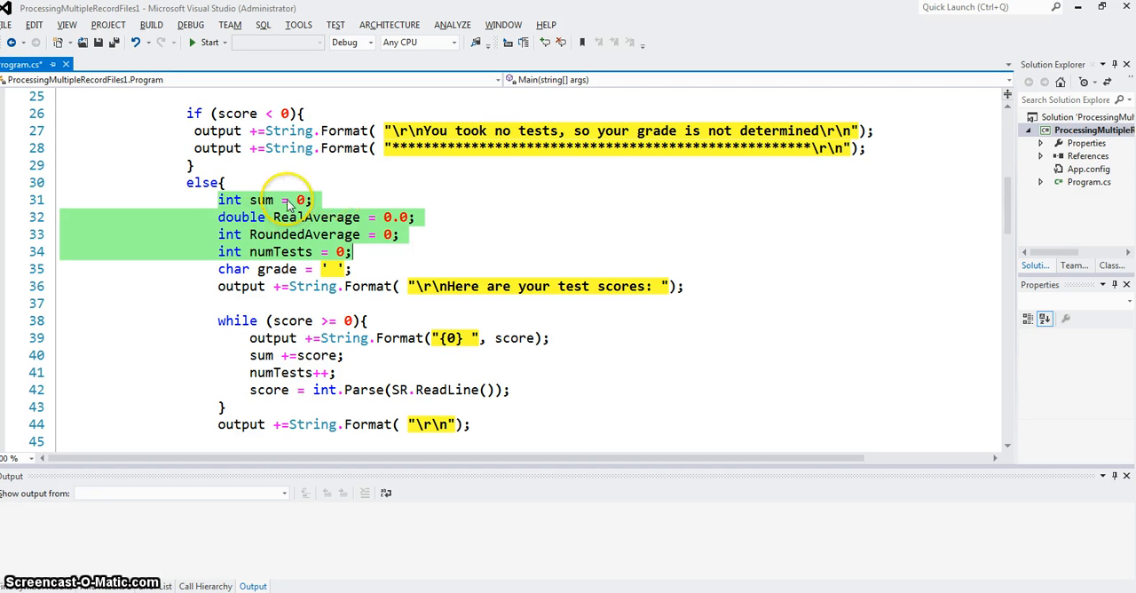
{"action": "mouse_move", "coordinate": [312, 206]}
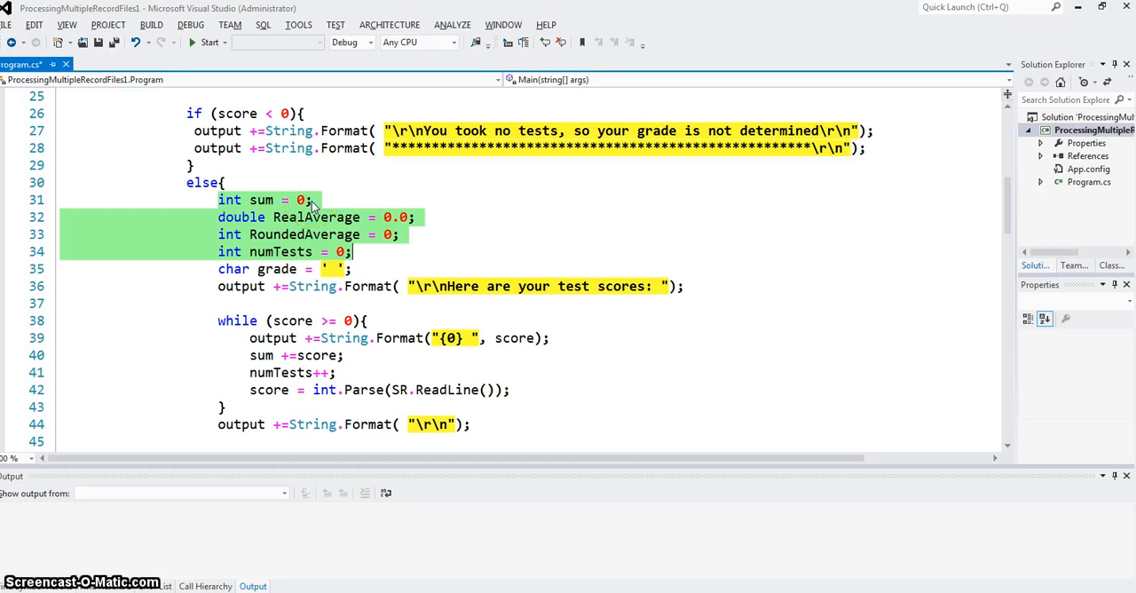
{"action": "left_click", "coordinate": [371, 252]}
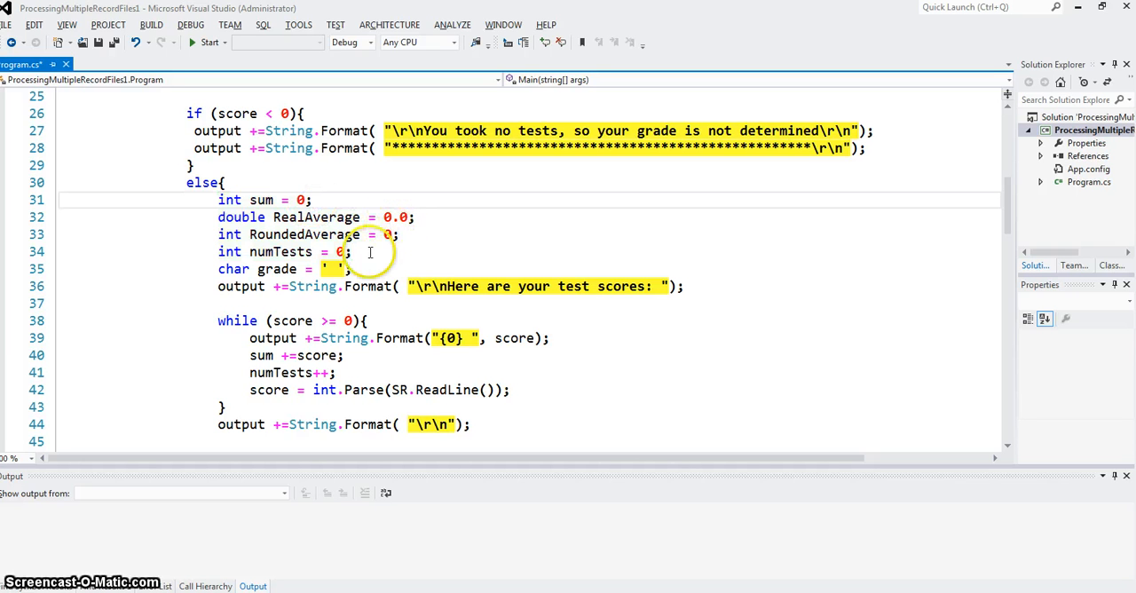
{"action": "mouse_move", "coordinate": [229, 200]}
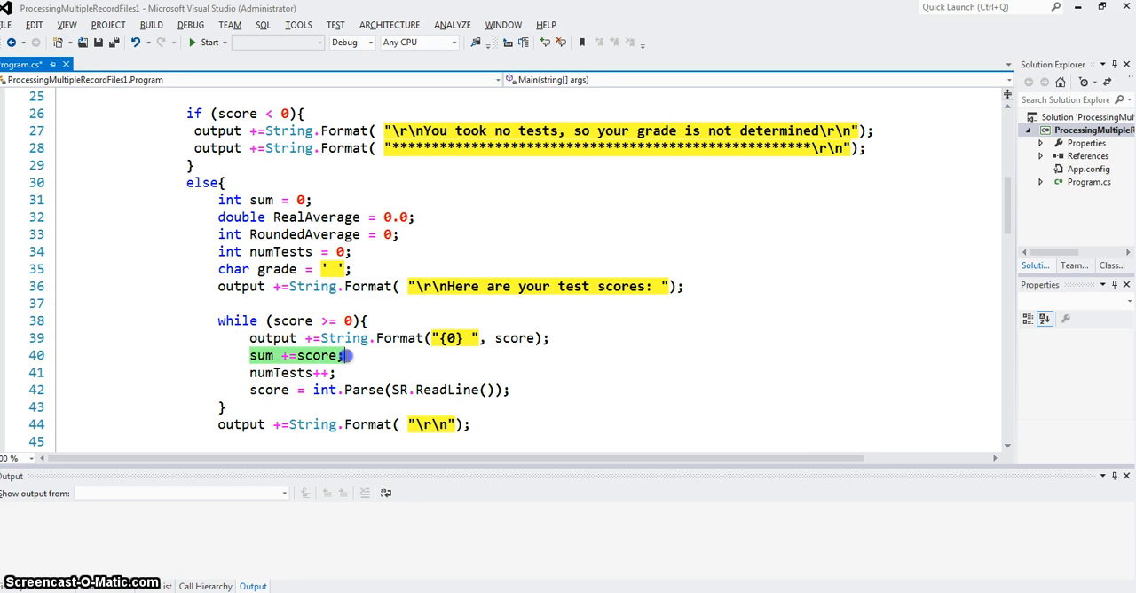
{"action": "left_click", "coordinate": [250, 372]}
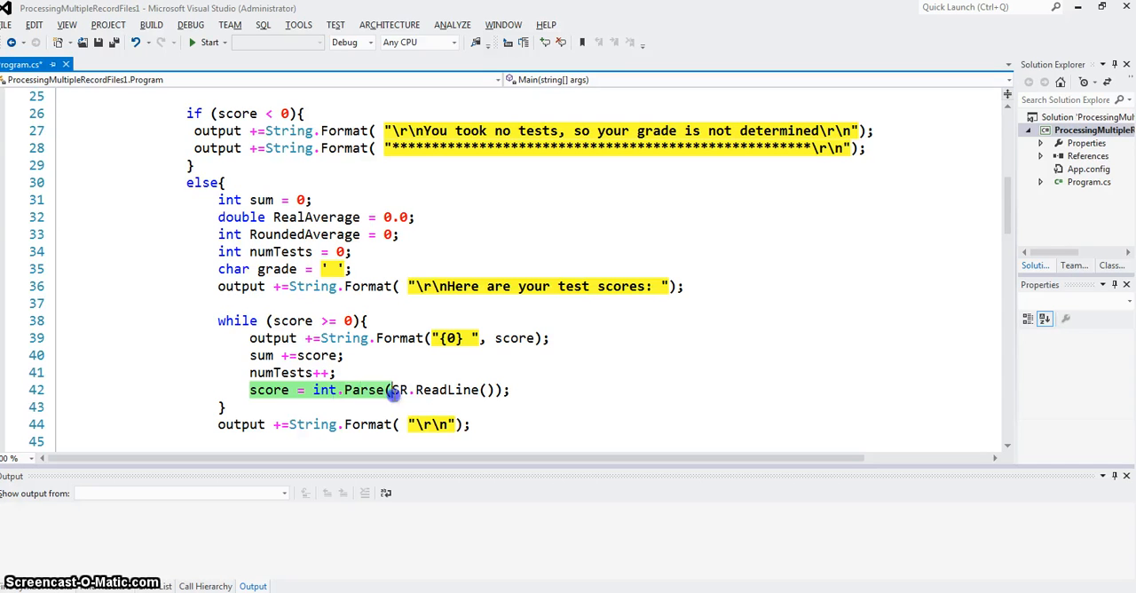
{"action": "left_click", "coordinate": [513, 390]}
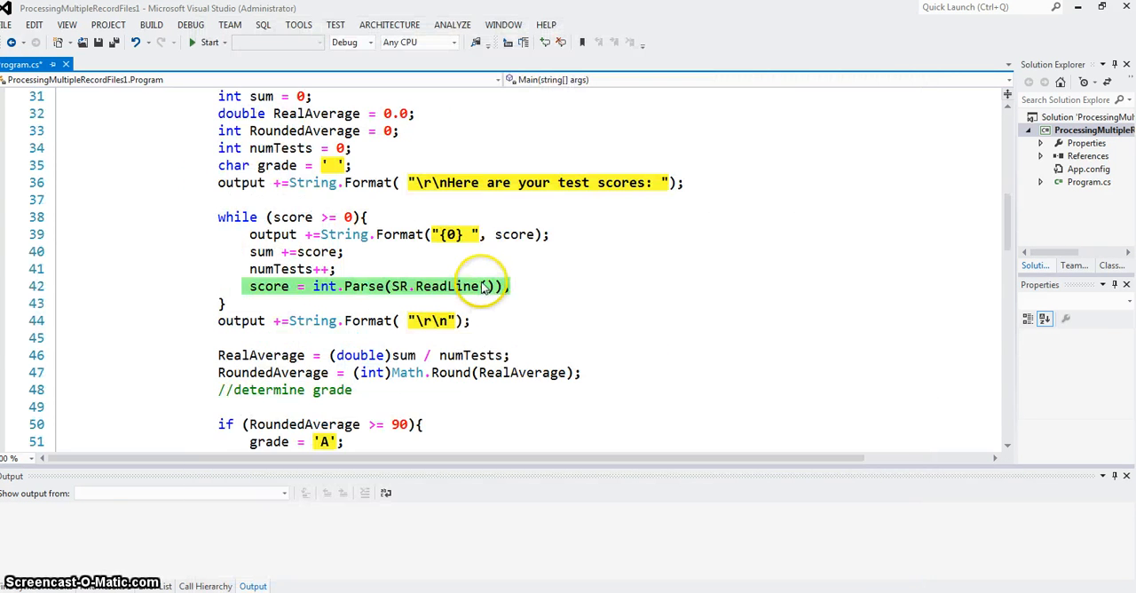
{"action": "mouse_move", "coordinate": [241, 275]}
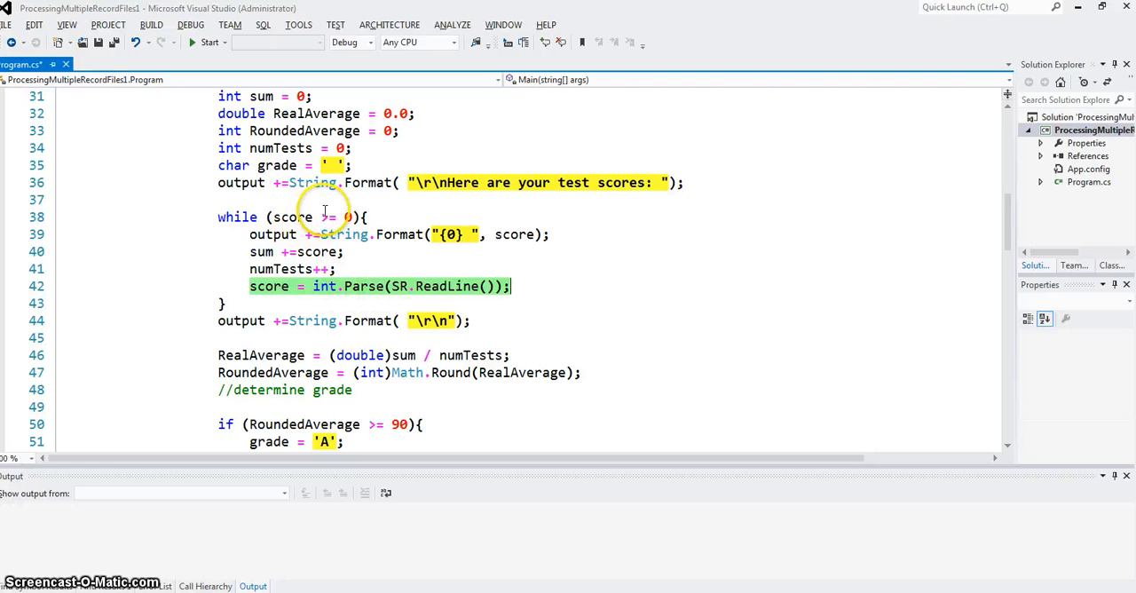
{"action": "mouse_move", "coordinate": [276, 320]}
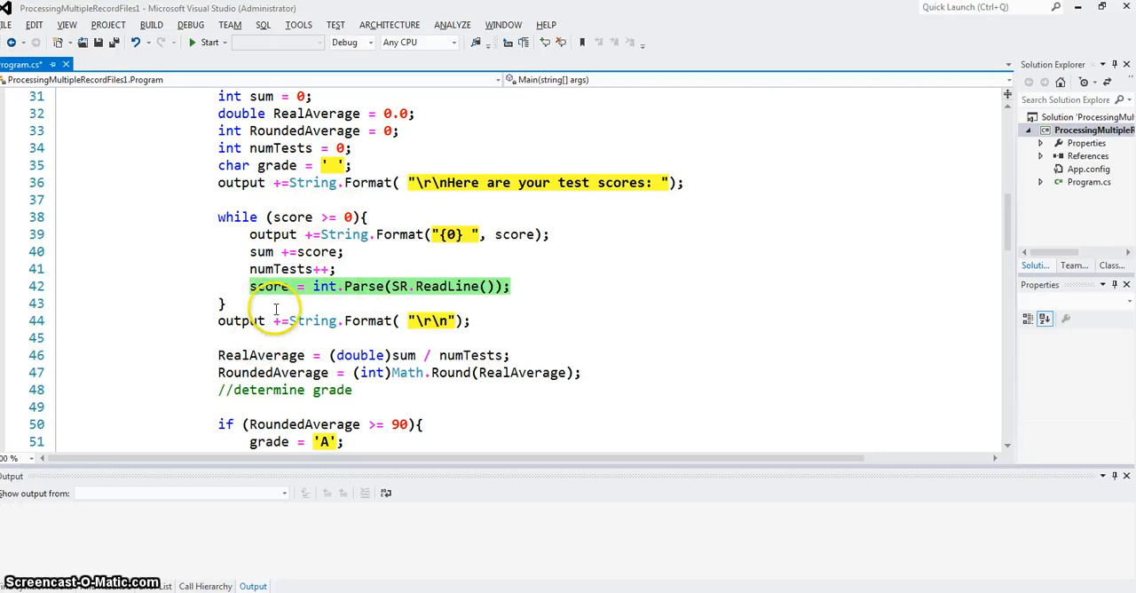
{"action": "double_click", "coordinate": [262, 251]}
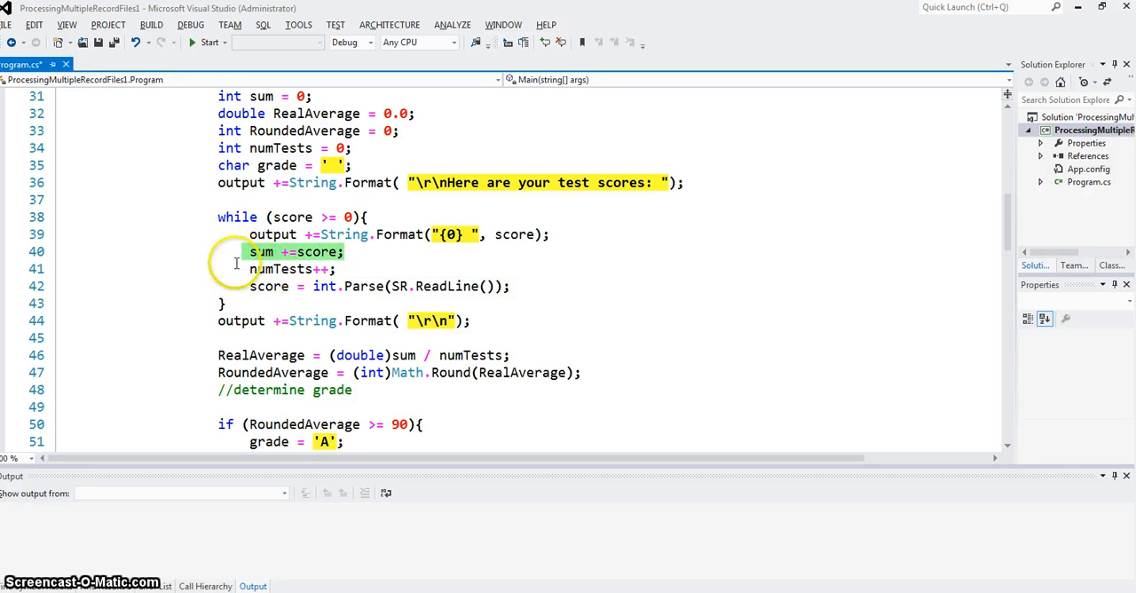
{"action": "left_click", "coordinate": [386, 259]}
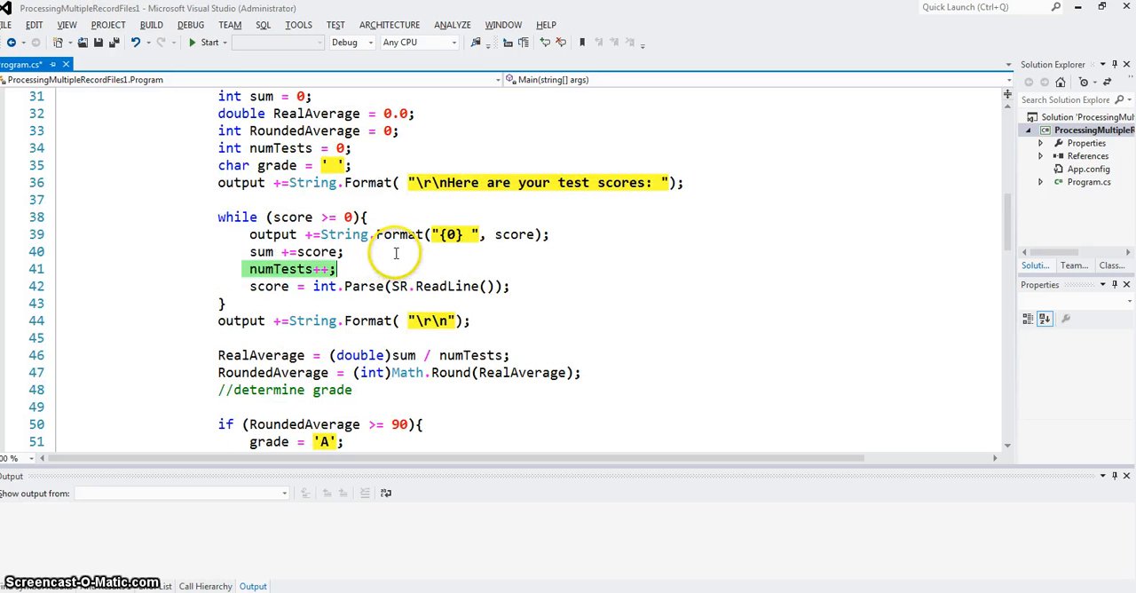
{"action": "mouse_move", "coordinate": [298, 244]}
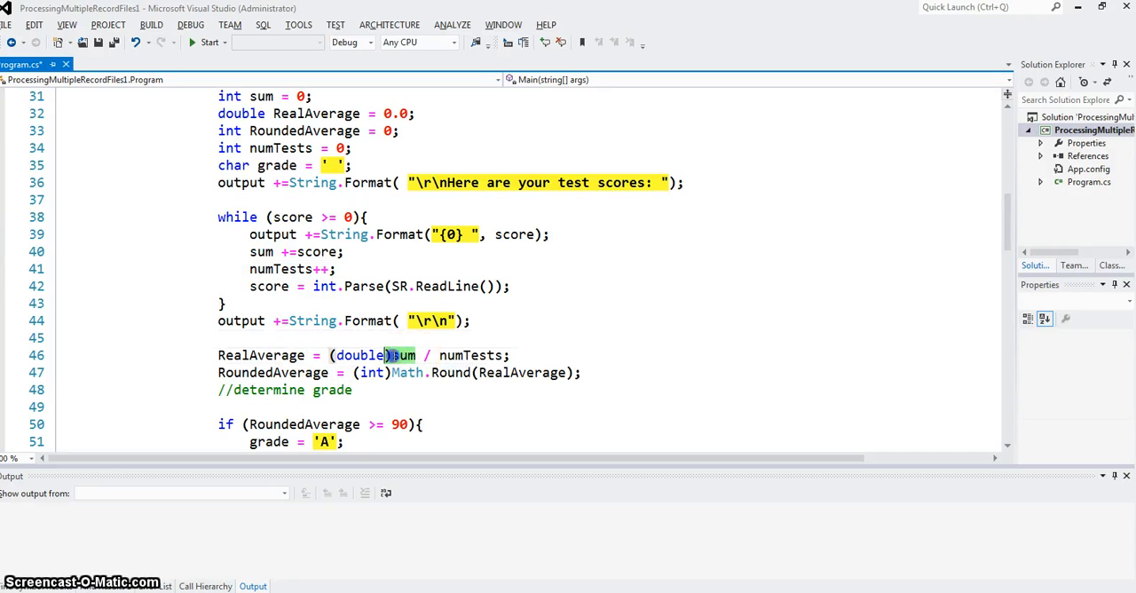
{"action": "scroll", "scroll_direction": "down", "scroll_amount": 3}
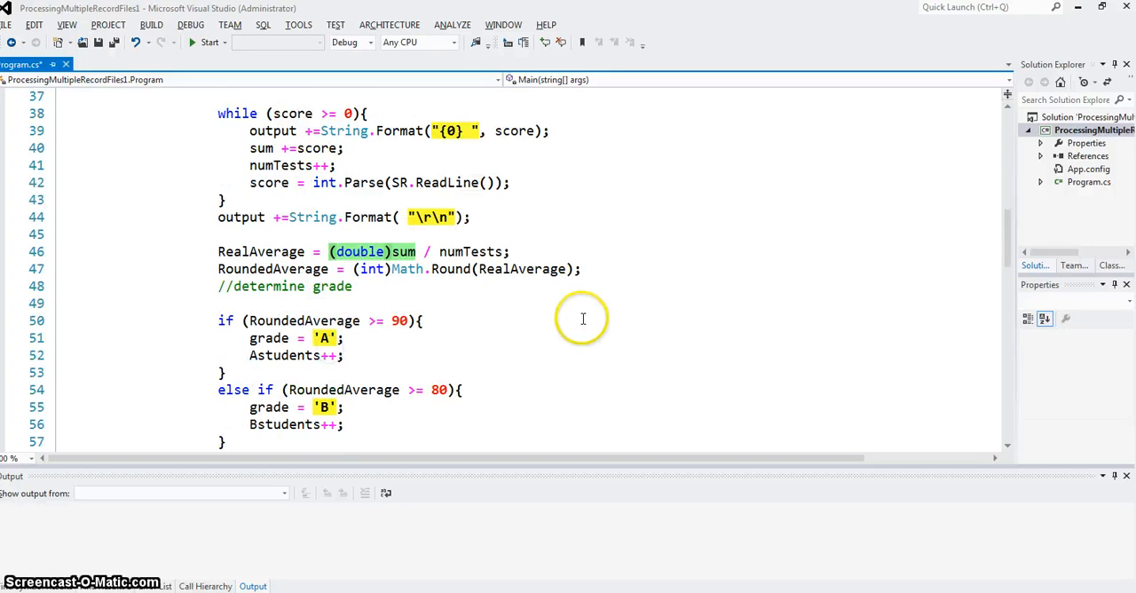
{"action": "scroll", "scroll_direction": "up", "scroll_amount": 3}
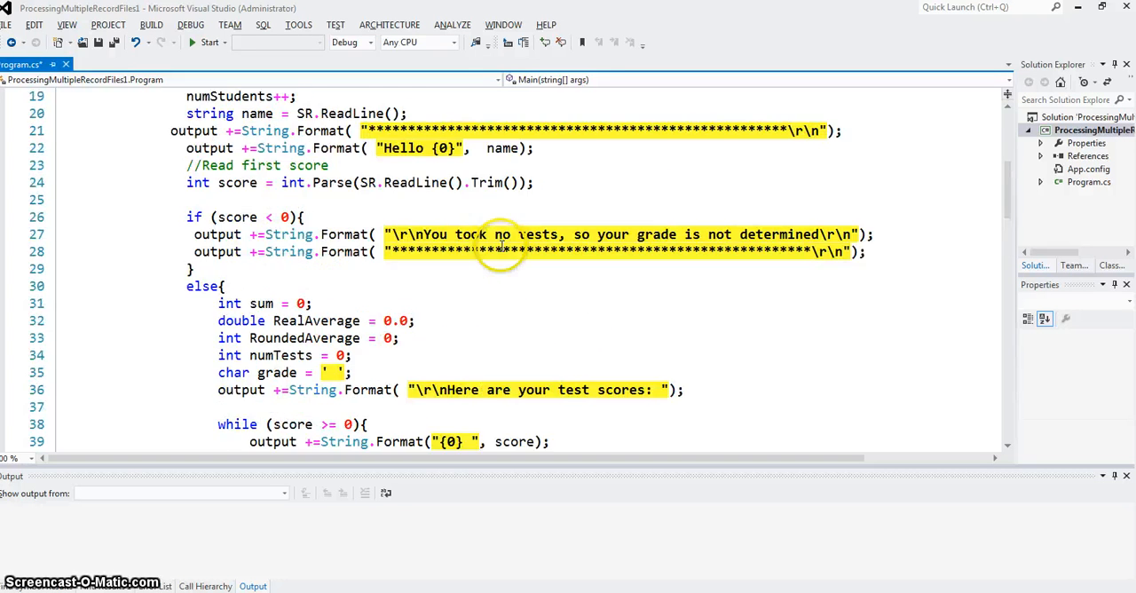
{"action": "scroll", "scroll_direction": "down", "scroll_amount": 3}
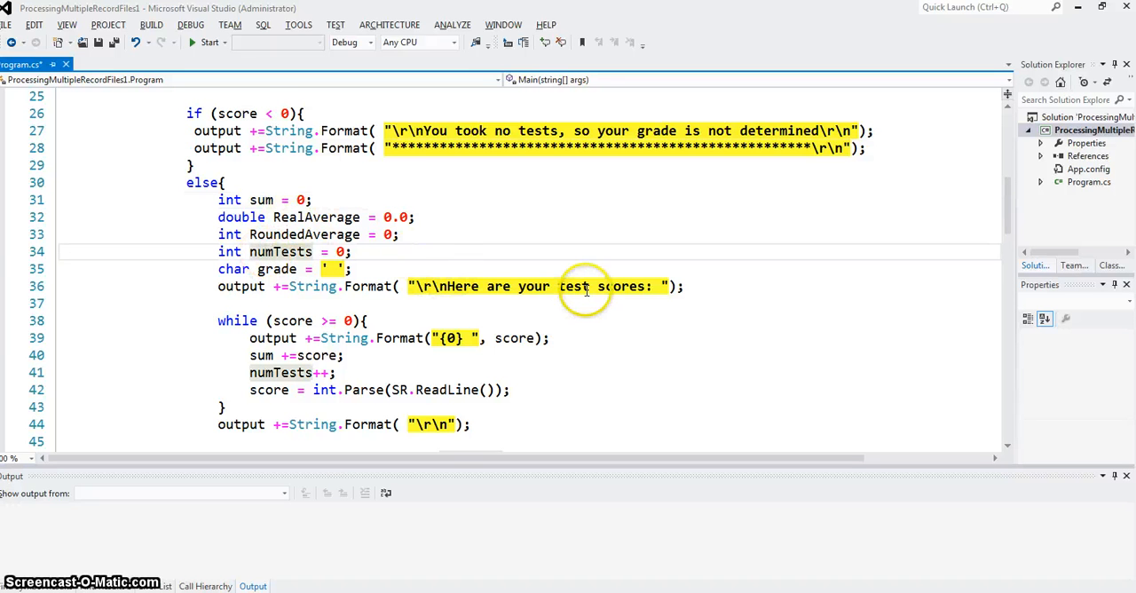
{"action": "scroll", "scroll_direction": "down", "scroll_amount": 3}
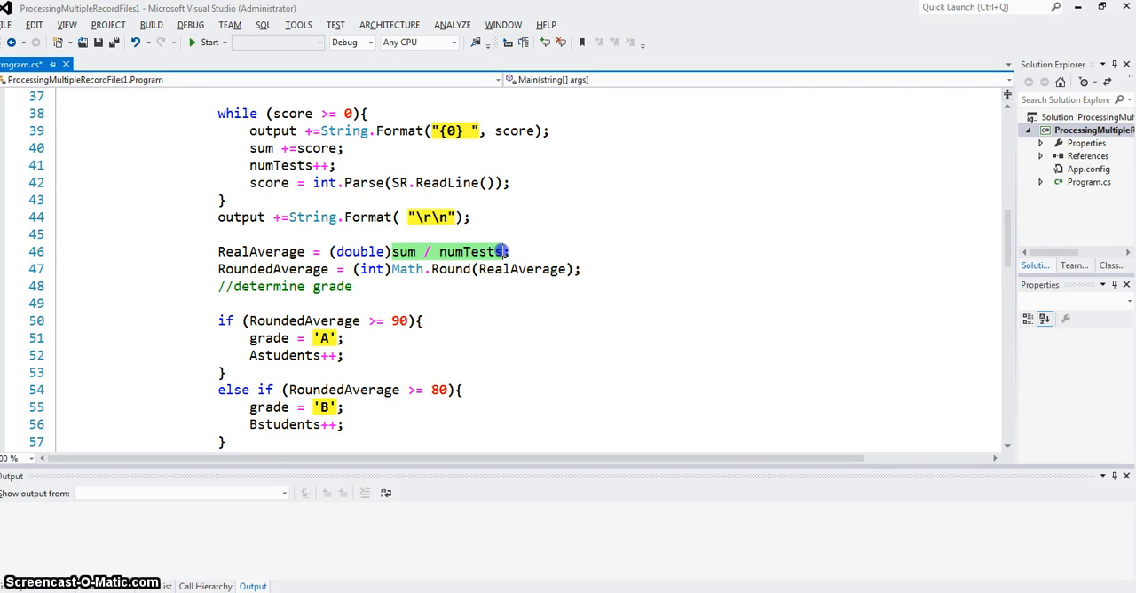
{"action": "mouse_move", "coordinate": [357, 251]}
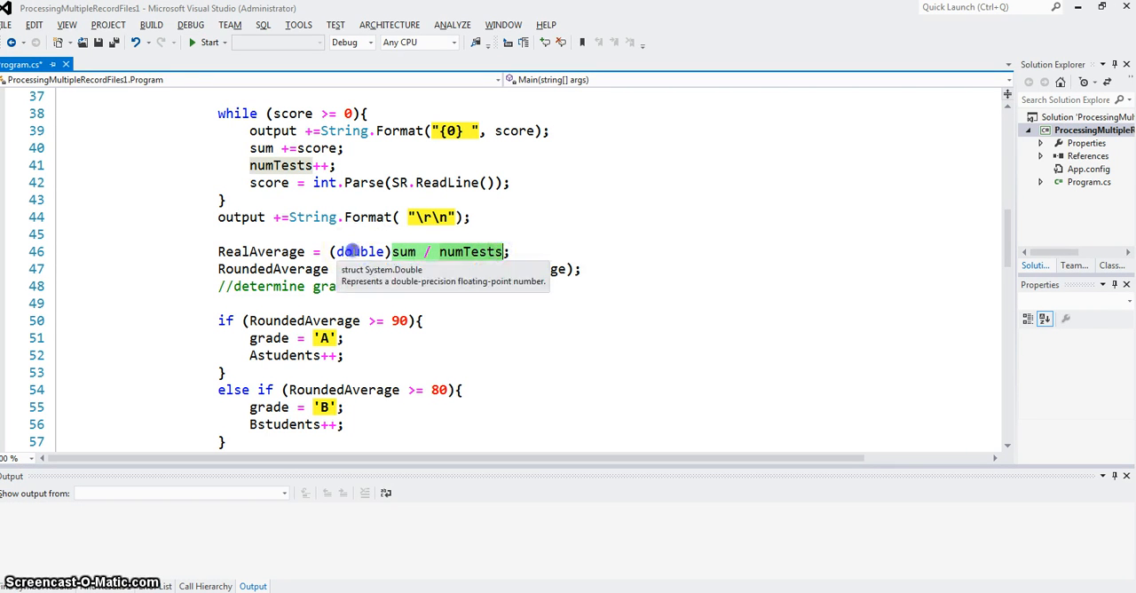
{"action": "mouse_move", "coordinate": [262, 252]}
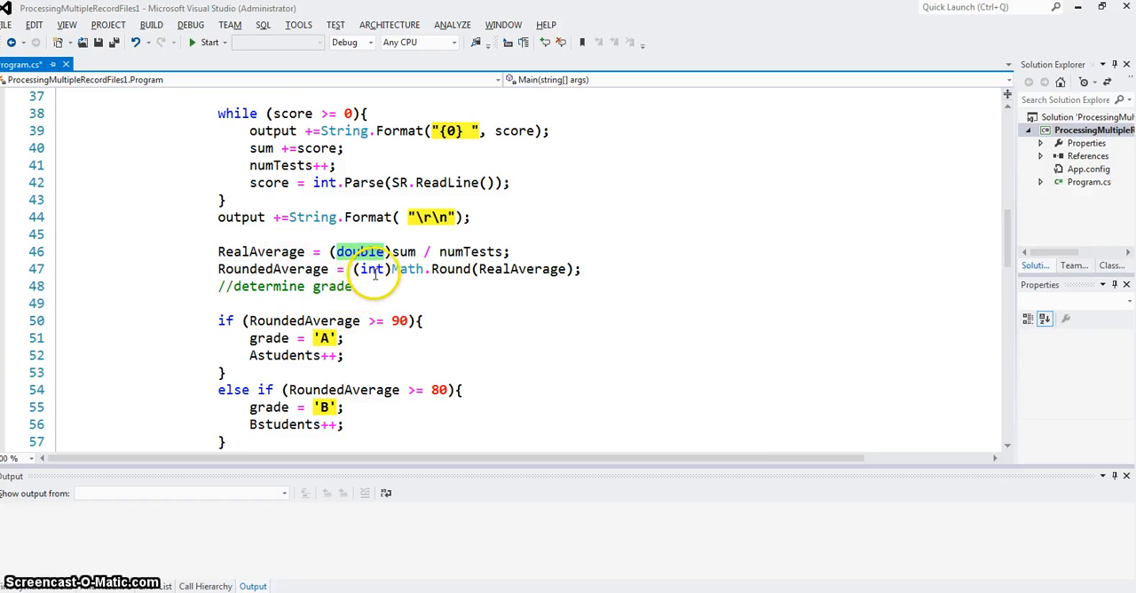
{"action": "mouse_move", "coordinate": [459, 274]}
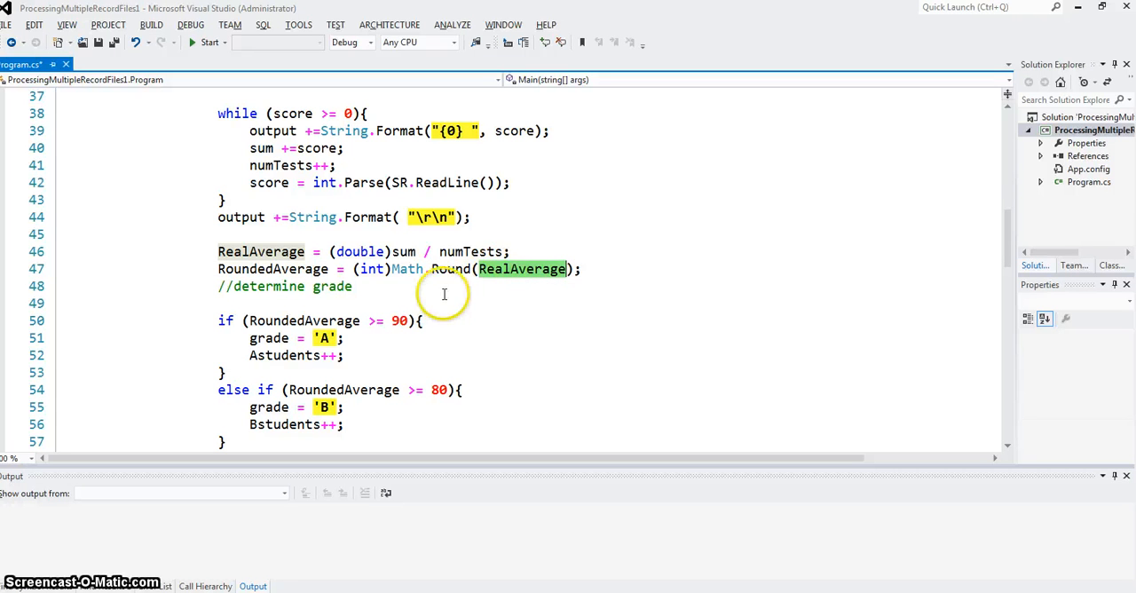
{"action": "mouse_move", "coordinate": [355, 269]}
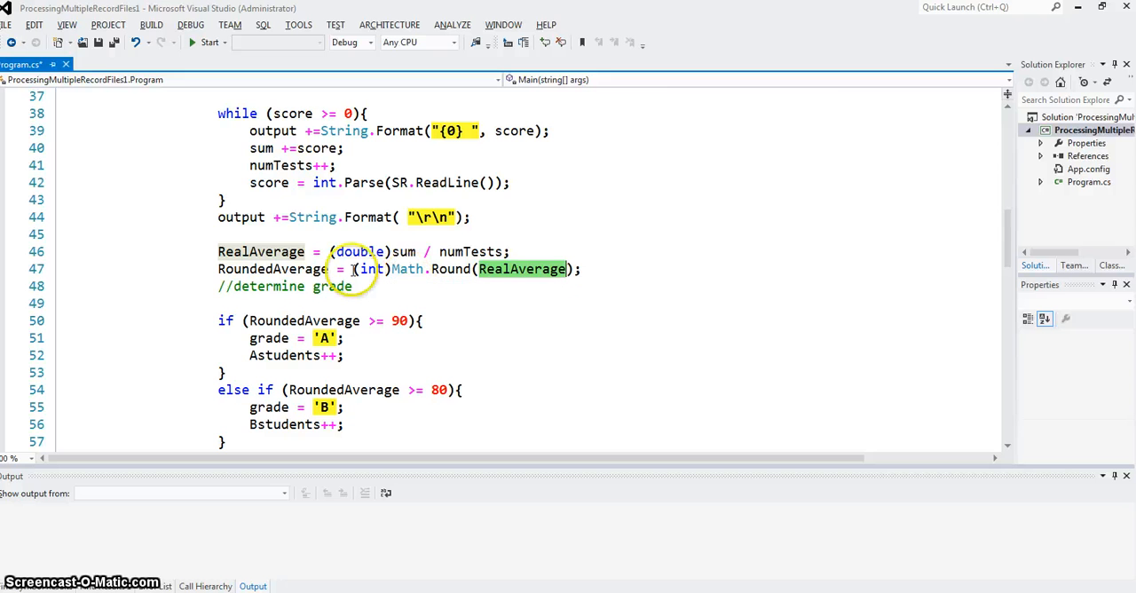
{"action": "double_click", "coordinate": [272, 269]}
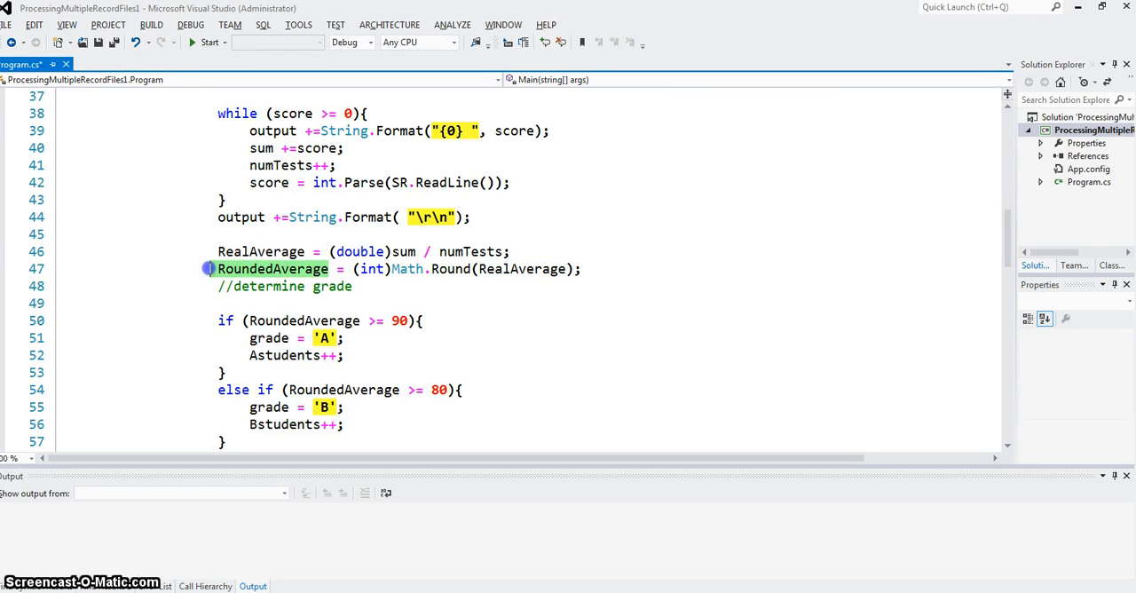
{"action": "scroll", "scroll_direction": "down", "scroll_amount": 3}
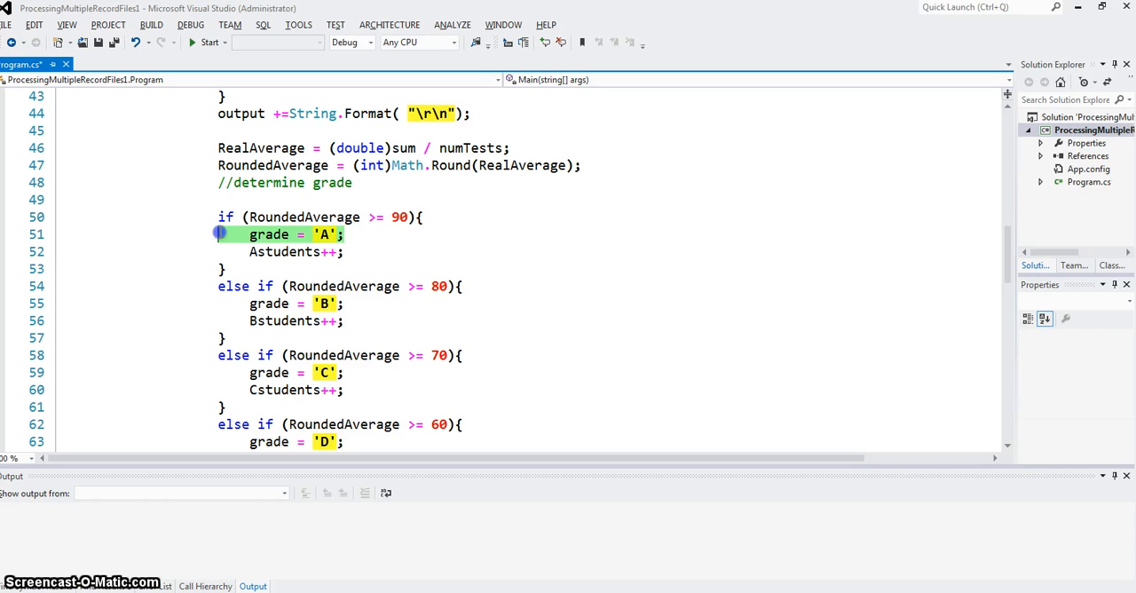
{"action": "left_click", "coordinate": [299, 251]}
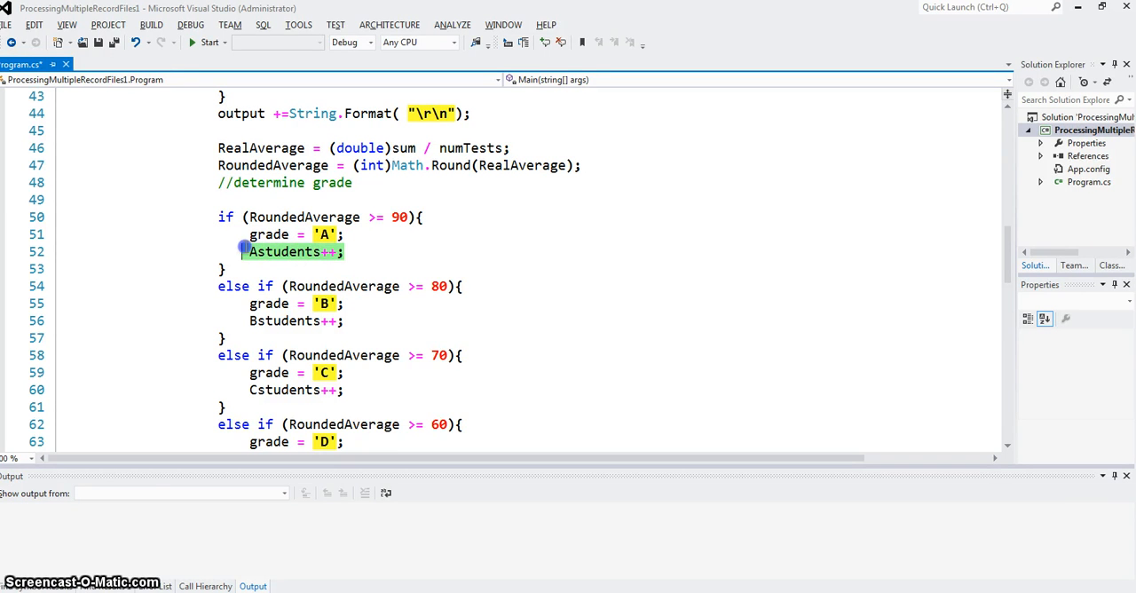
{"action": "scroll", "scroll_direction": "down", "scroll_amount": 3}
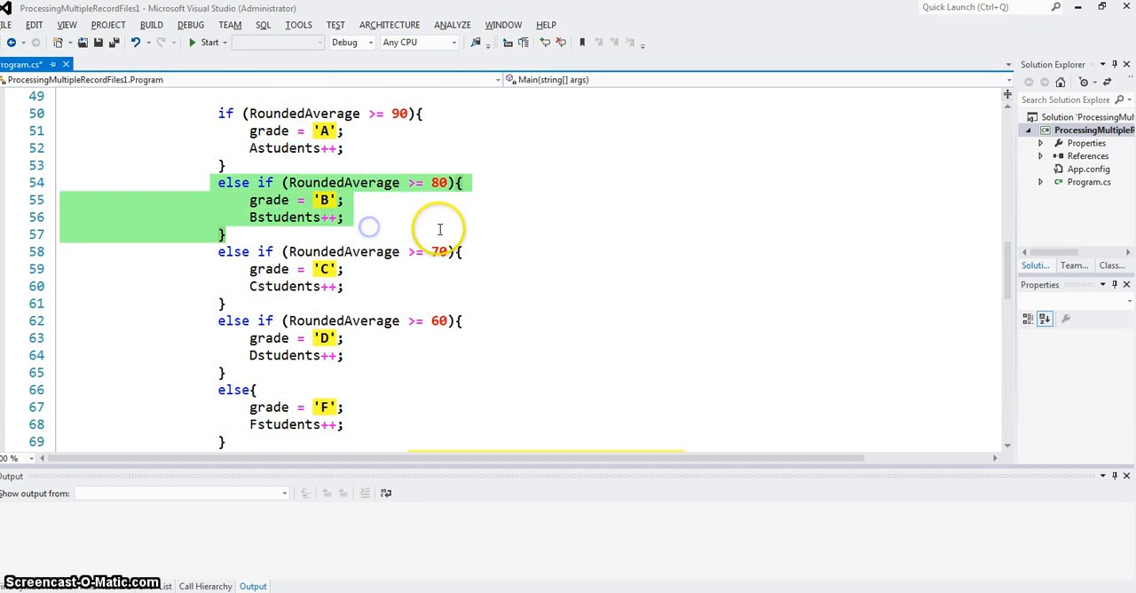
{"action": "scroll", "scroll_direction": "down", "scroll_amount": 3}
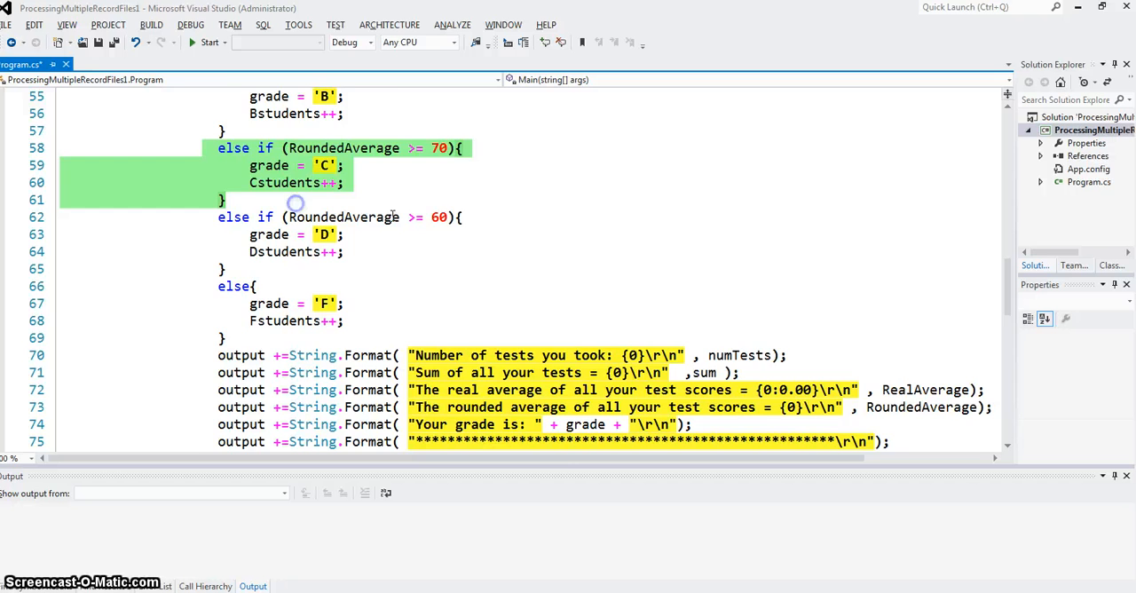
{"action": "scroll", "scroll_direction": "down", "scroll_amount": 3}
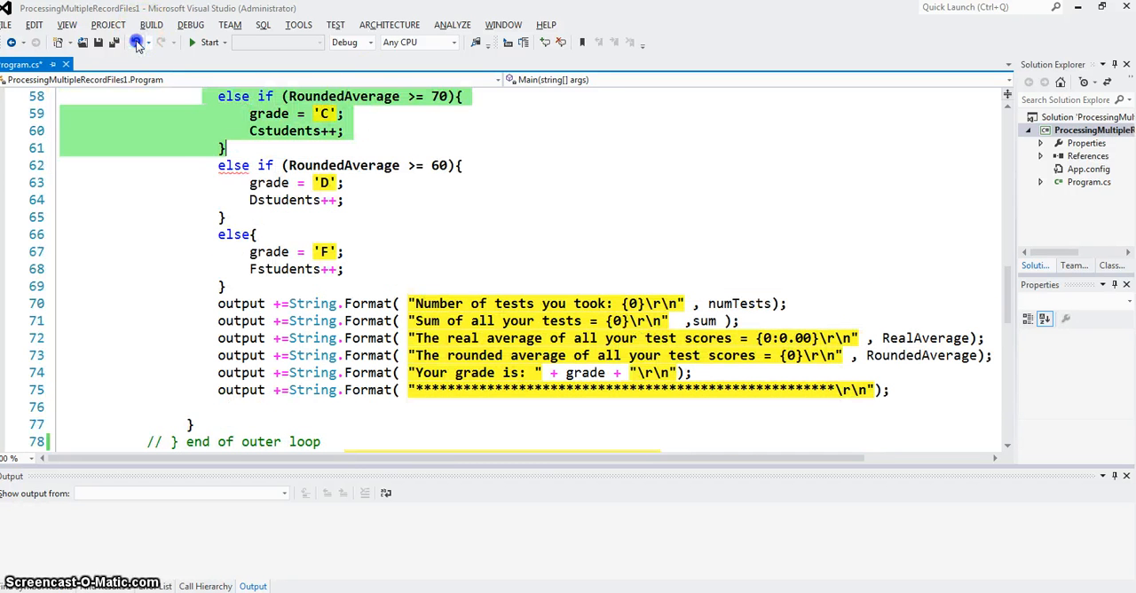
{"action": "left_click", "coordinate": [207, 165]}
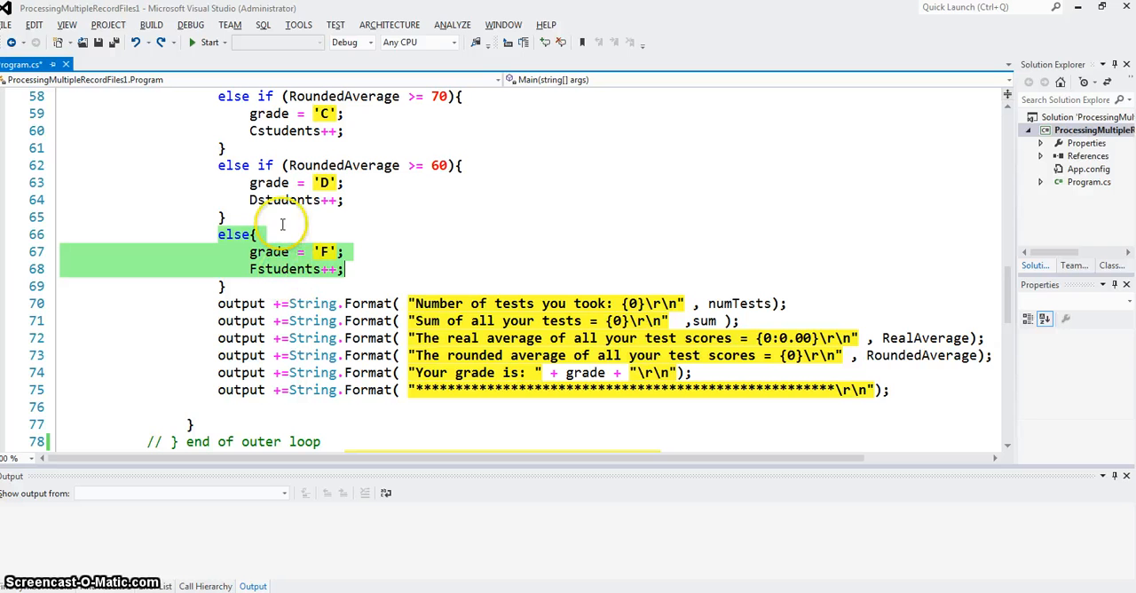
{"action": "mouse_move", "coordinate": [306, 210]}
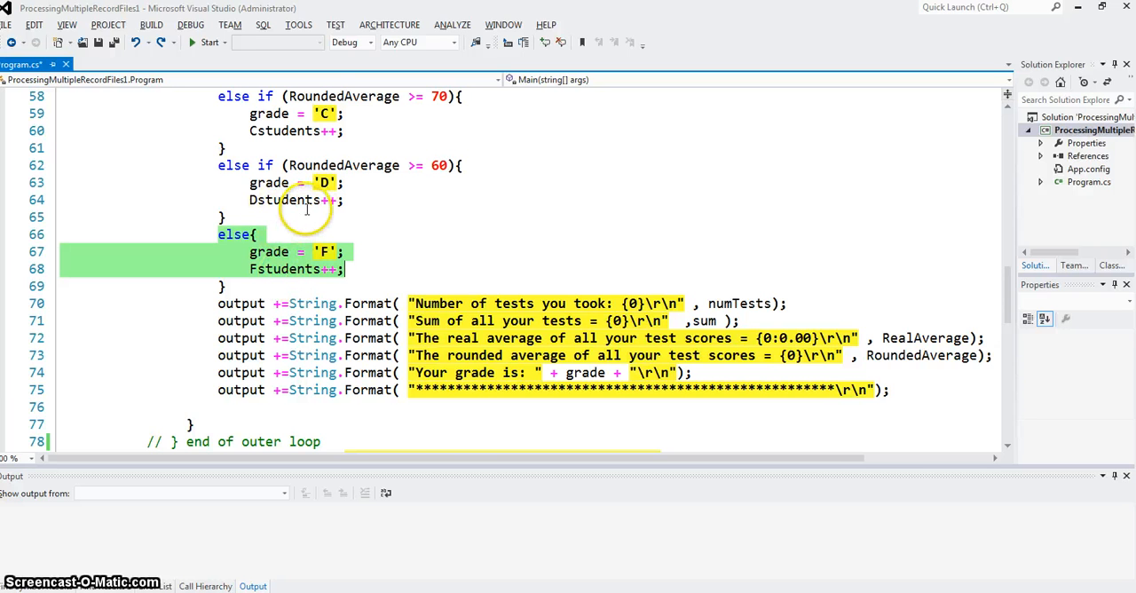
{"action": "mouse_move", "coordinate": [284, 200]}
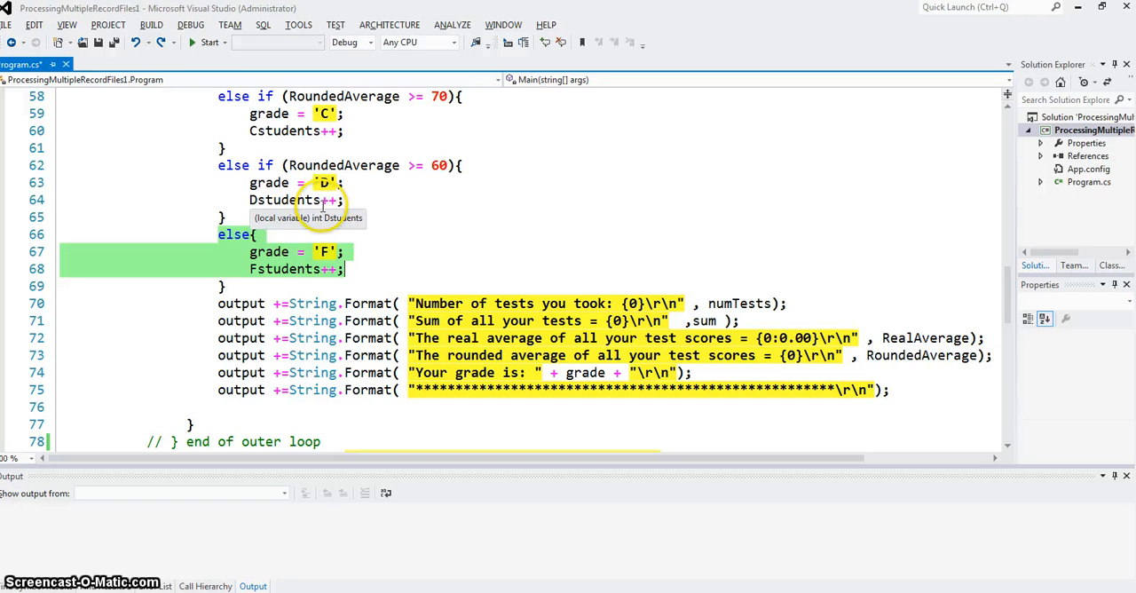
{"action": "mouse_move", "coordinate": [400, 235]}
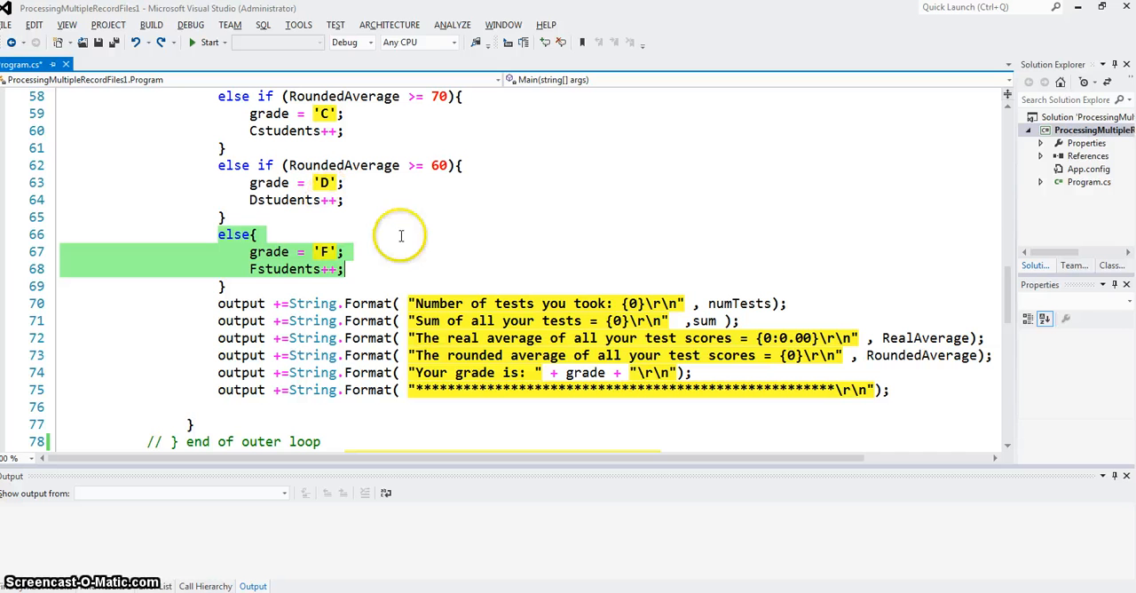
{"action": "mouse_move", "coordinate": [742, 303]}
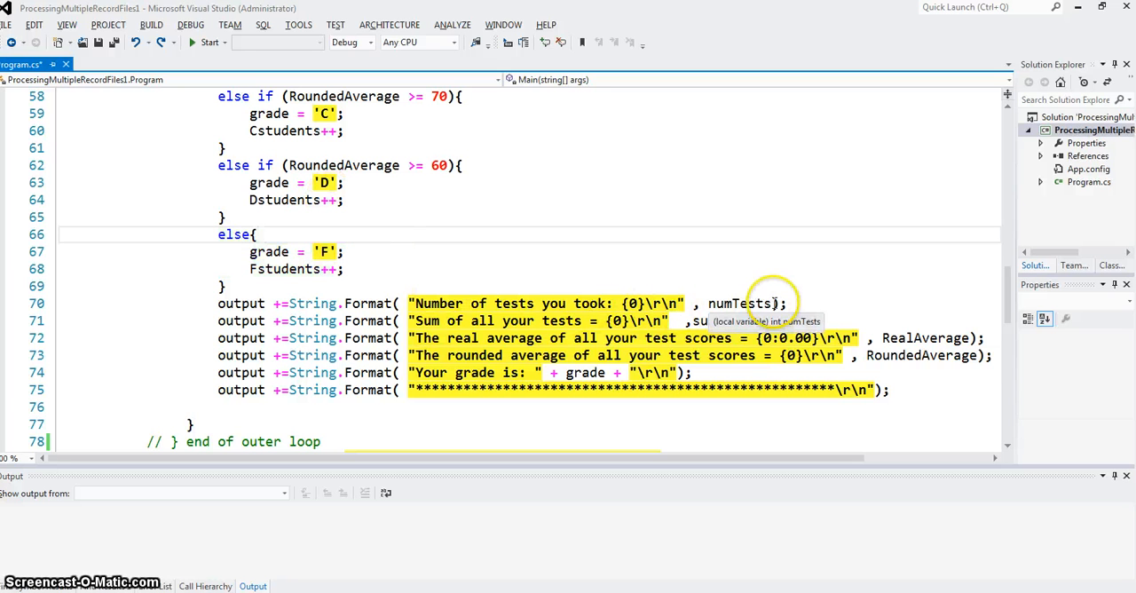
{"action": "mouse_move", "coordinate": [397, 302]}
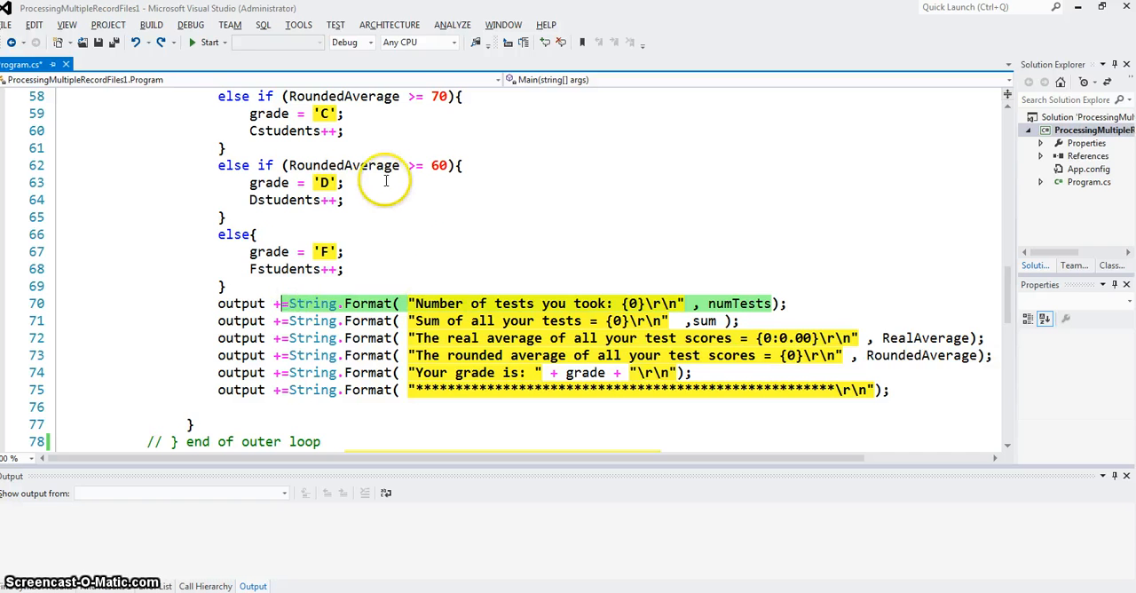
{"action": "scroll", "scroll_direction": "up", "scroll_amount": 3}
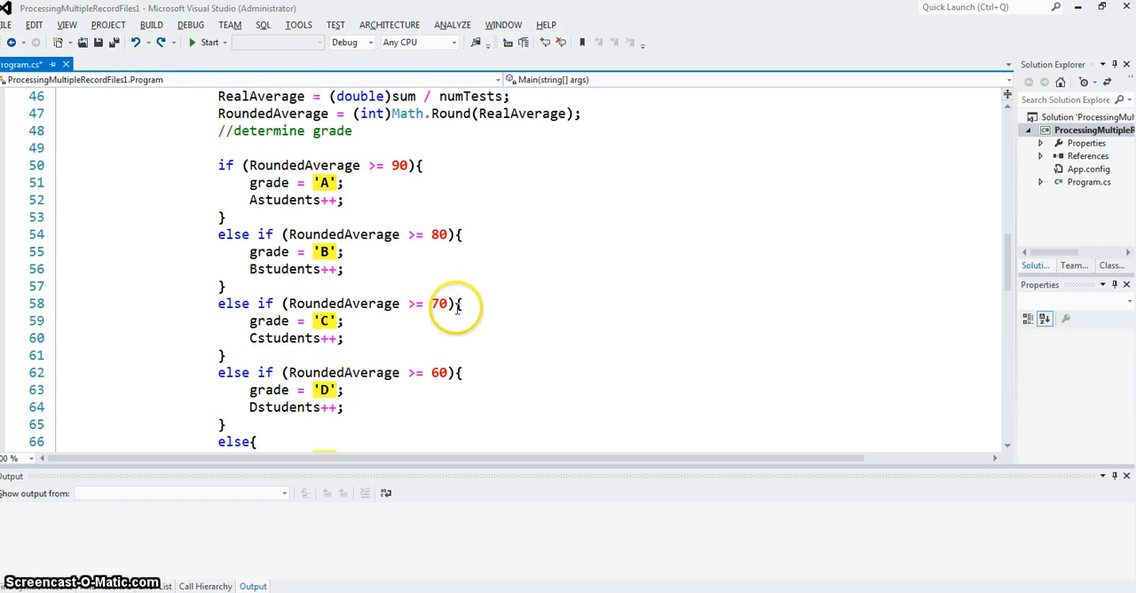
{"action": "scroll", "scroll_direction": "down", "scroll_amount": 3}
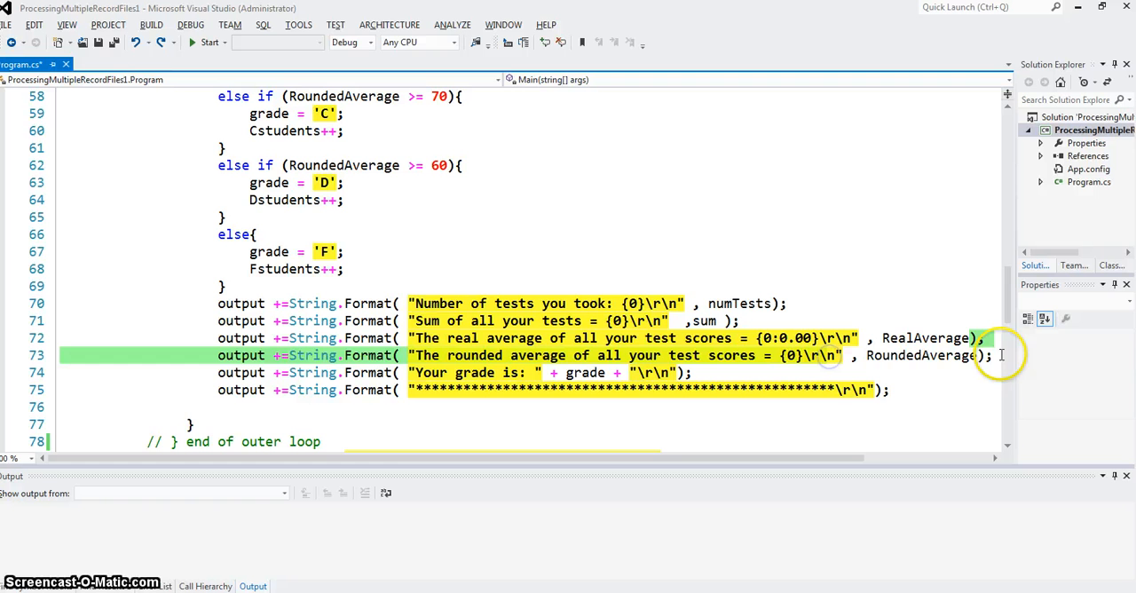
{"action": "left_click", "coordinate": [586, 372]}
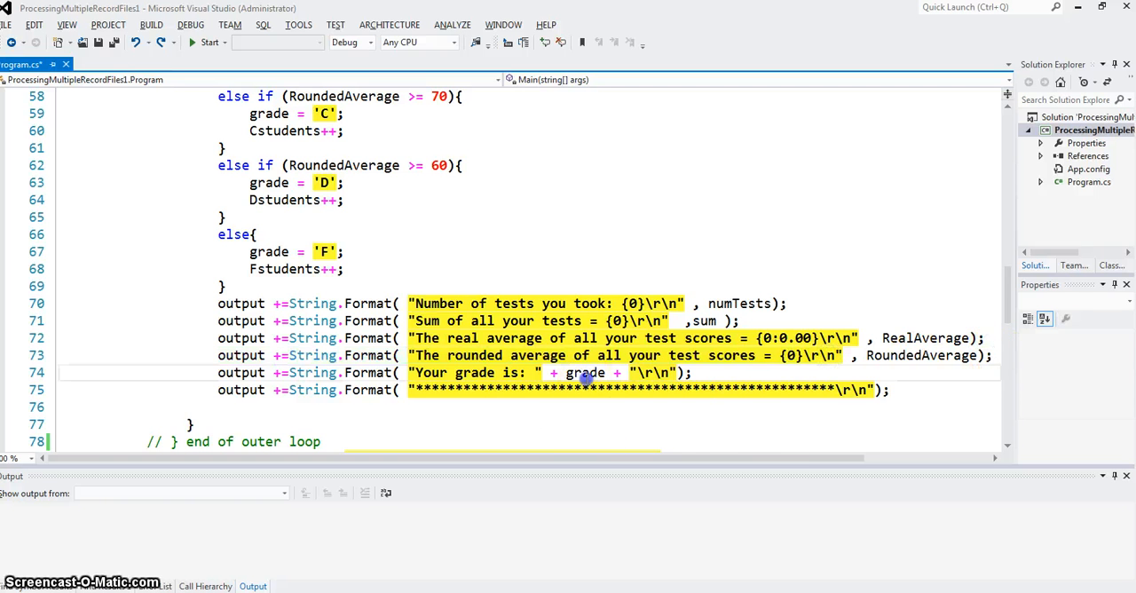
{"action": "scroll", "scroll_direction": "down", "scroll_amount": 3}
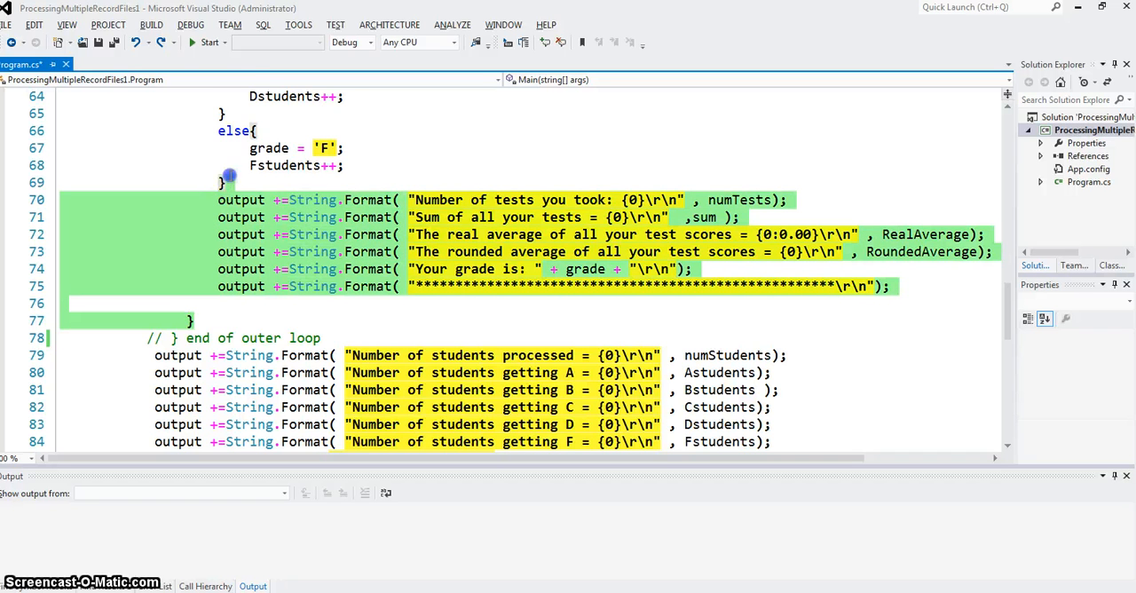
- Select the loop body from numStudents++ on line 19 through the closing brace on line 77
{"action": "scroll", "scroll_direction": "up", "scroll_amount": 3}
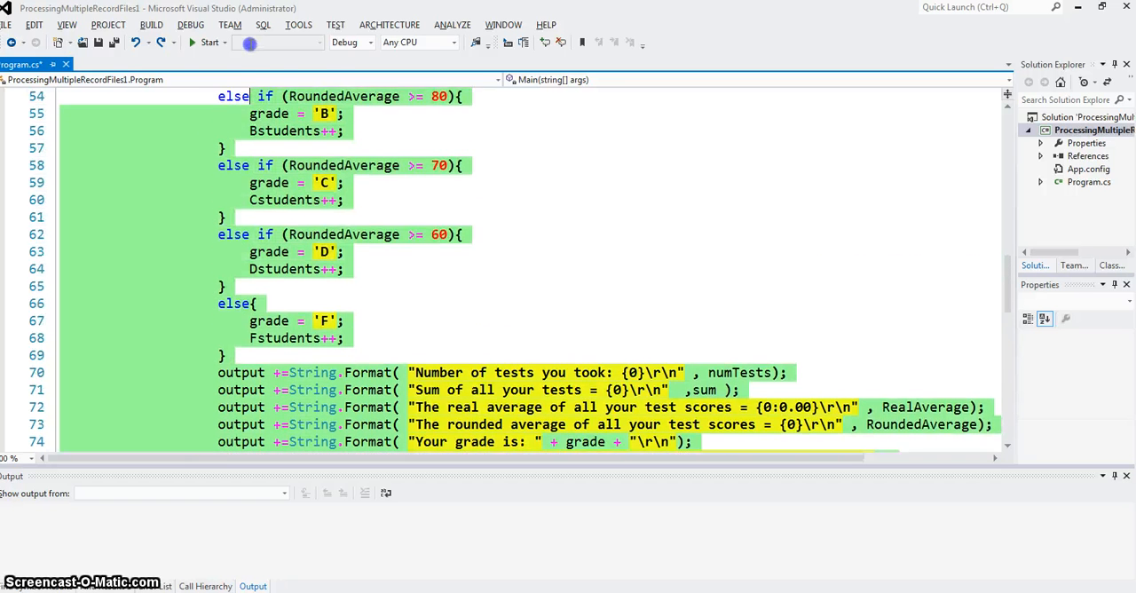
{"action": "scroll", "scroll_direction": "up", "scroll_amount": 3}
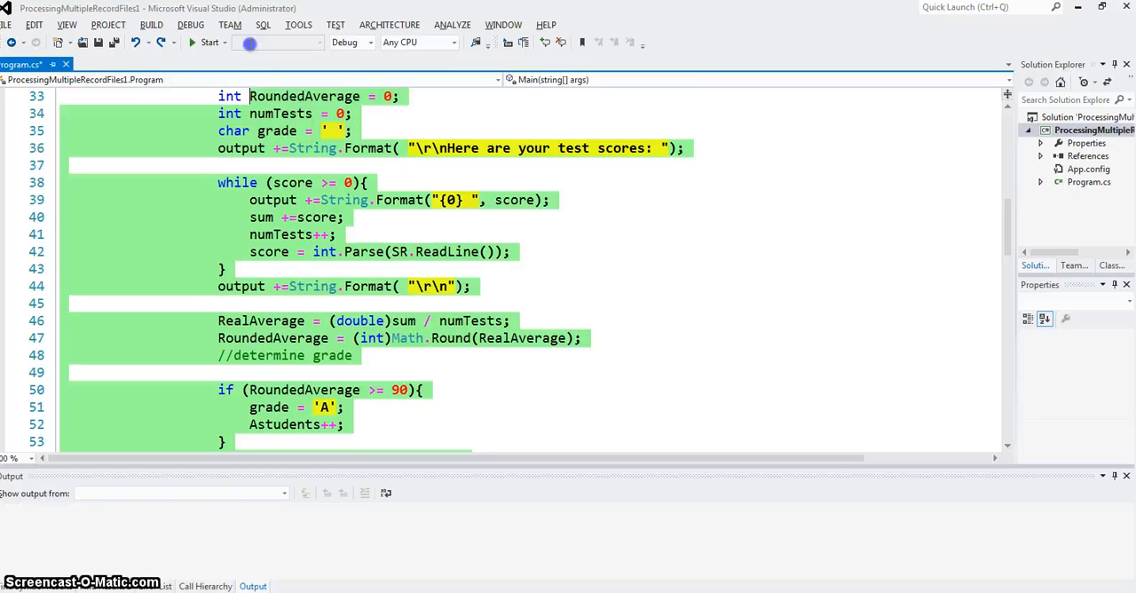
{"action": "scroll", "scroll_direction": "up", "scroll_amount": 3}
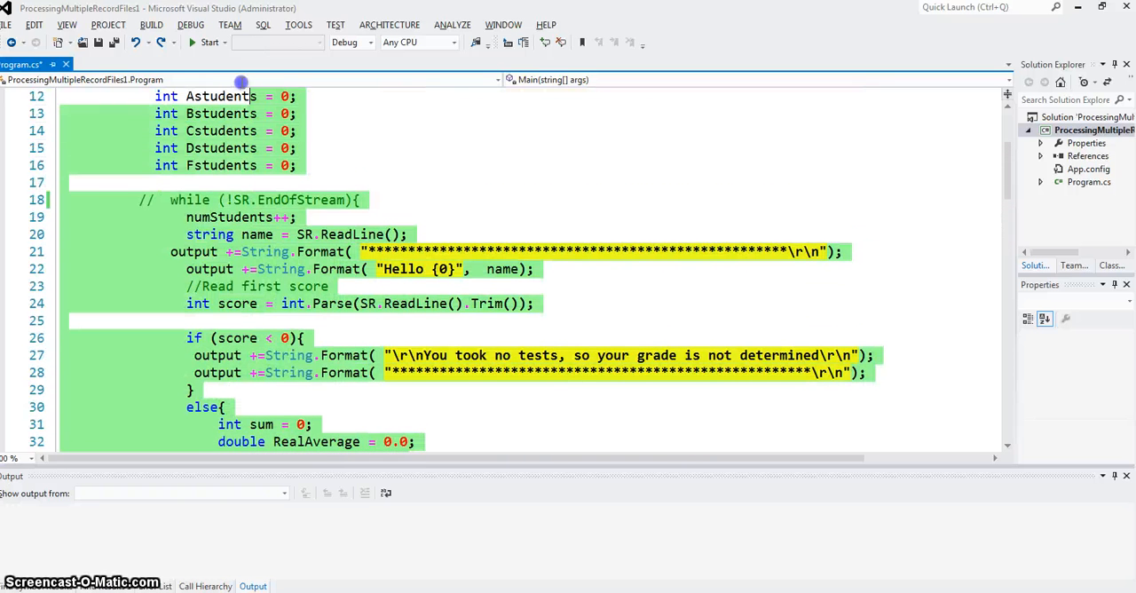
{"action": "left_click", "coordinate": [180, 217]}
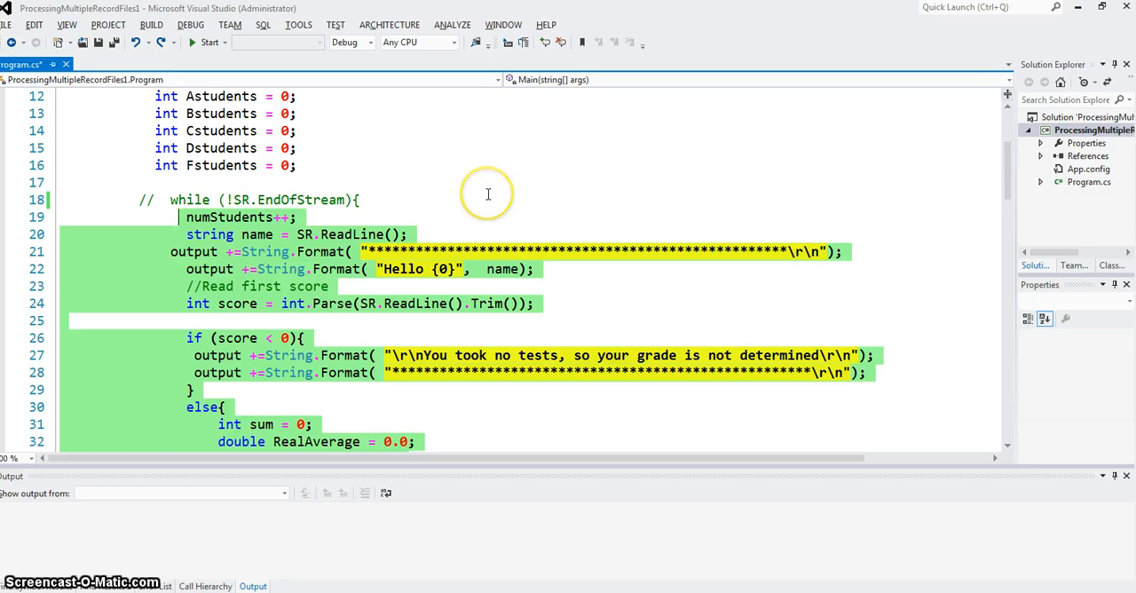
{"action": "mouse_move", "coordinate": [255, 522]}
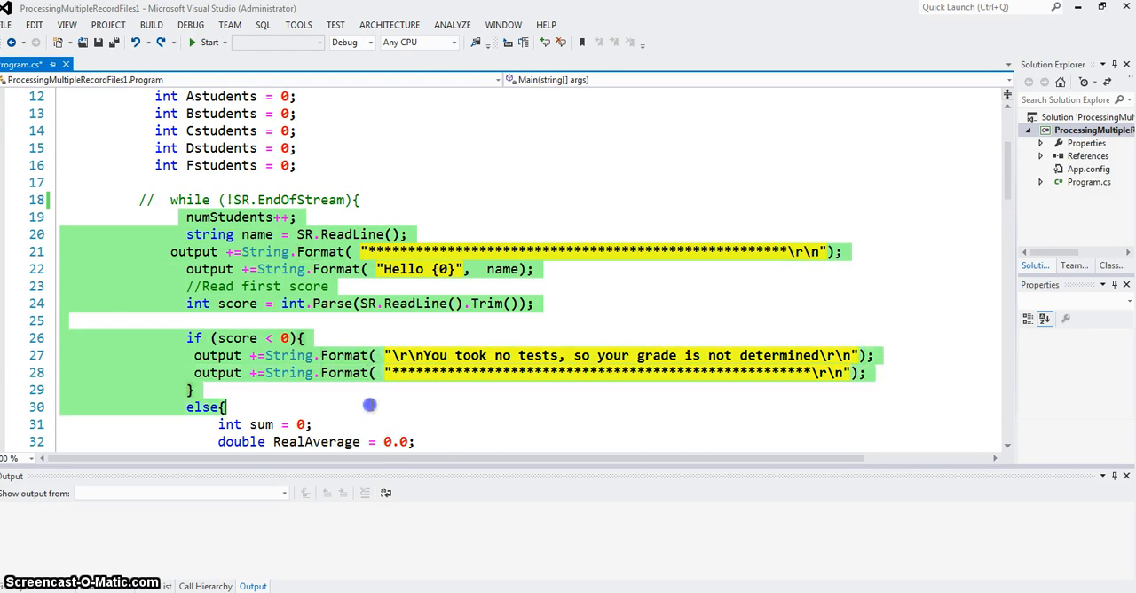
{"action": "scroll", "scroll_direction": "down", "scroll_amount": 3}
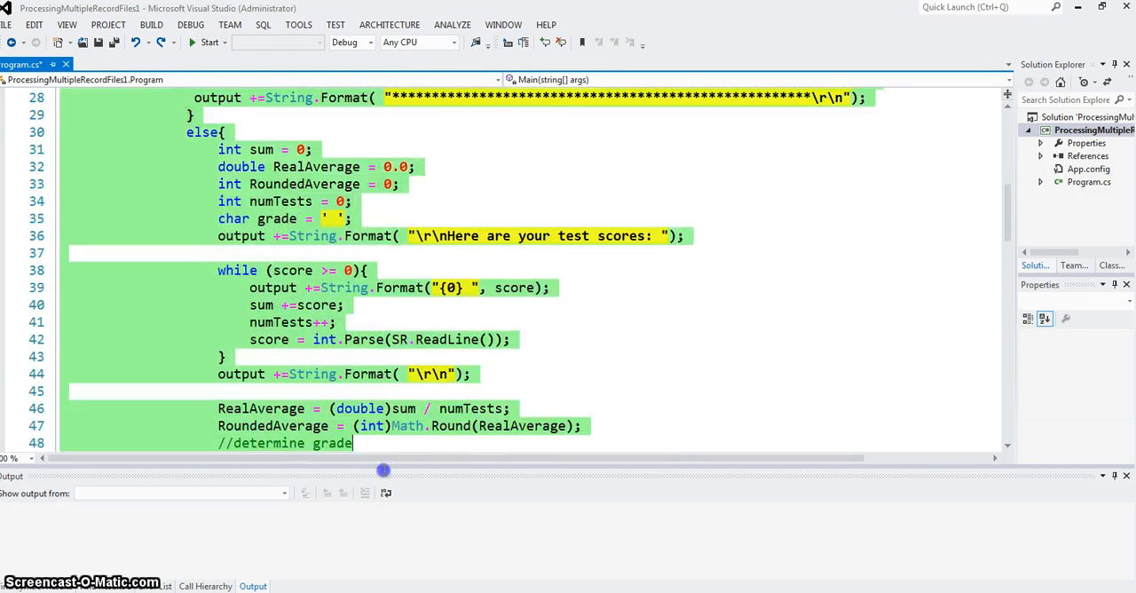
{"action": "scroll", "scroll_direction": "down", "scroll_amount": 3}
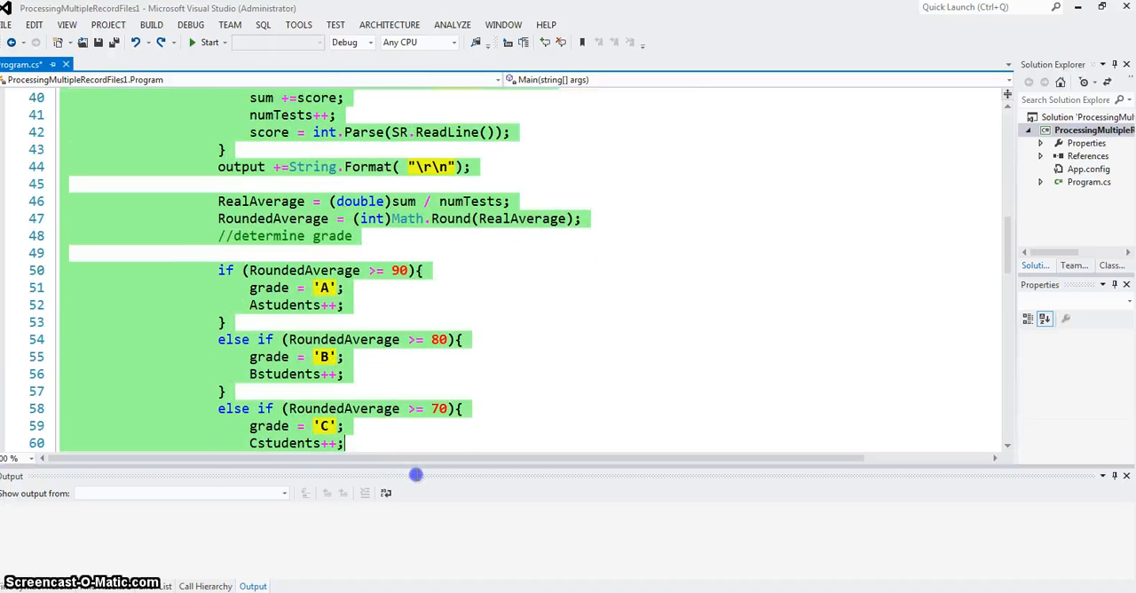
{"action": "scroll", "scroll_direction": "down", "scroll_amount": 3}
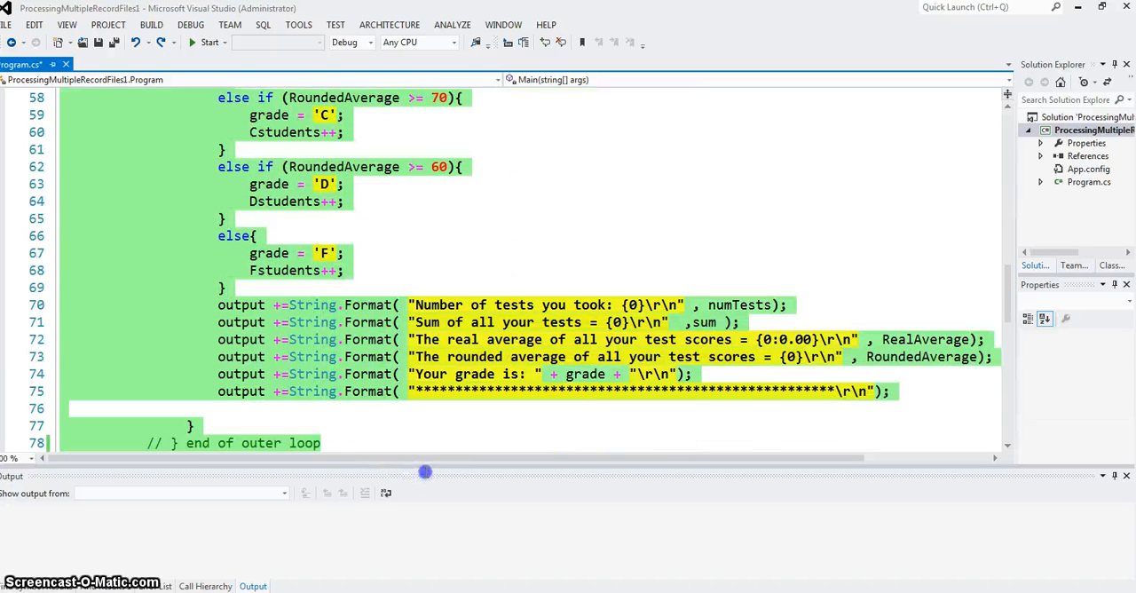
{"action": "scroll", "scroll_direction": "down", "scroll_amount": 3}
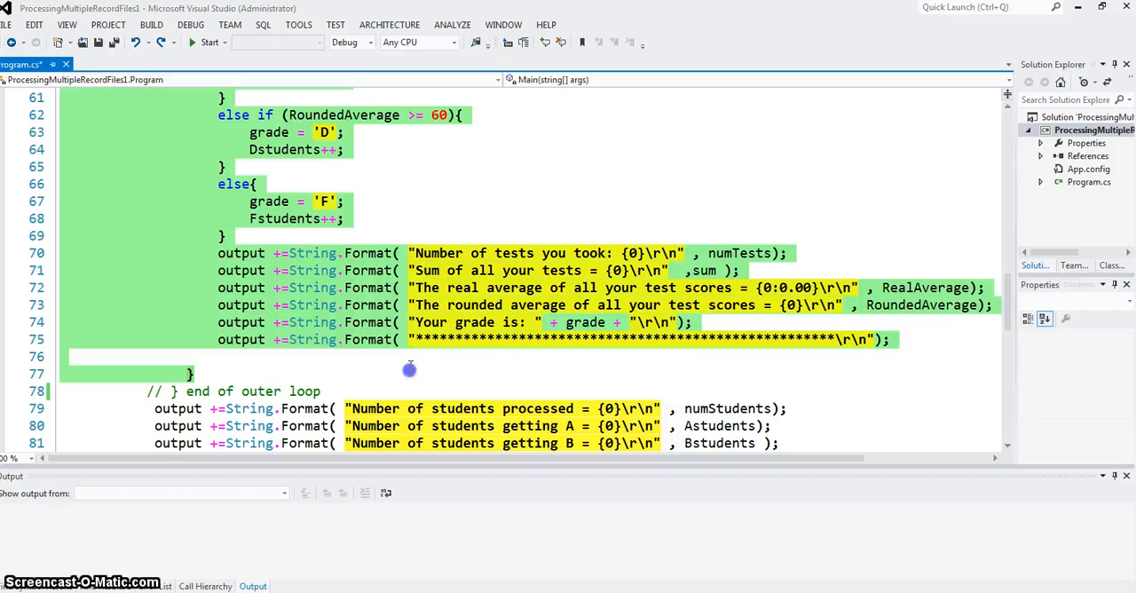
{"action": "mouse_move", "coordinate": [341, 300]}
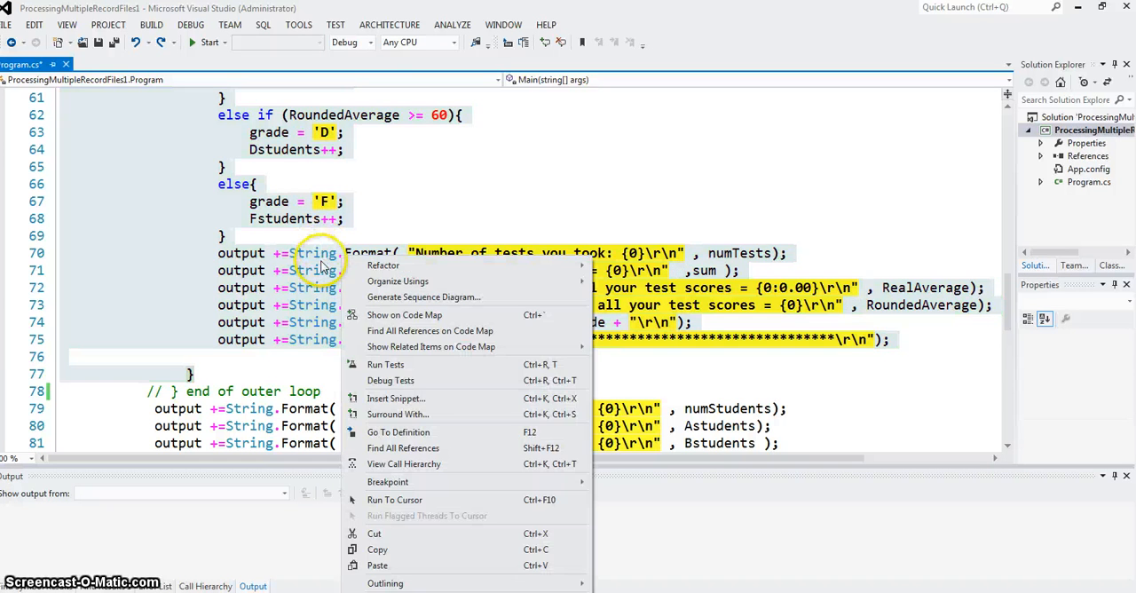
{"action": "mouse_move", "coordinate": [396, 415]}
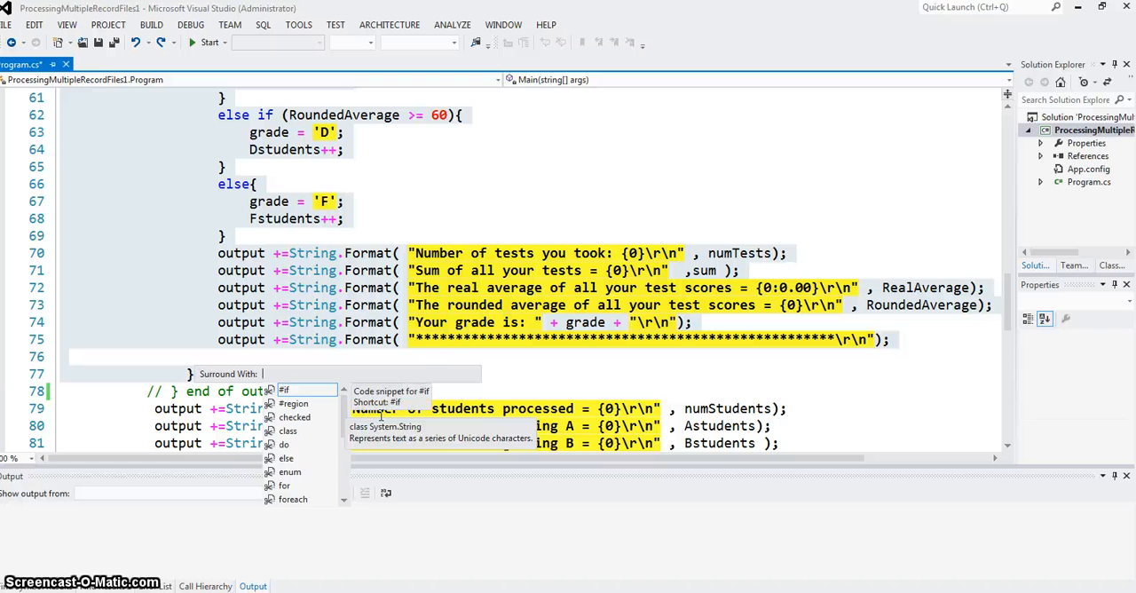
{"action": "mouse_move", "coordinate": [356, 346]}
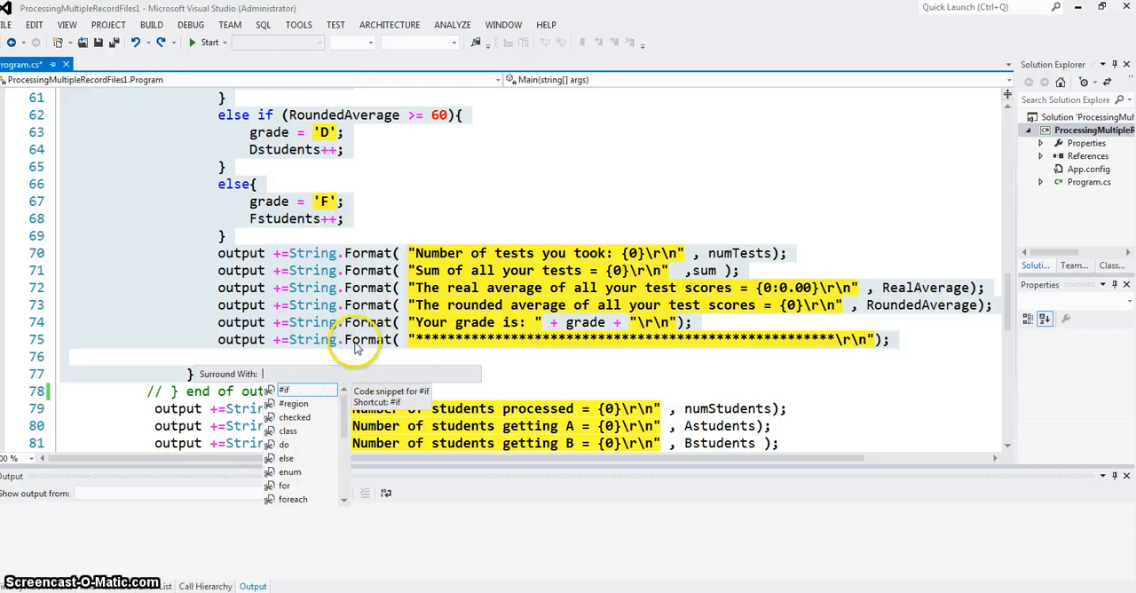
{"action": "key", "text": "Escape"}
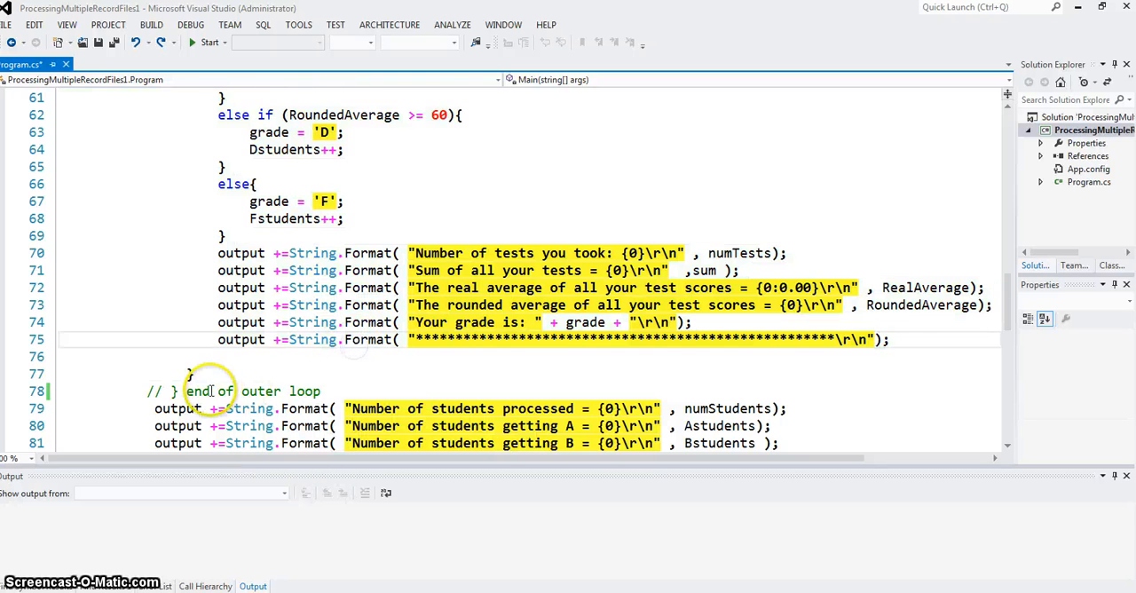
{"action": "scroll", "scroll_direction": "up", "scroll_amount": 3}
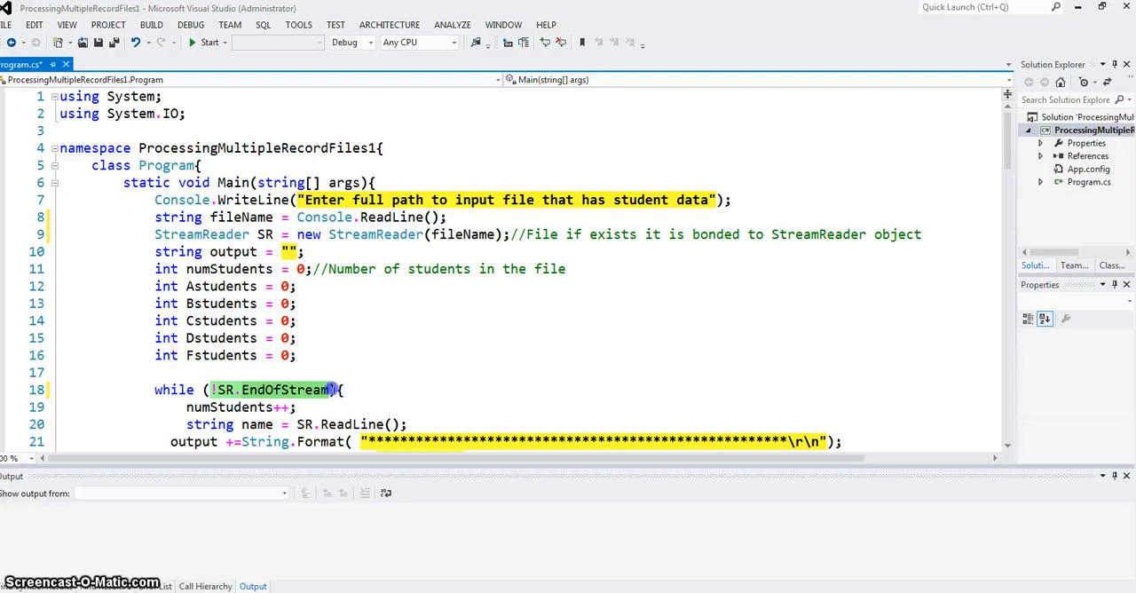
{"action": "left_click", "coordinate": [218, 389]}
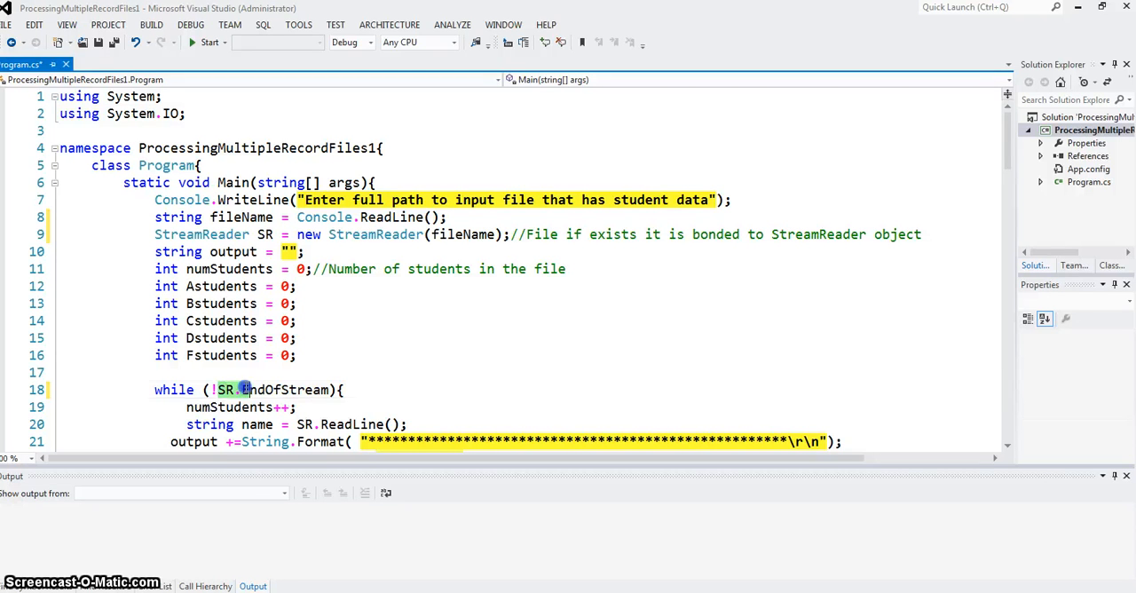
{"action": "double_click", "coordinate": [289, 389]}
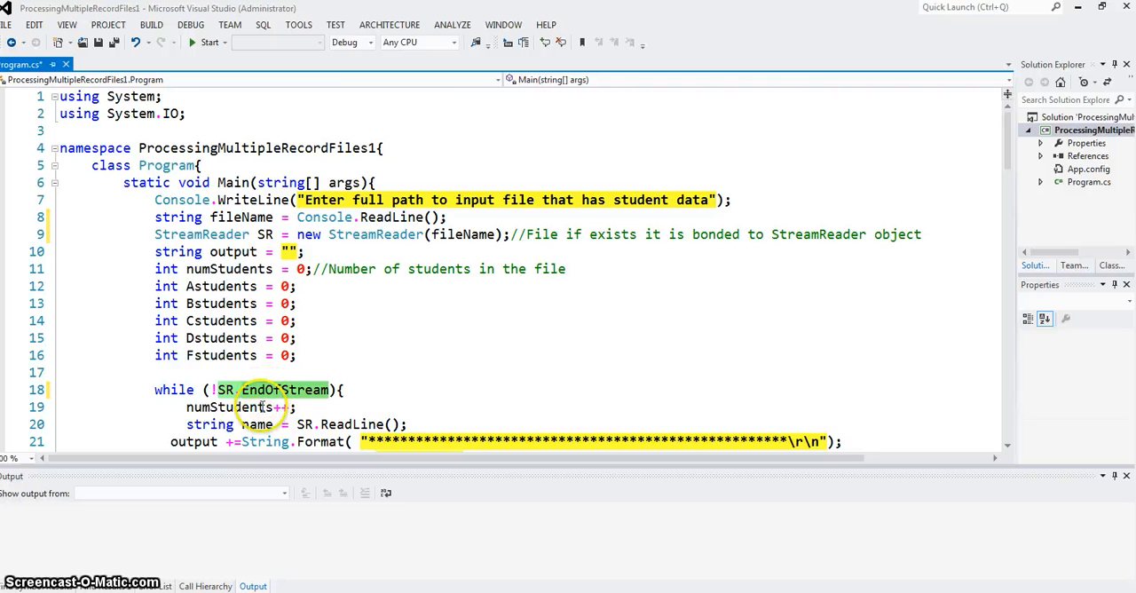
{"action": "scroll", "scroll_direction": "down", "scroll_amount": 3}
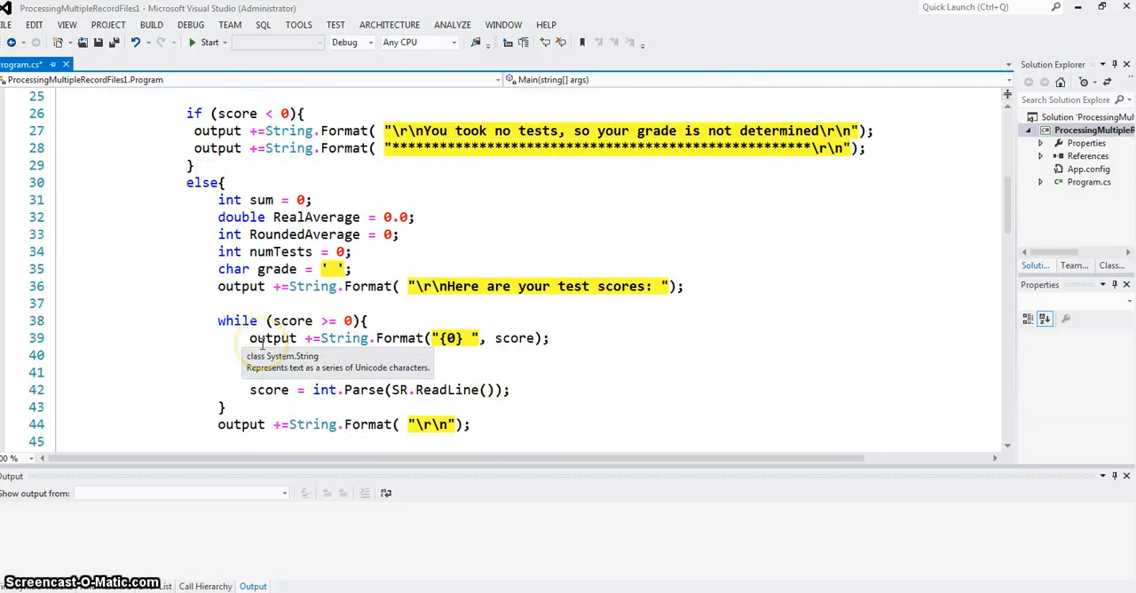
{"action": "scroll", "scroll_direction": "down", "scroll_amount": 3}
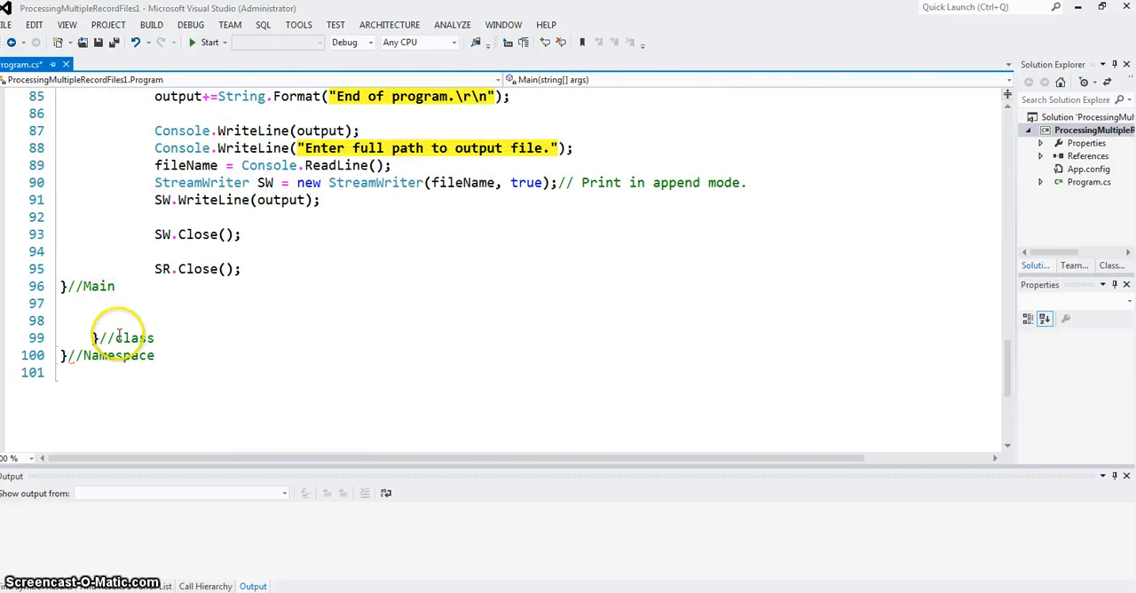
{"action": "scroll", "scroll_direction": "up", "scroll_amount": 3}
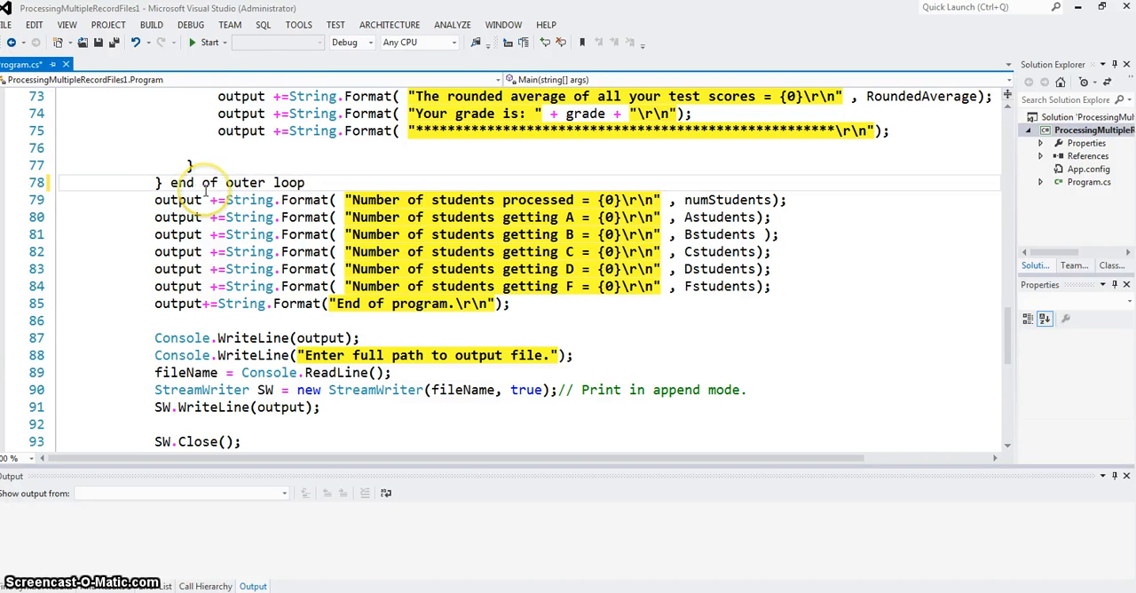
{"action": "mouse_move", "coordinate": [313, 131]}
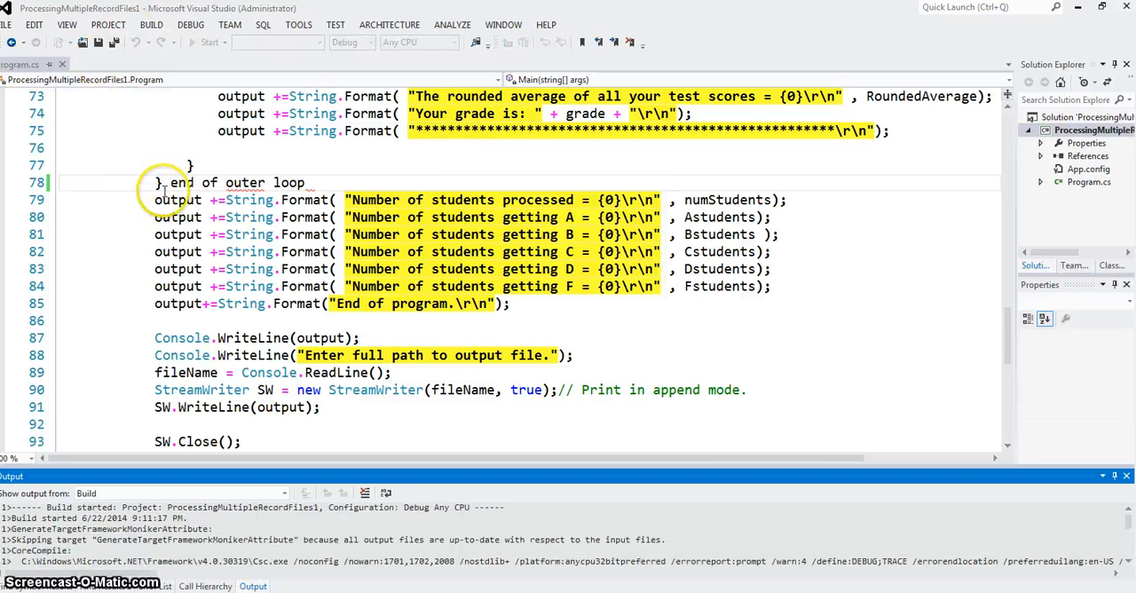
- Comment out 'end of outer loop' on line 78 and run the program
{"action": "left_click", "coordinate": [210, 41]}
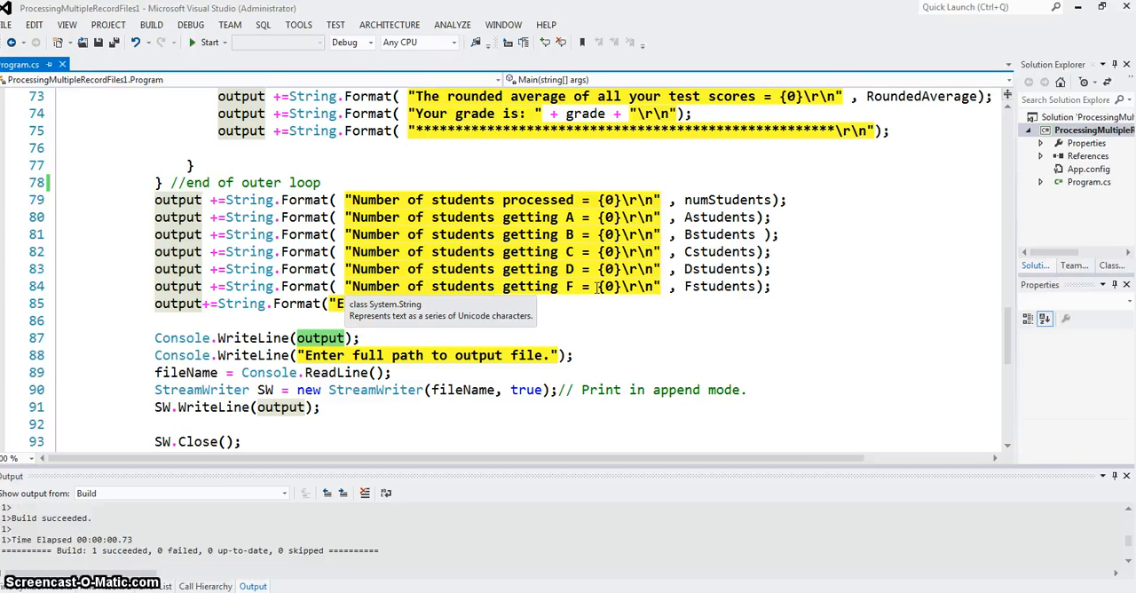
{"action": "left_click", "coordinate": [208, 42]}
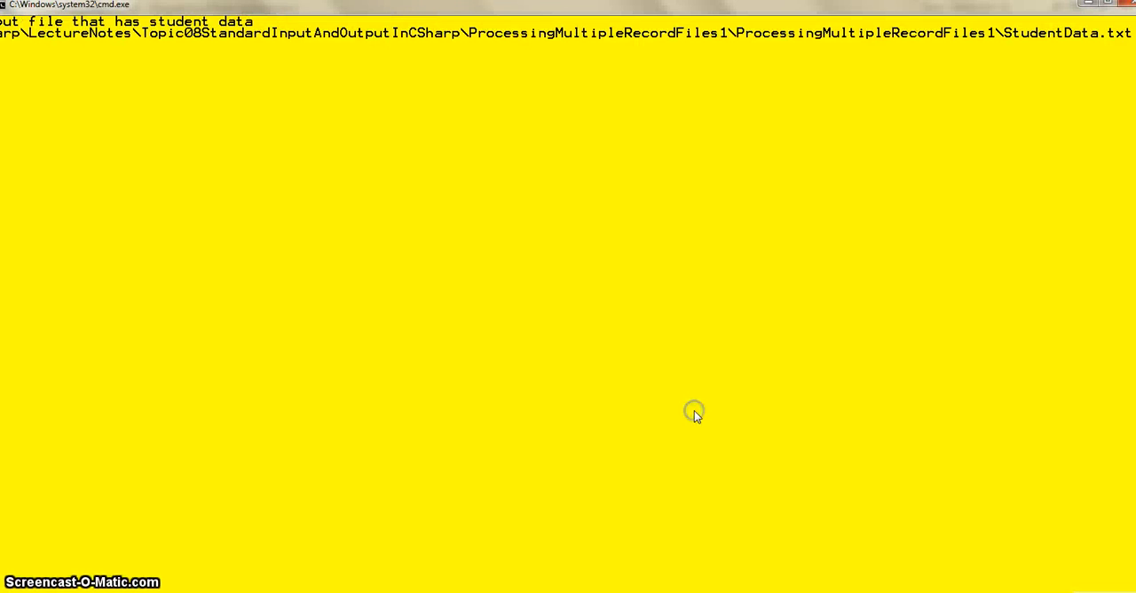
{"action": "mouse_move", "coordinate": [695, 419]}
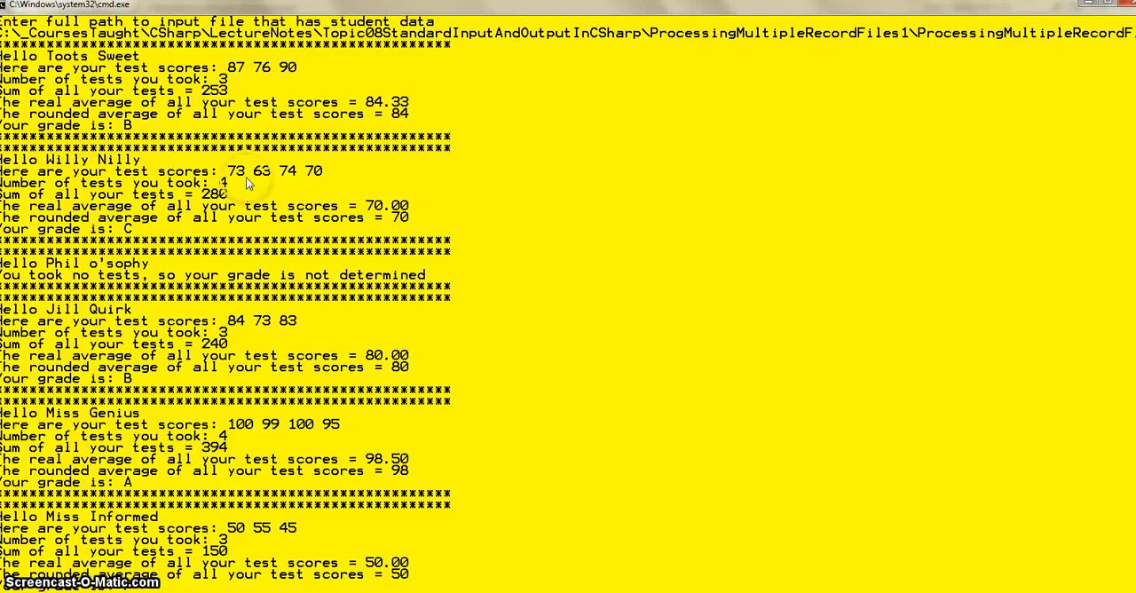
{"action": "mouse_move", "coordinate": [102, 44]}
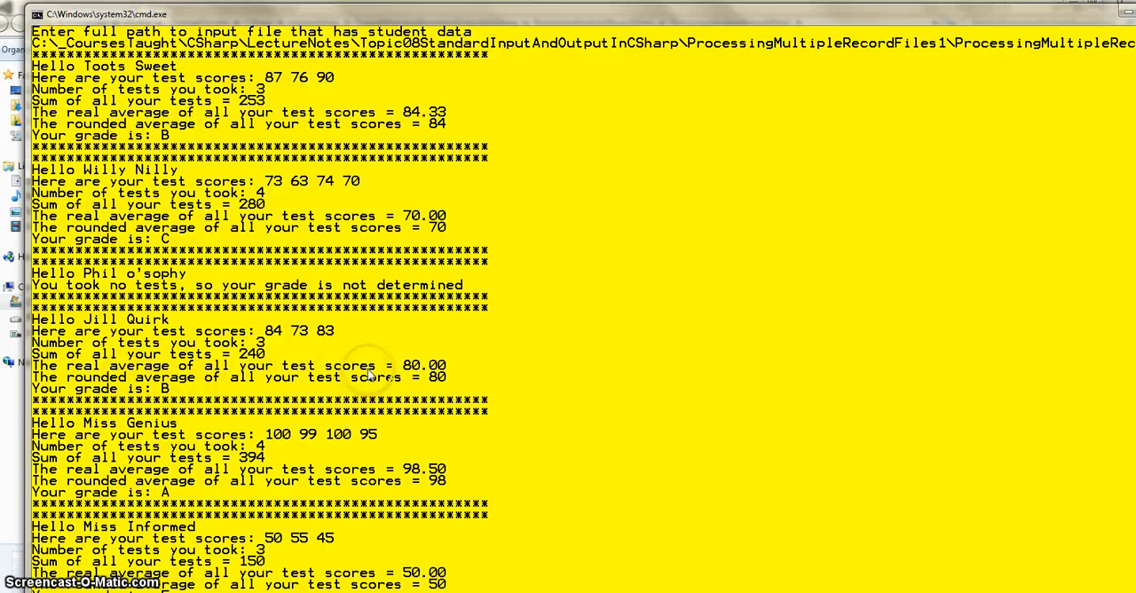
- Review the seven students' grades and counts, and enter out22.txt as the output file
{"action": "scroll", "scroll_direction": "down", "scroll_amount": 3}
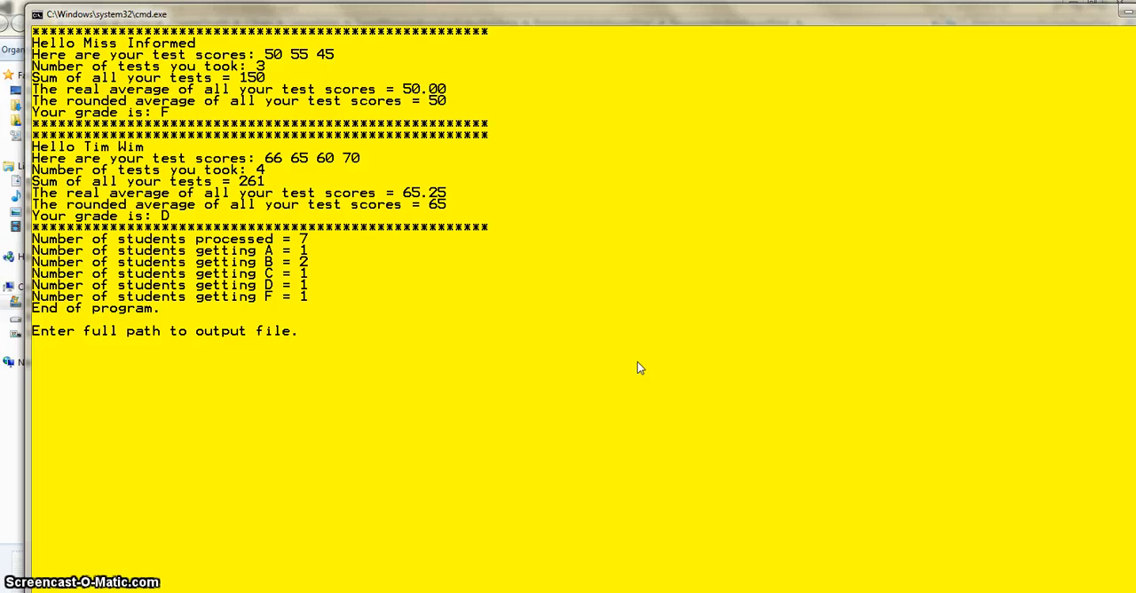
{"action": "mouse_move", "coordinate": [399, 401]}
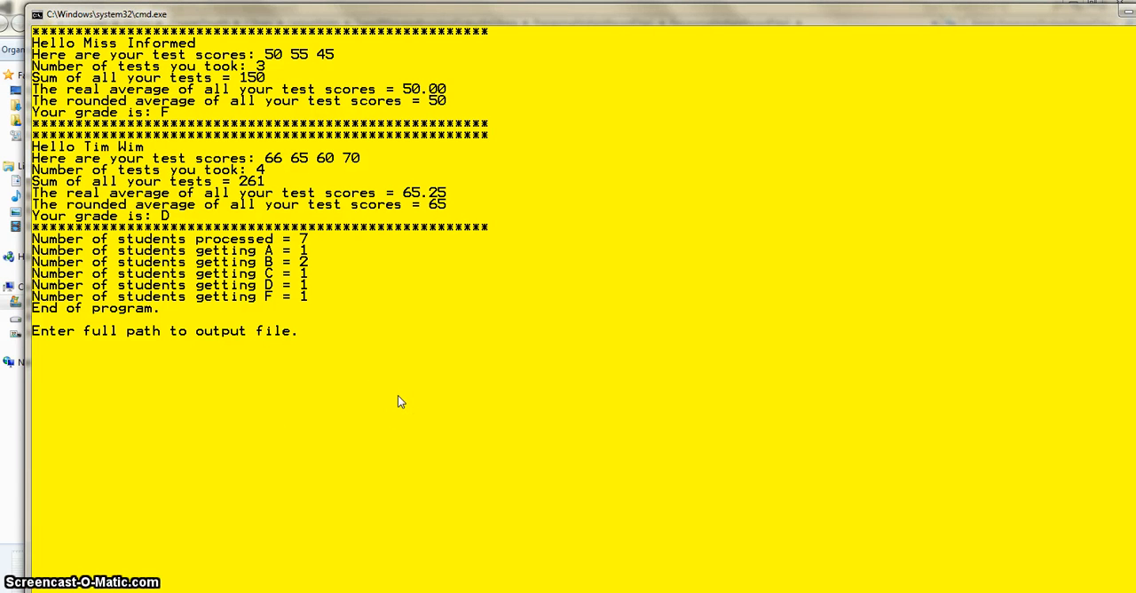
{"action": "type", "text": "out"}
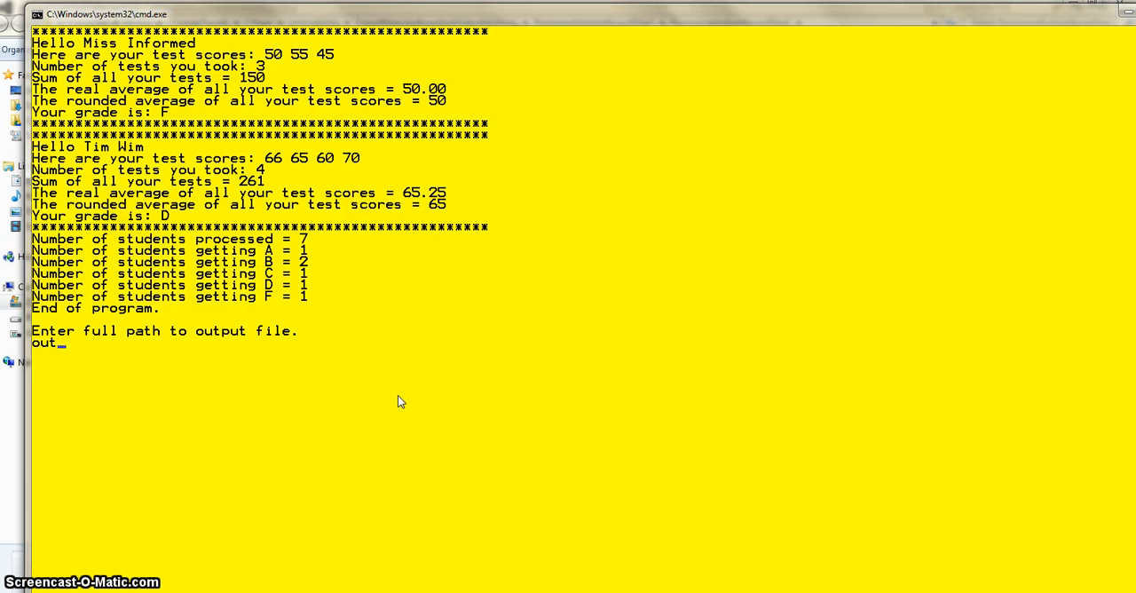
{"action": "type", "text": "22."}
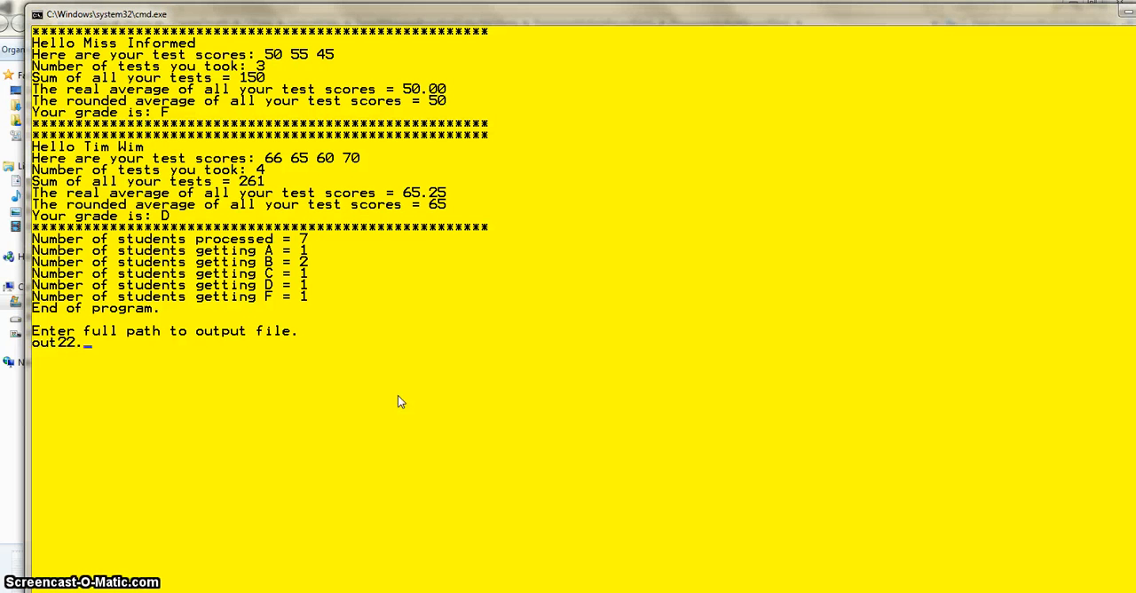
{"action": "type", "text": "txt"}
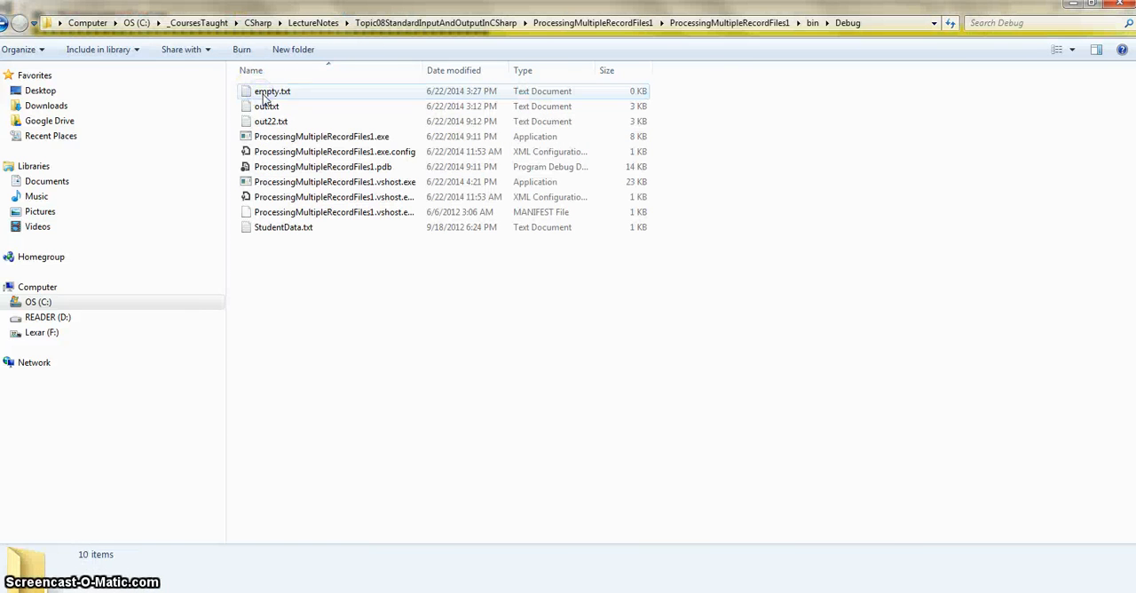
- Open out22.txt from bin\Debug, scroll through the grades and tallies, then close it
{"action": "left_click", "coordinate": [271, 121]}
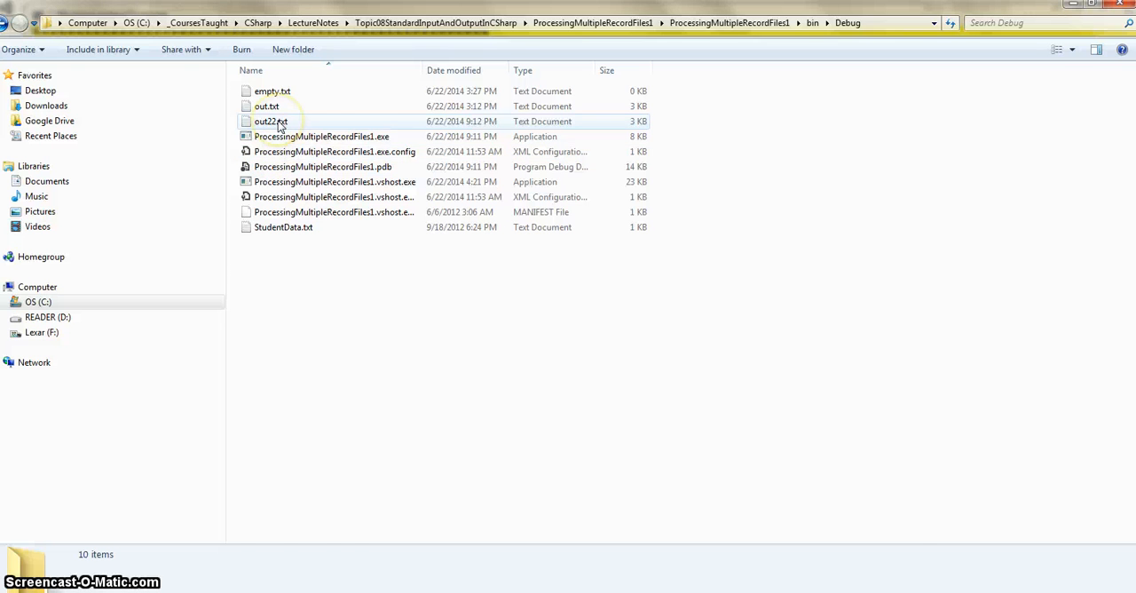
{"action": "double_click", "coordinate": [271, 121]}
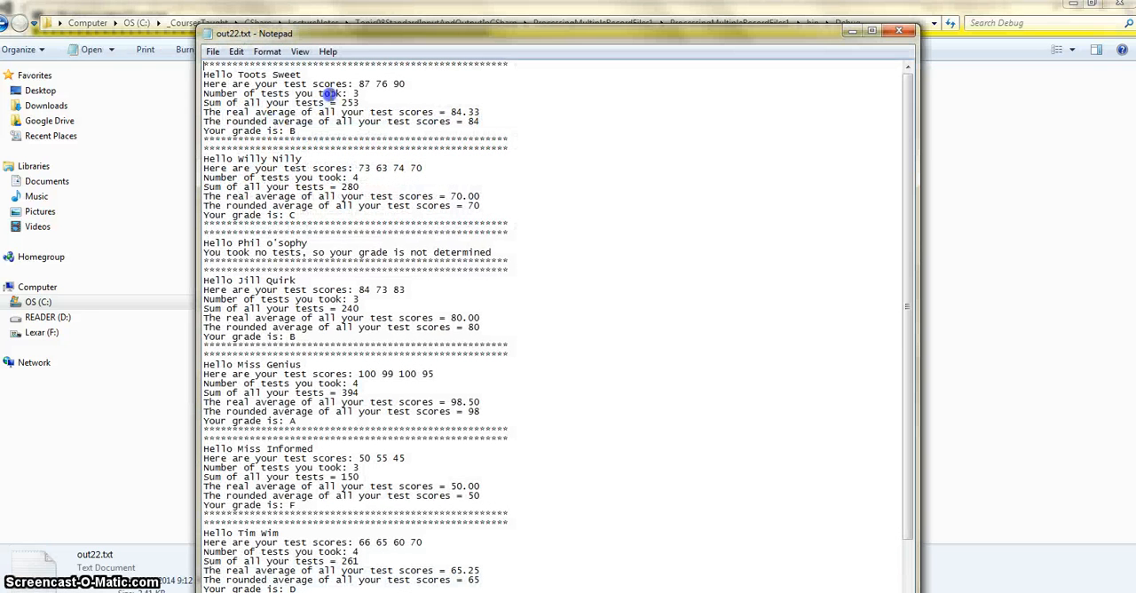
{"action": "scroll", "scroll_direction": "down", "scroll_amount": 3}
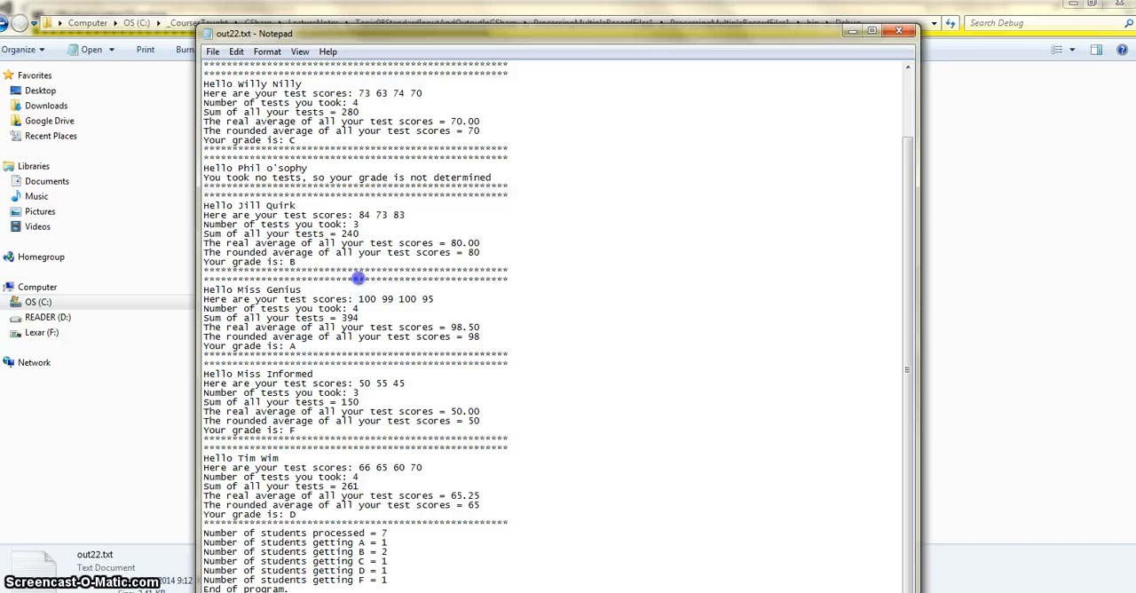
{"action": "mouse_move", "coordinate": [878, 69]}
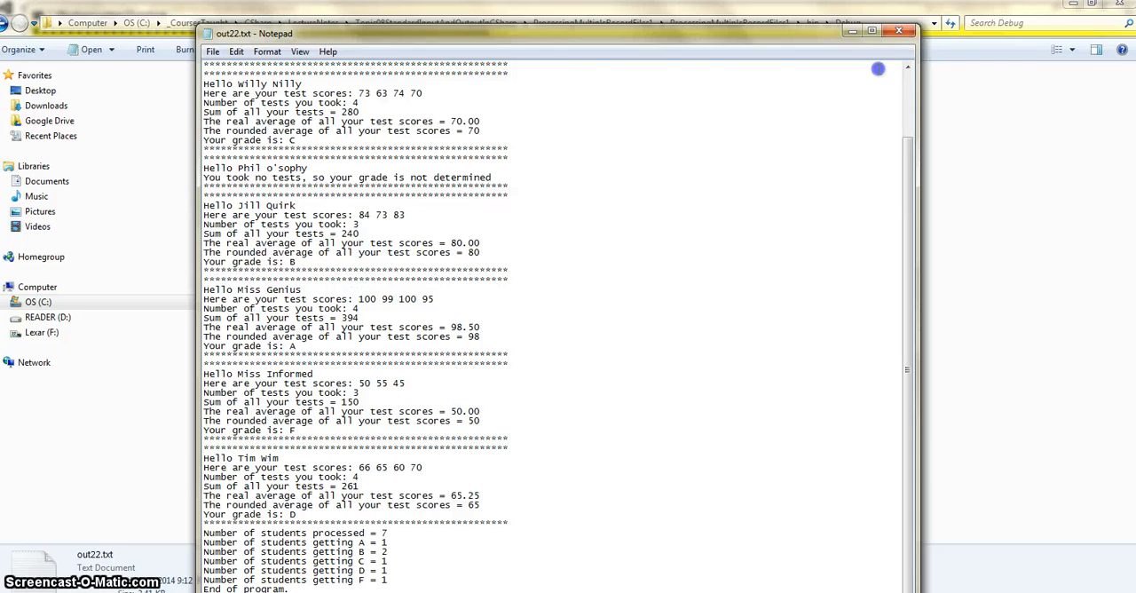
{"action": "left_click", "coordinate": [899, 31]}
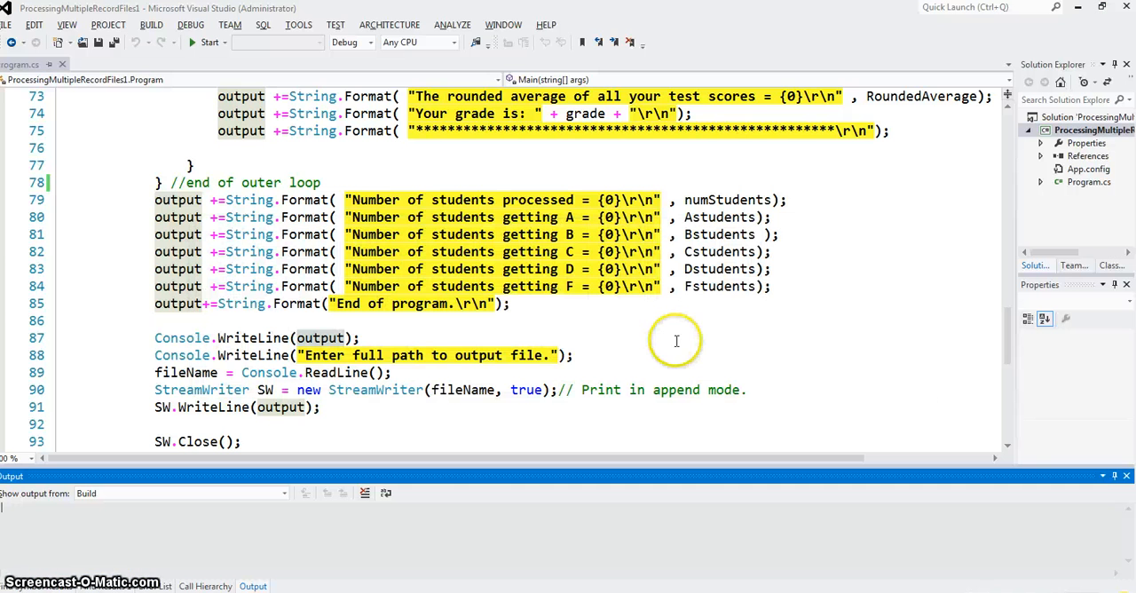
{"action": "scroll", "scroll_direction": "up", "scroll_amount": 3}
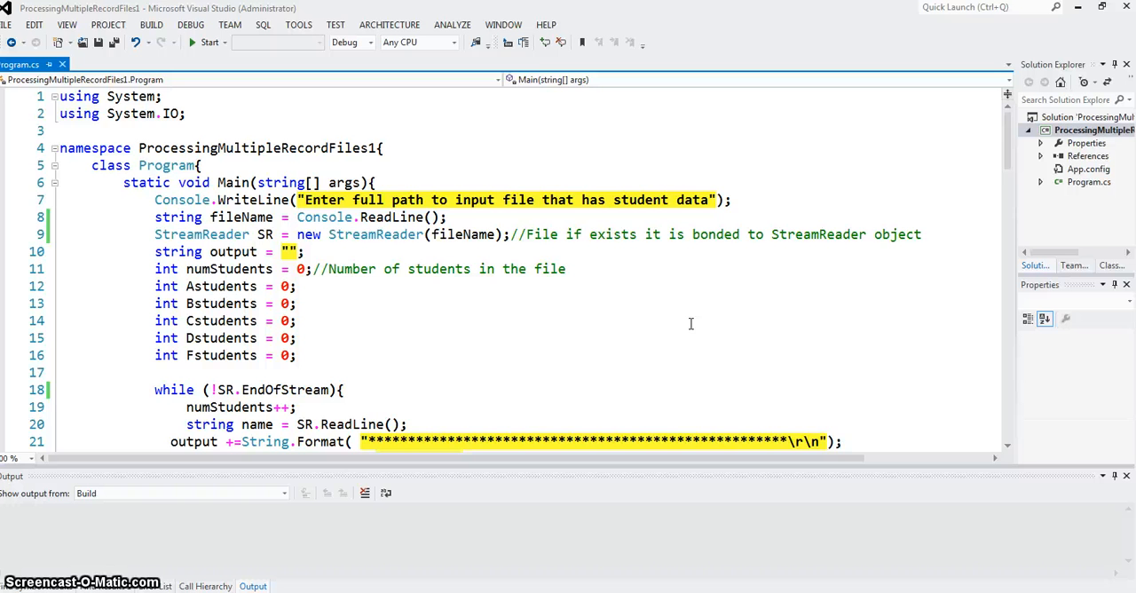
{"action": "scroll", "scroll_direction": "down", "scroll_amount": 3}
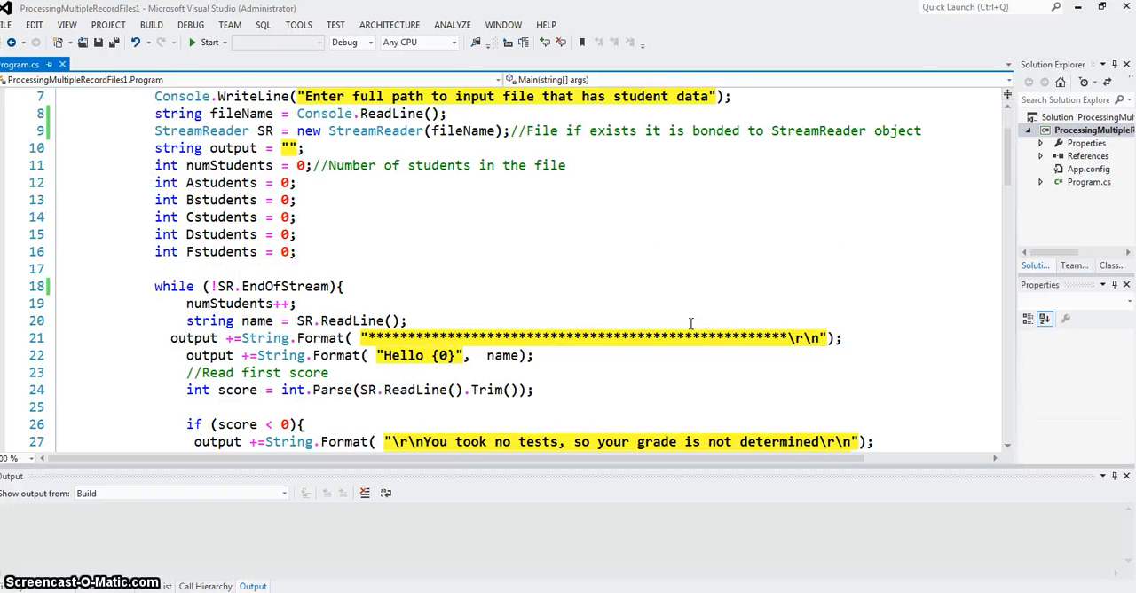
{"action": "scroll", "scroll_direction": "down", "scroll_amount": 3}
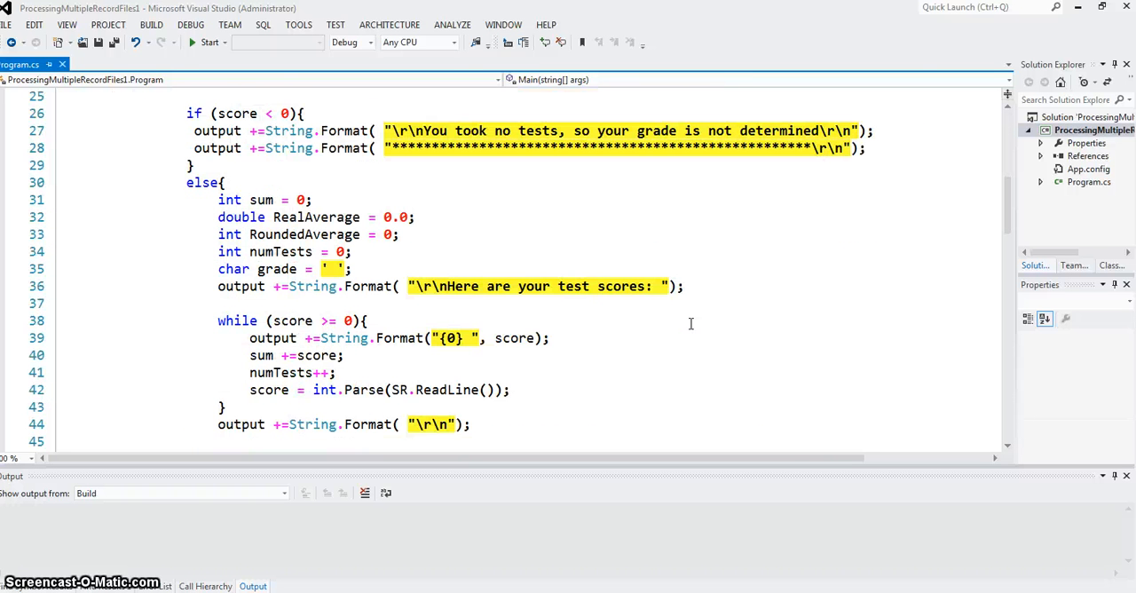
{"action": "mouse_move", "coordinate": [624, 273]}
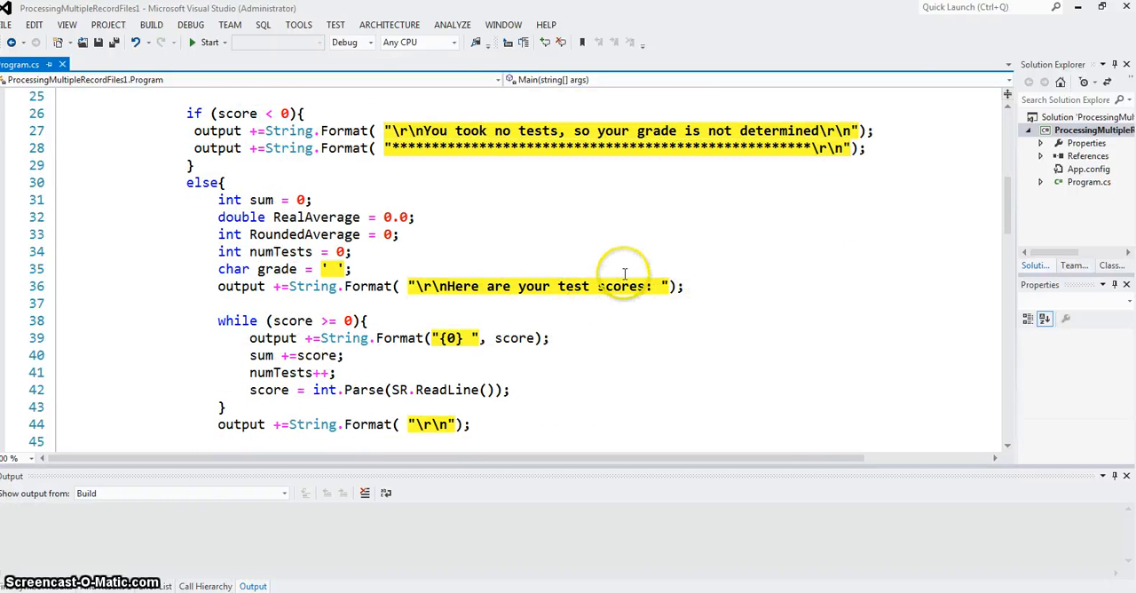
{"action": "mouse_move", "coordinate": [629, 271]}
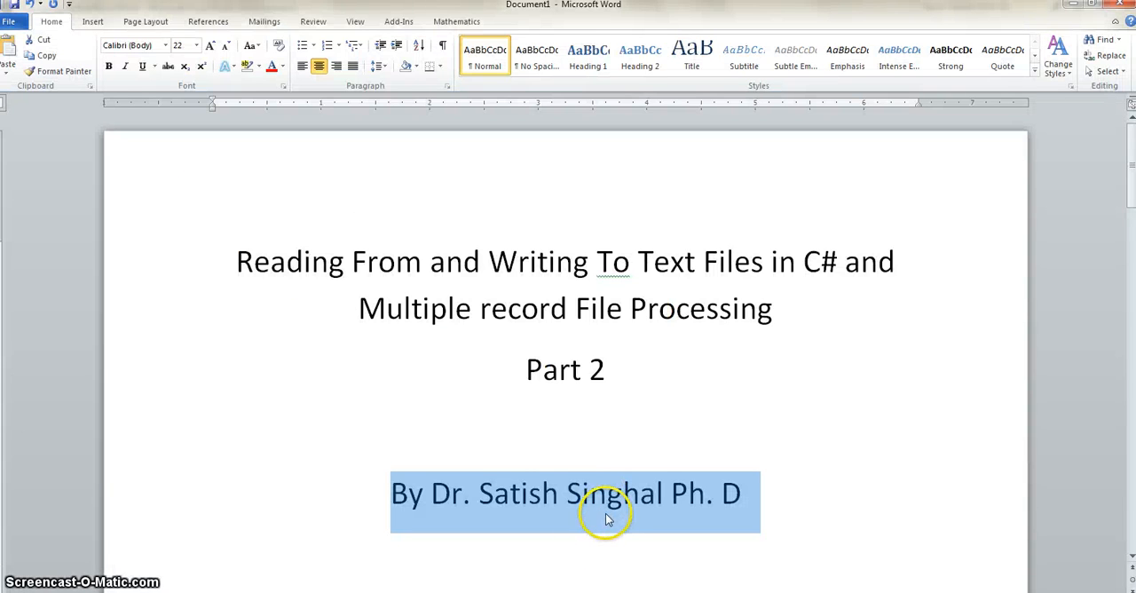
{"action": "mouse_move", "coordinate": [608, 513]}
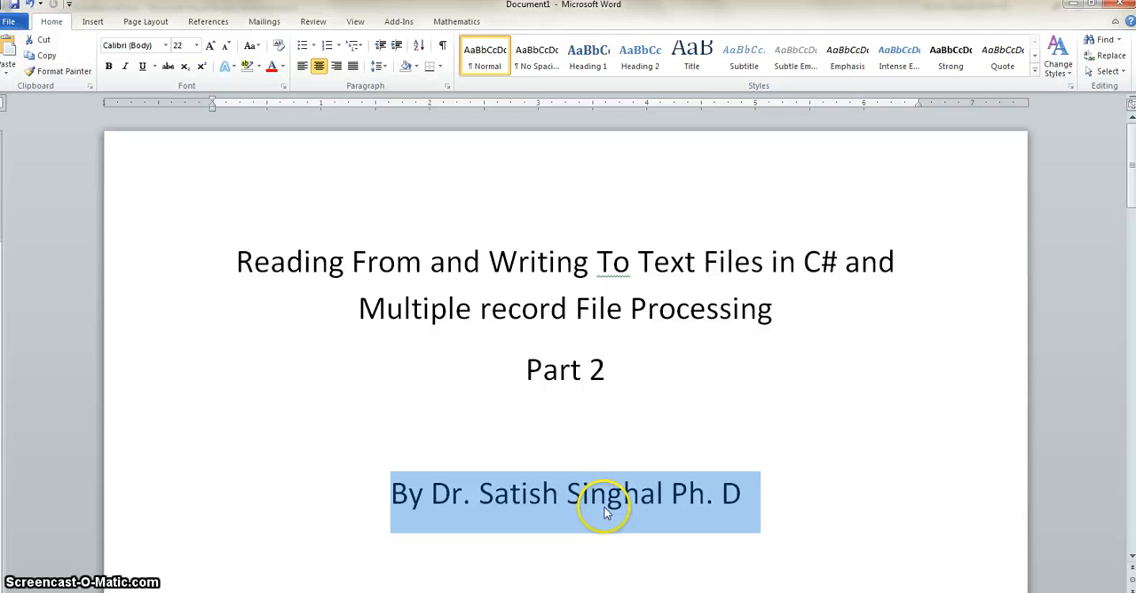
{"action": "mouse_move", "coordinate": [607, 511]}
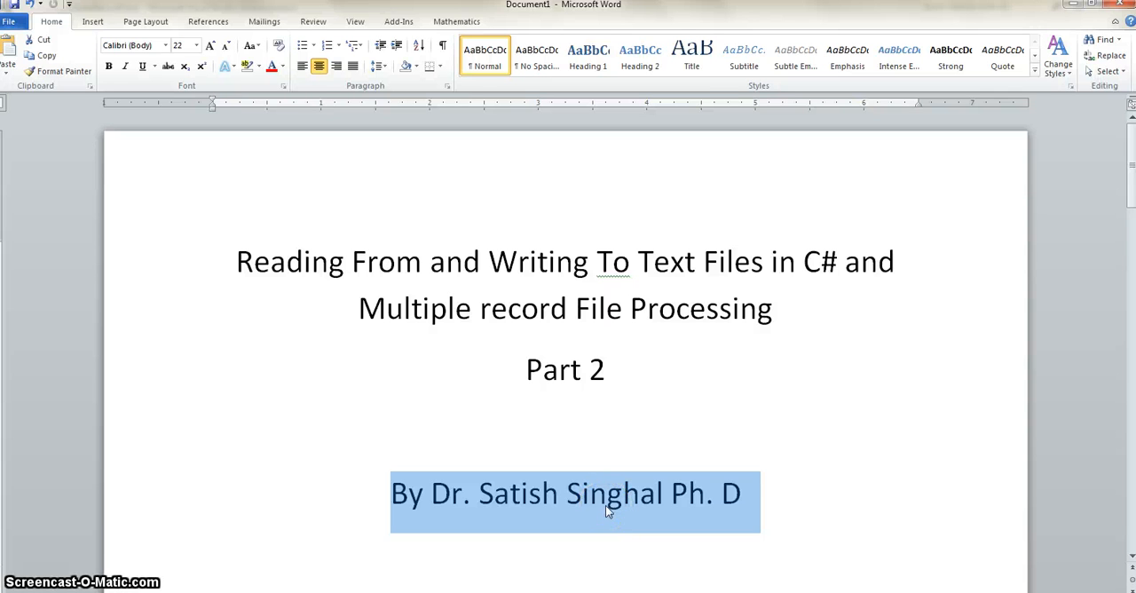